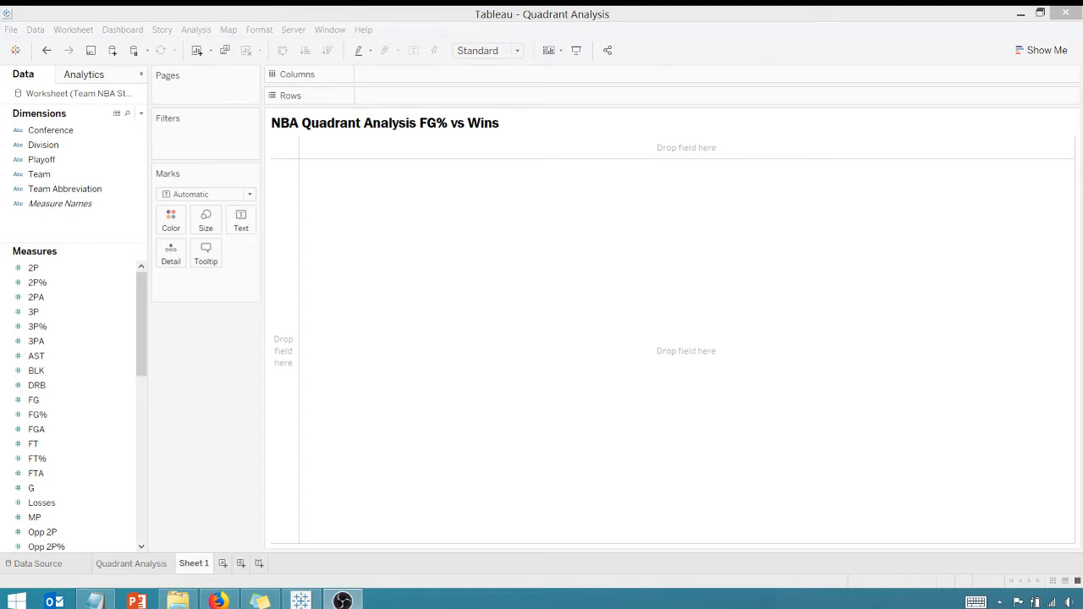
Plot FG% on Columns and Wins on Rows, then turn off Aggregate Measures for one mark per team
{"action": "left_click", "coordinate": [37, 415]}
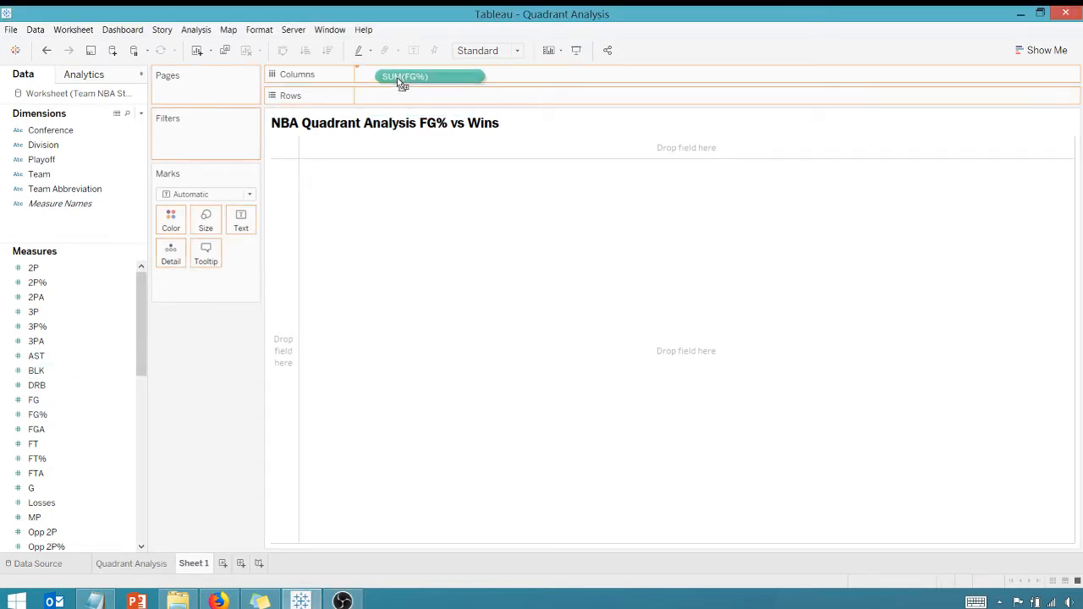
{"action": "left_click_drag", "start_coordinate": [415, 76], "coordinate": [407, 75]}
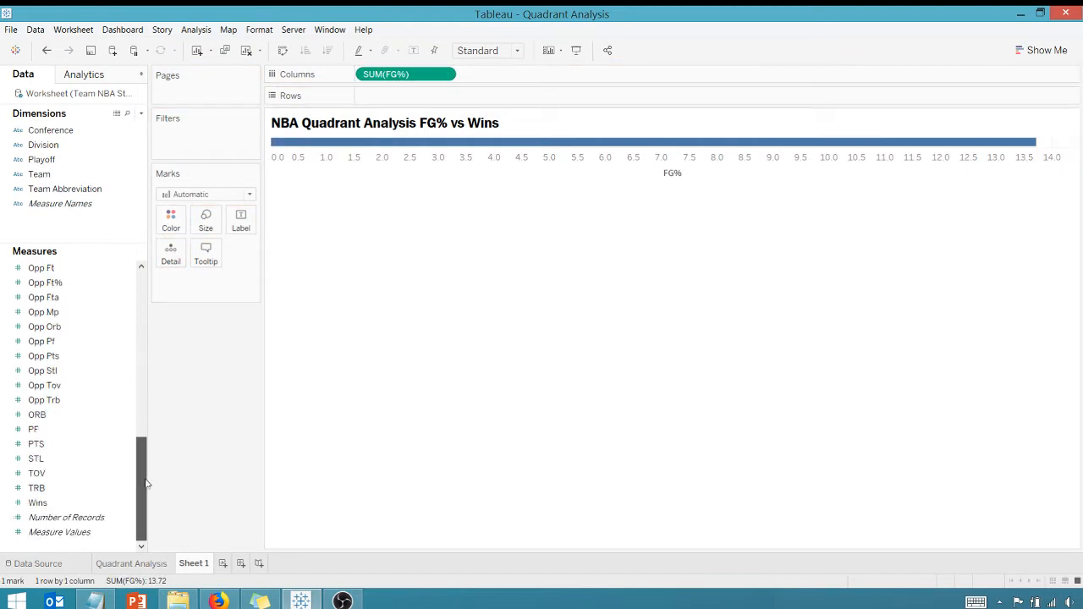
{"action": "left_click_drag", "start_coordinate": [37, 503], "coordinate": [423, 95]}
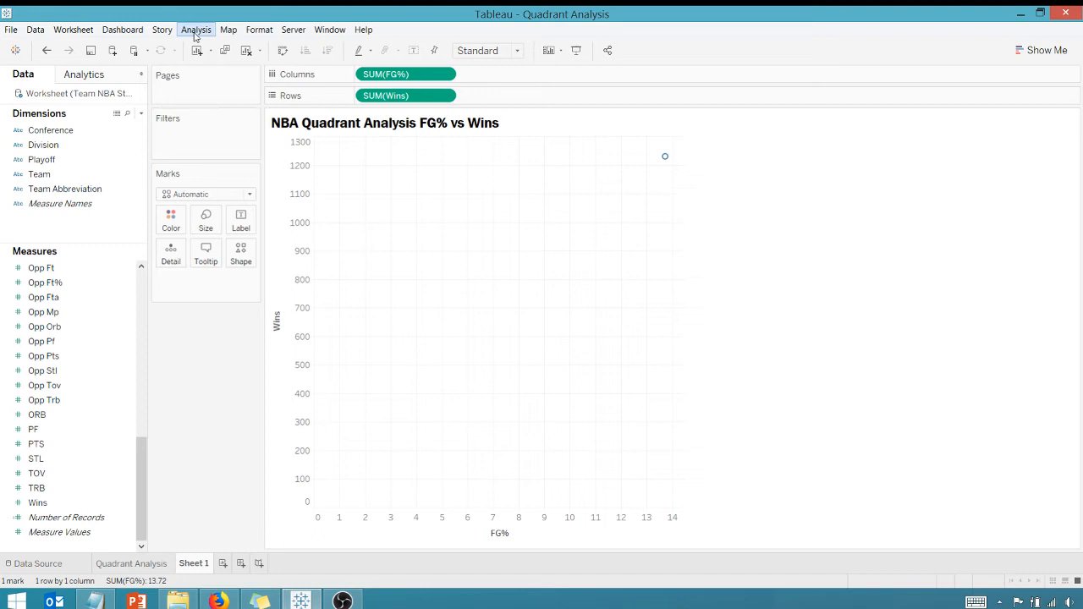
{"action": "left_click", "coordinate": [196, 29]}
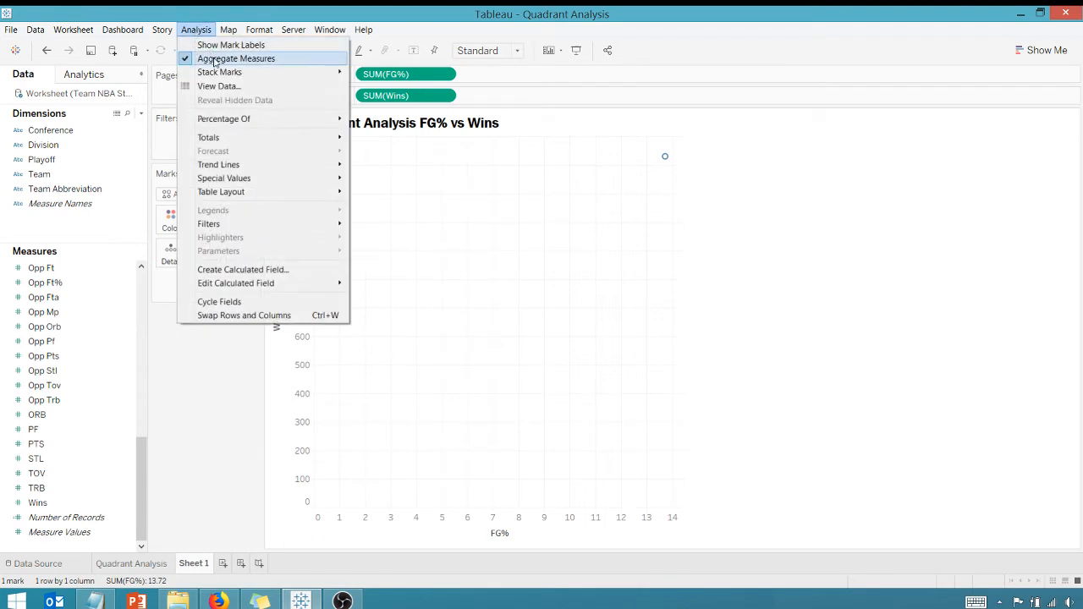
{"action": "left_click", "coordinate": [237, 57]}
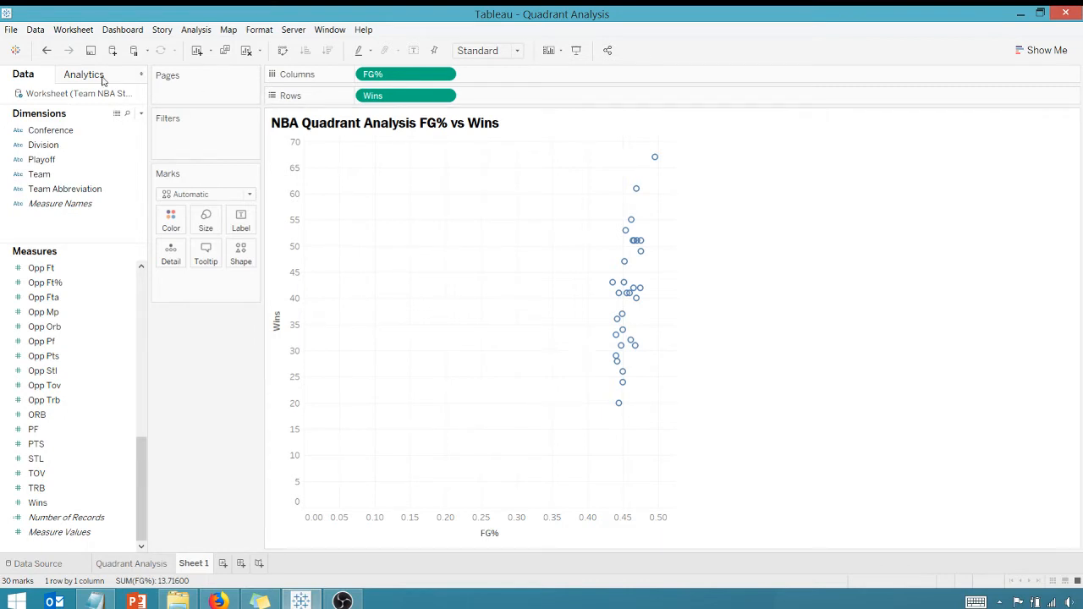
Add a Linear trend line to the scatter from the Analytics pane
{"action": "left_click", "coordinate": [84, 74]}
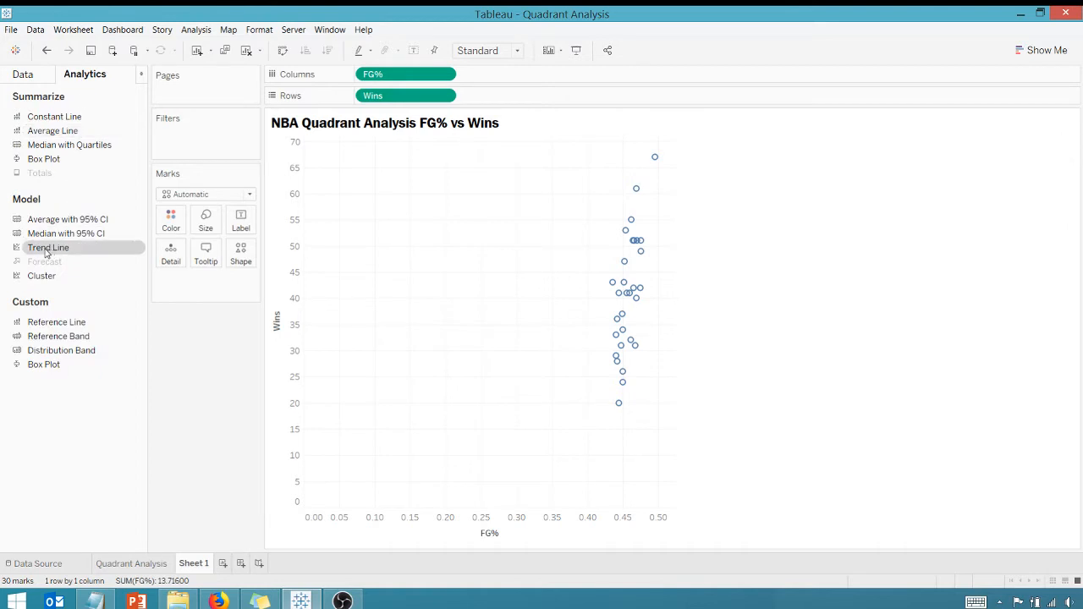
{"action": "left_click", "coordinate": [47, 247]}
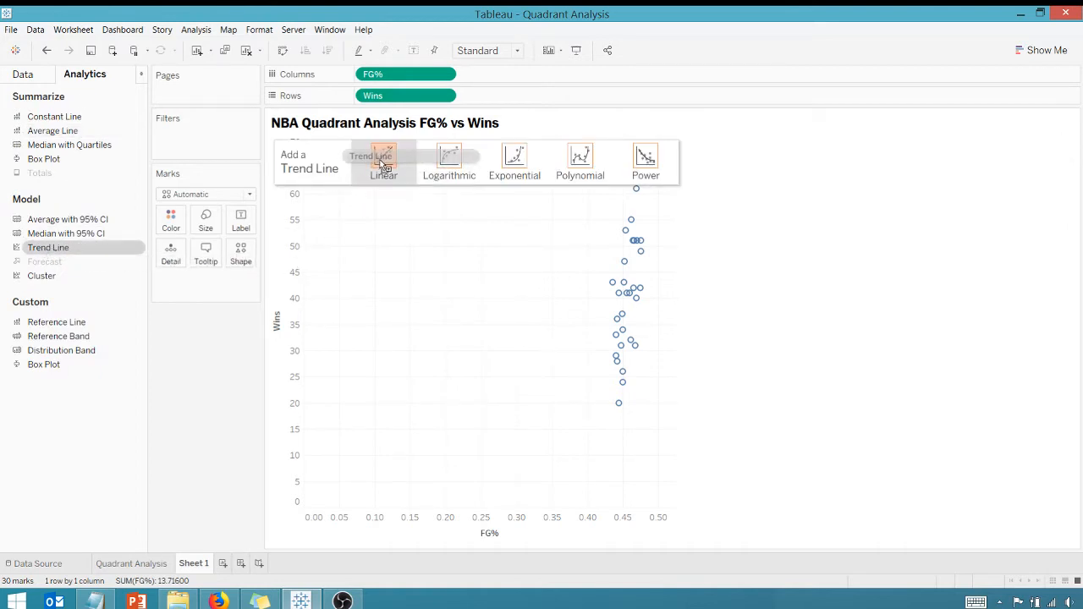
{"action": "left_click", "coordinate": [383, 162]}
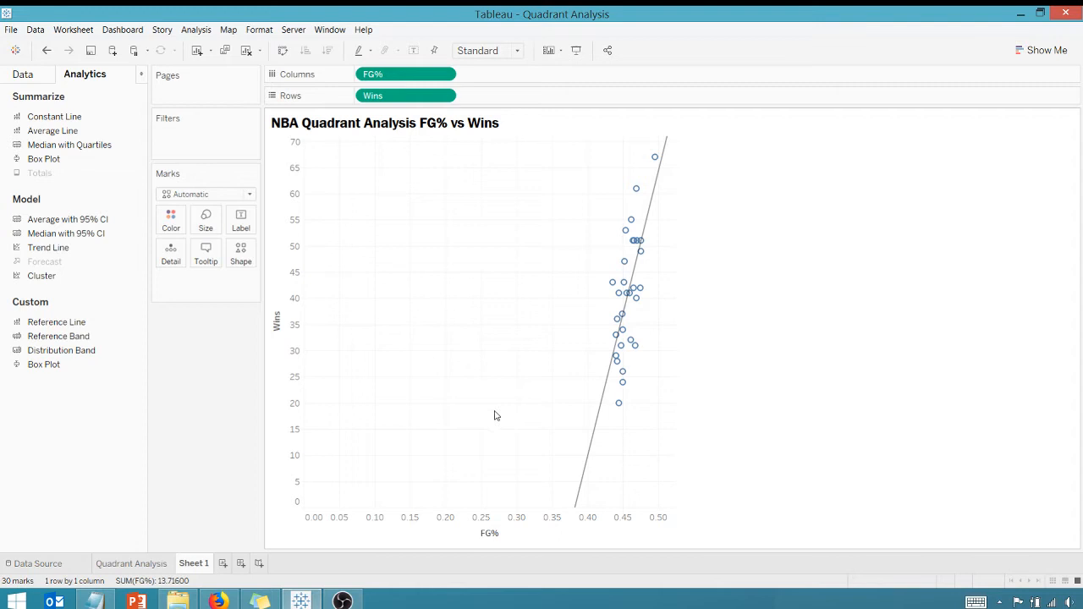
{"action": "mouse_move", "coordinate": [592, 450]}
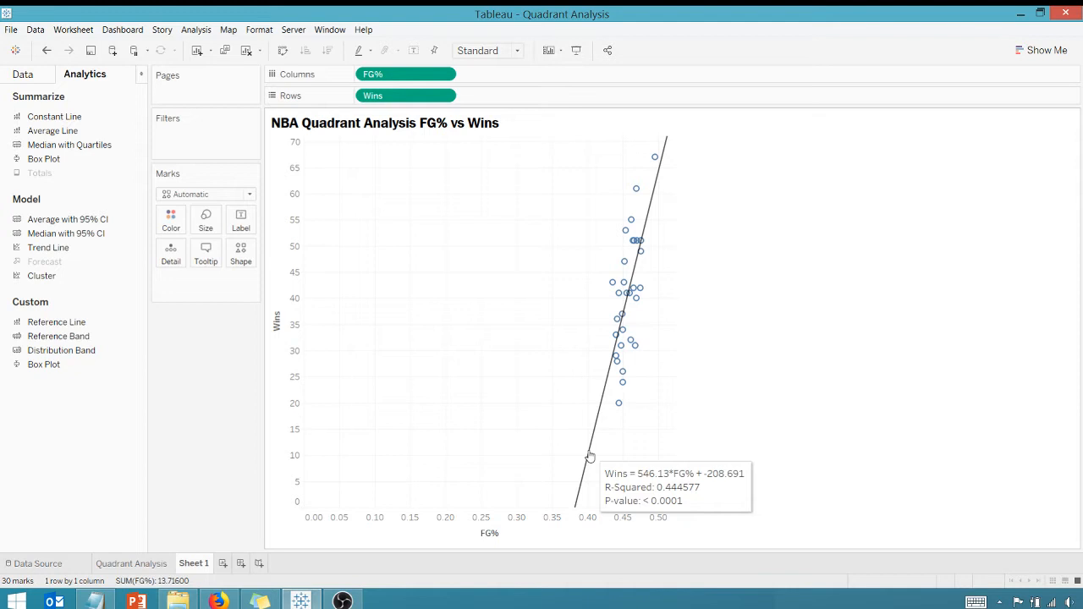
{"action": "mouse_move", "coordinate": [619, 330]}
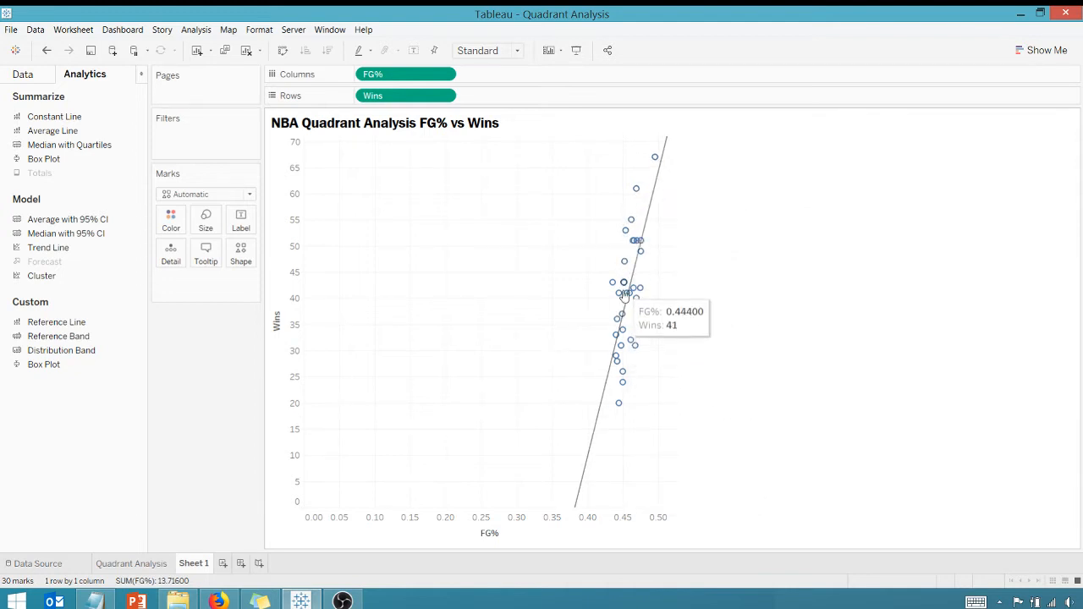
{"action": "mouse_move", "coordinate": [599, 447]}
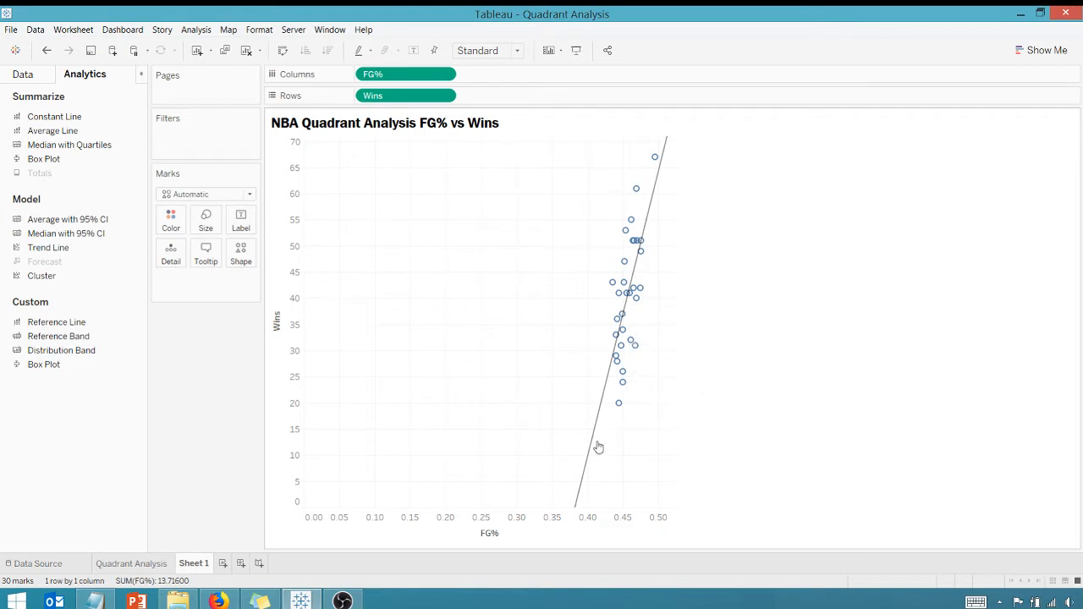
{"action": "mouse_move", "coordinate": [593, 448]}
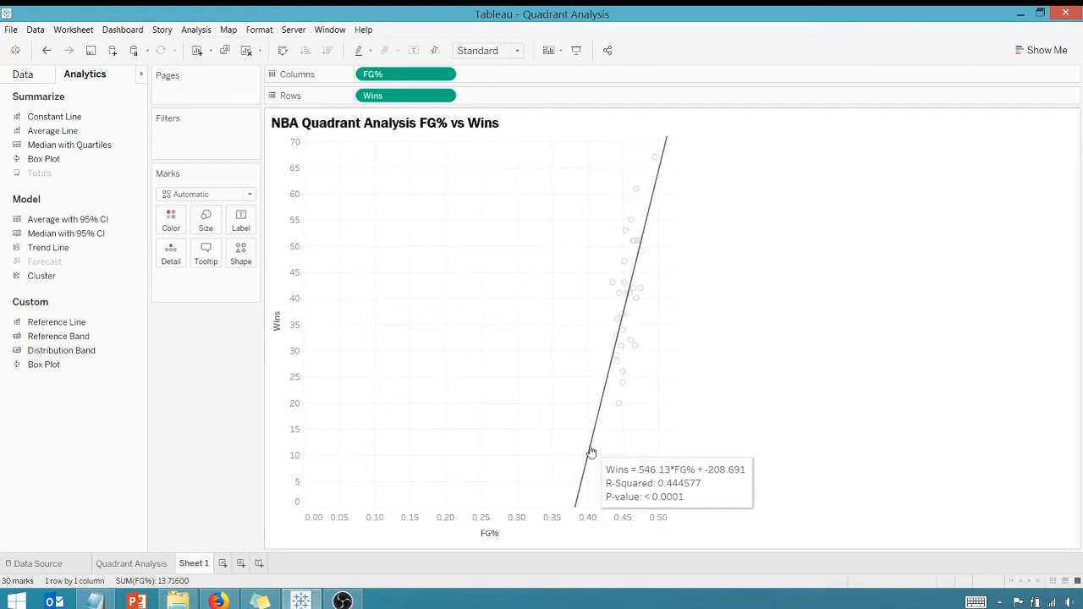
{"action": "mouse_move", "coordinate": [612, 491]}
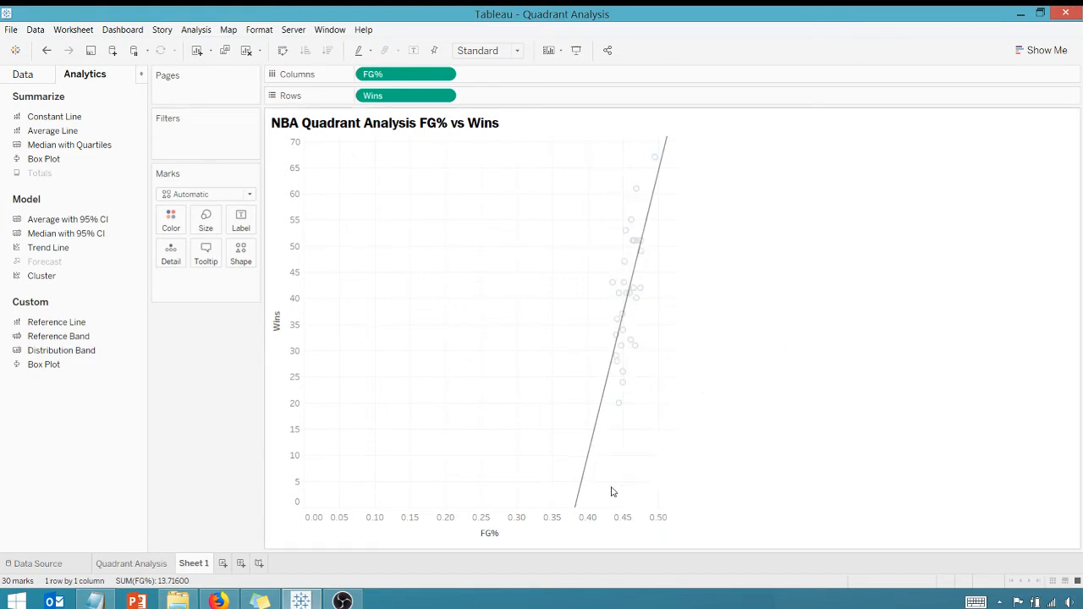
Remove the trend line and convert Wins to a Percentile quick table calculation
{"action": "left_click", "coordinate": [23, 74]}
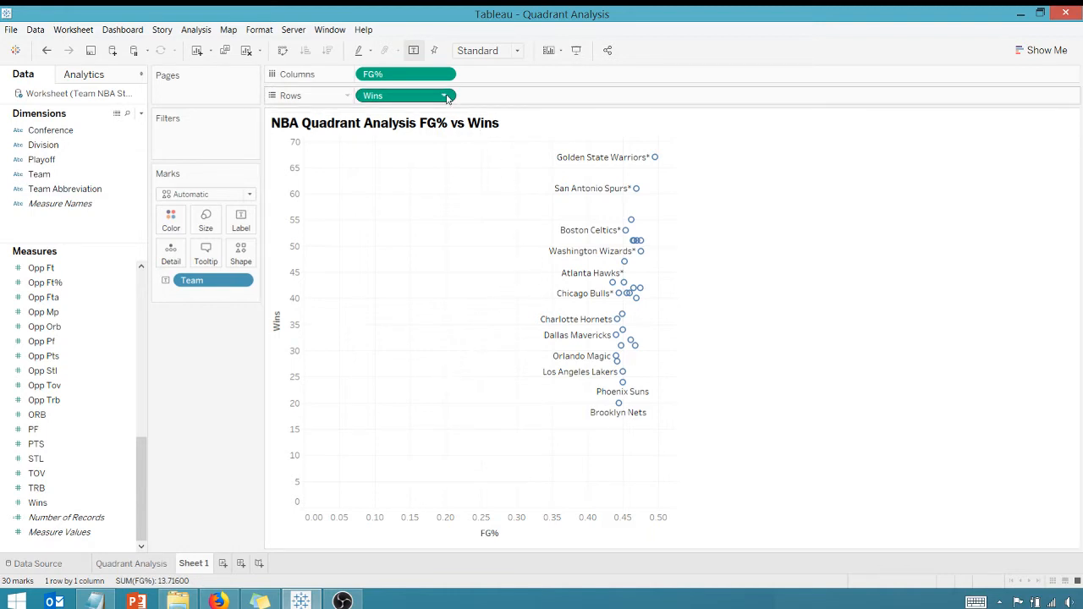
{"action": "left_click", "coordinate": [443, 95]}
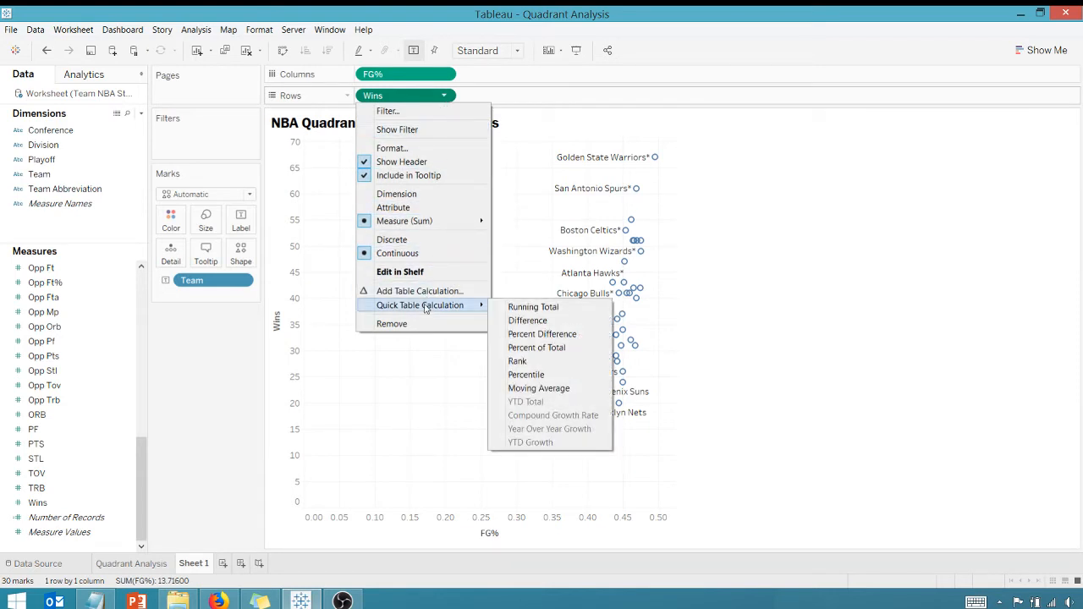
{"action": "mouse_move", "coordinate": [525, 376]}
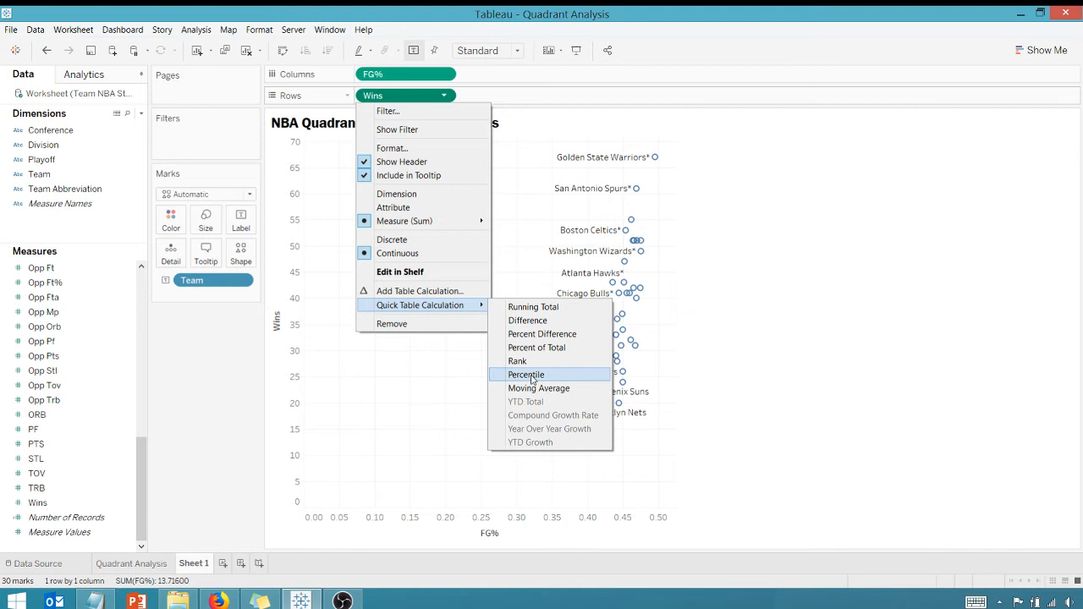
{"action": "left_click", "coordinate": [526, 376]}
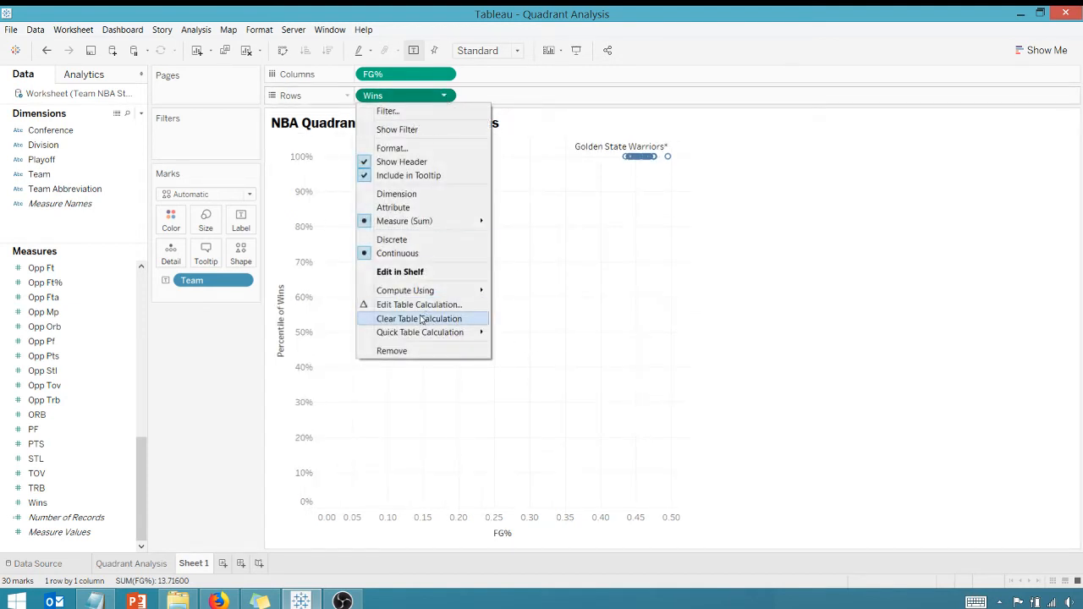
{"action": "left_click", "coordinate": [419, 318]}
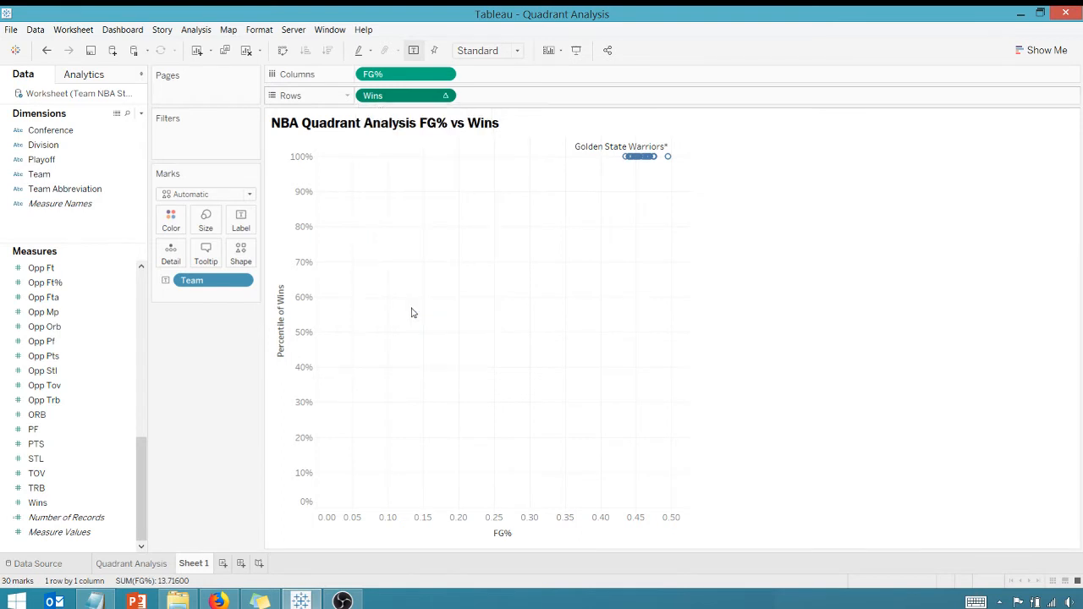
{"action": "left_click", "coordinate": [445, 95]}
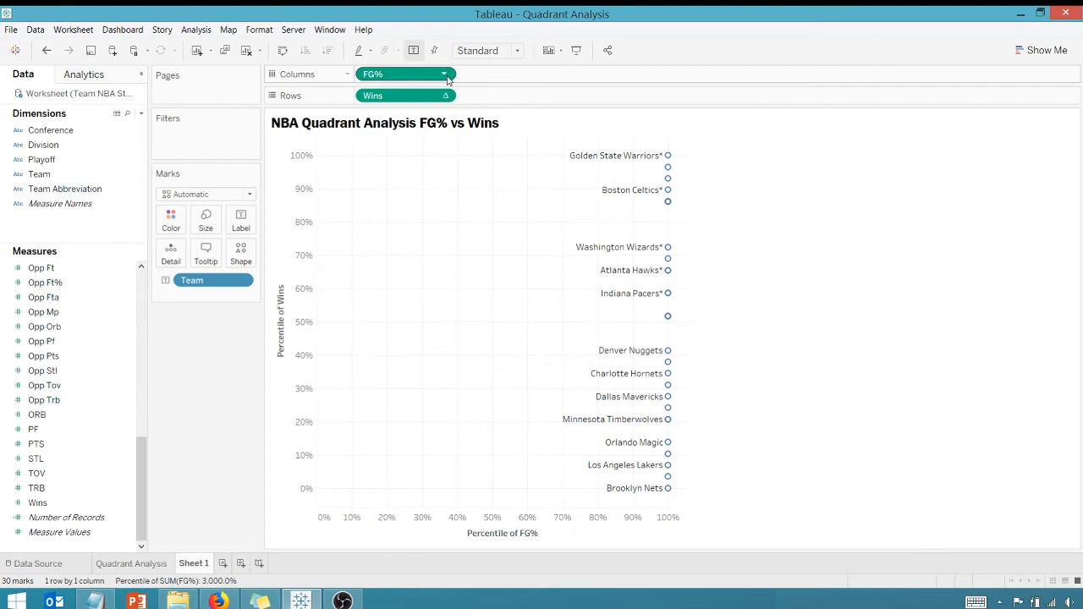
Compute the FG% percentile using Team so each team gets its own percentile
{"action": "left_click", "coordinate": [444, 75]}
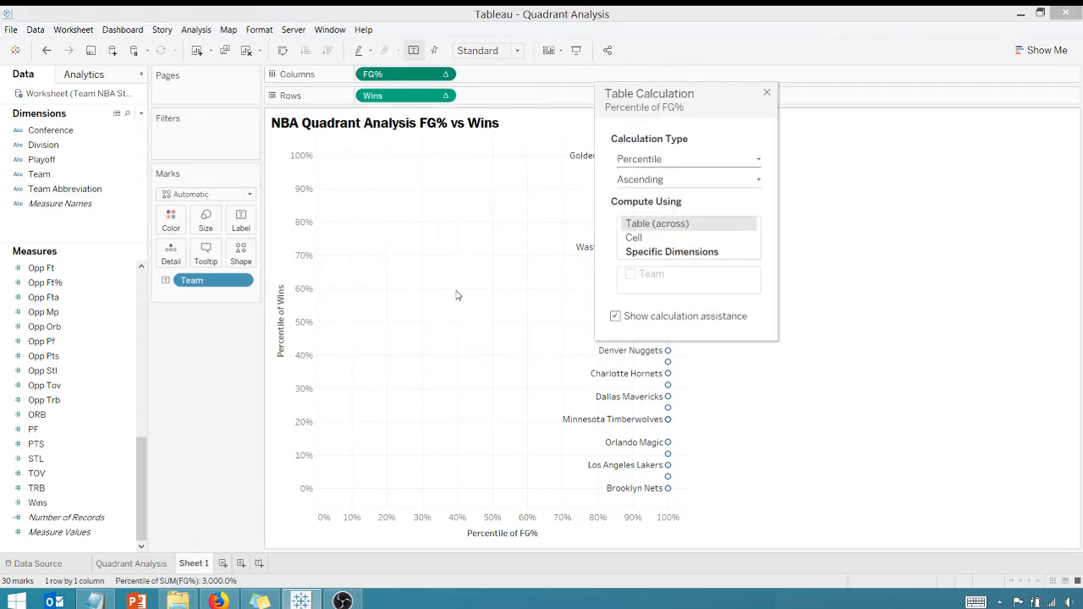
{"action": "left_click", "coordinate": [629, 274]}
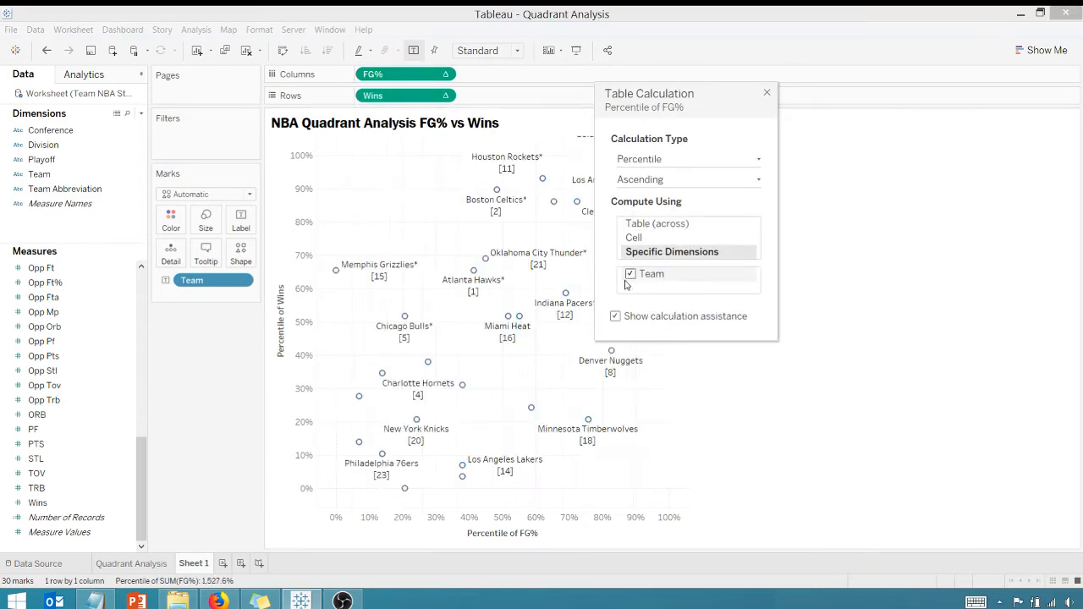
{"action": "left_click", "coordinate": [767, 92]}
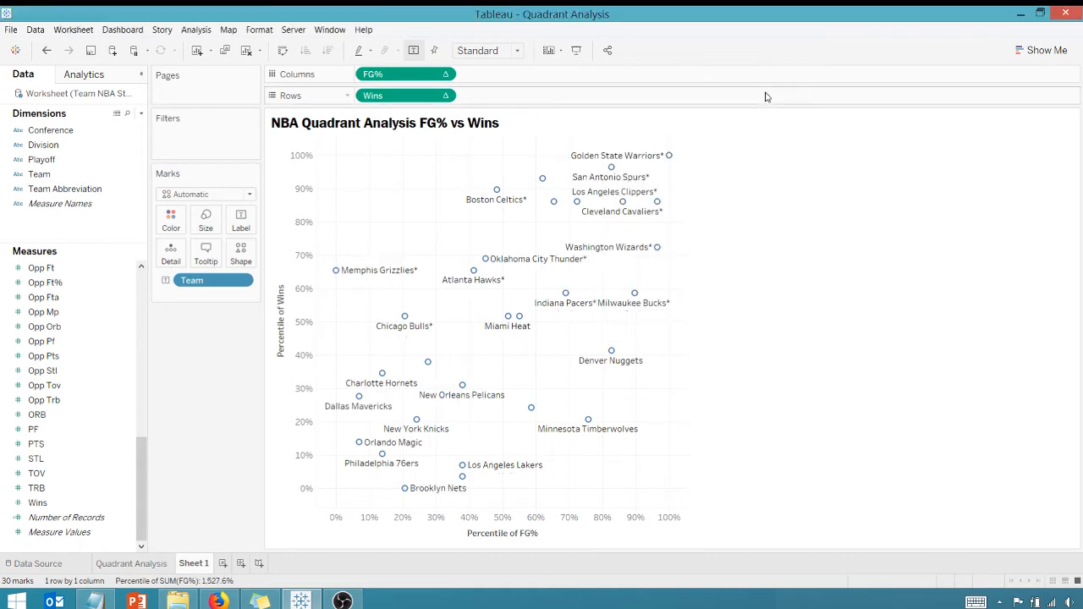
{"action": "mouse_move", "coordinate": [792, 261]}
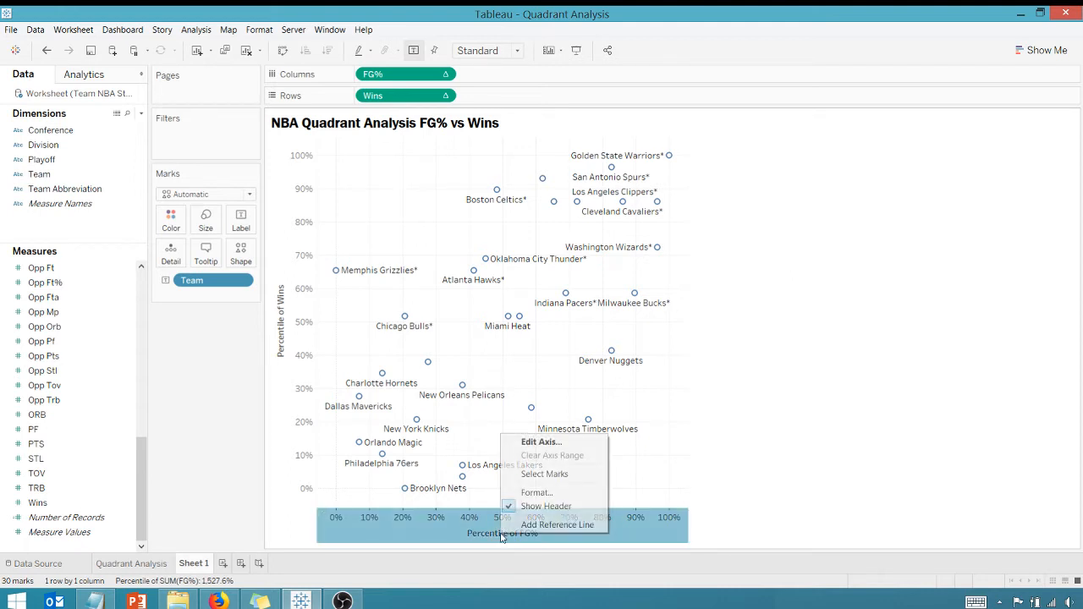
{"action": "mouse_move", "coordinate": [542, 442]}
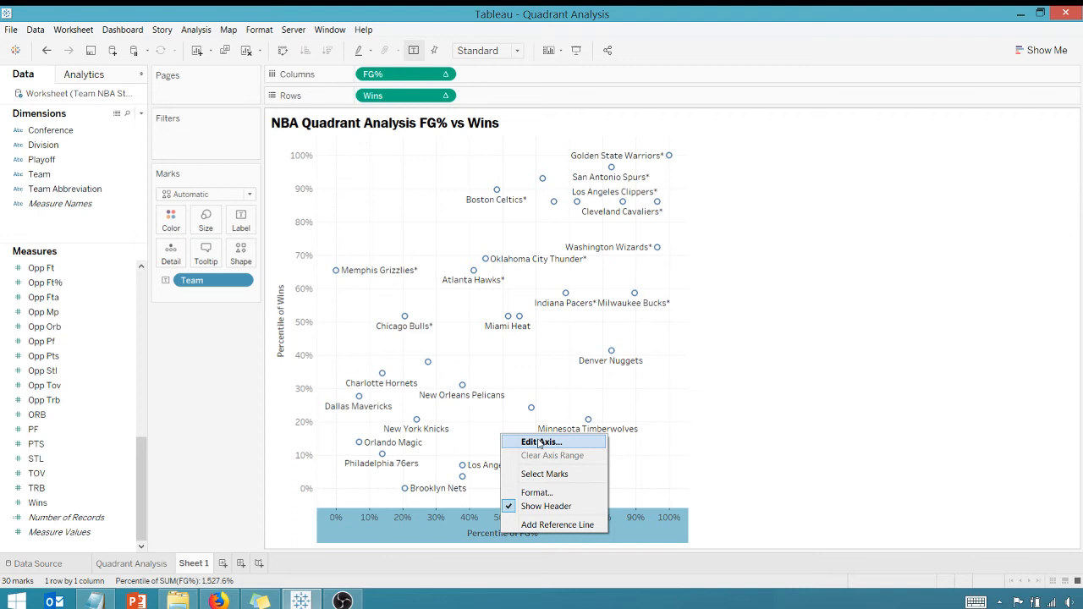
Add constant reference lines at the 50th percentile on both the FG% and Wins axes
{"action": "left_click", "coordinate": [557, 524]}
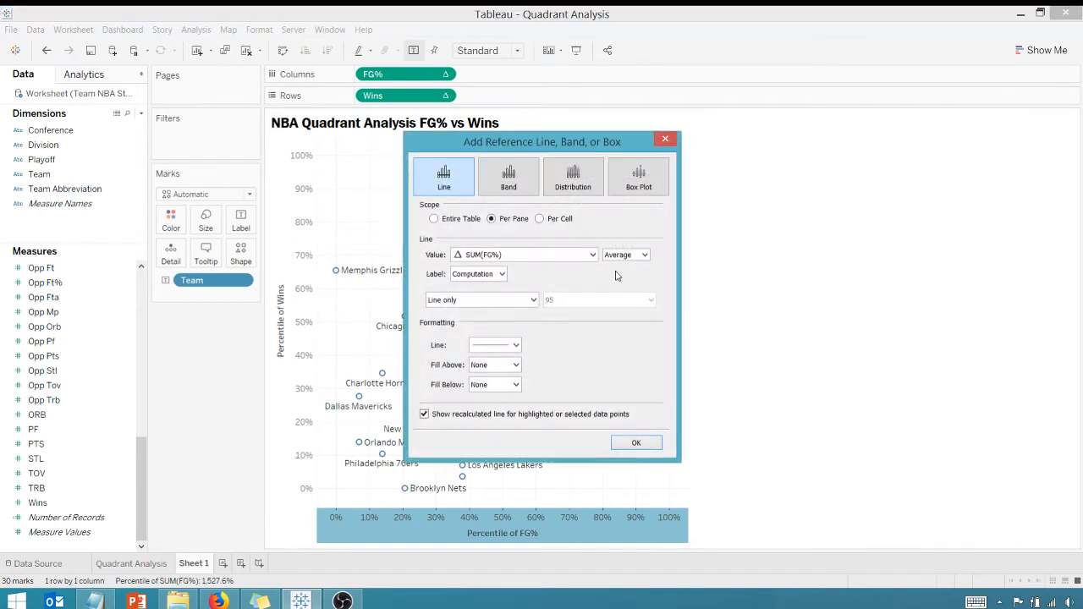
{"action": "left_click", "coordinate": [645, 254]}
{"action": "type", "text": ".5"}
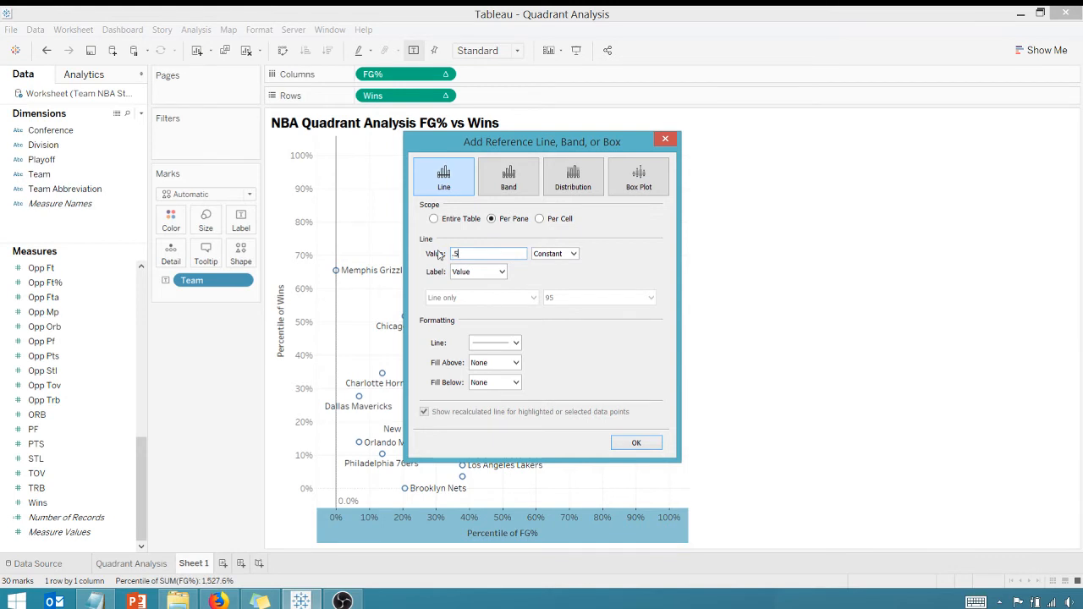
{"action": "left_click", "coordinate": [636, 442]}
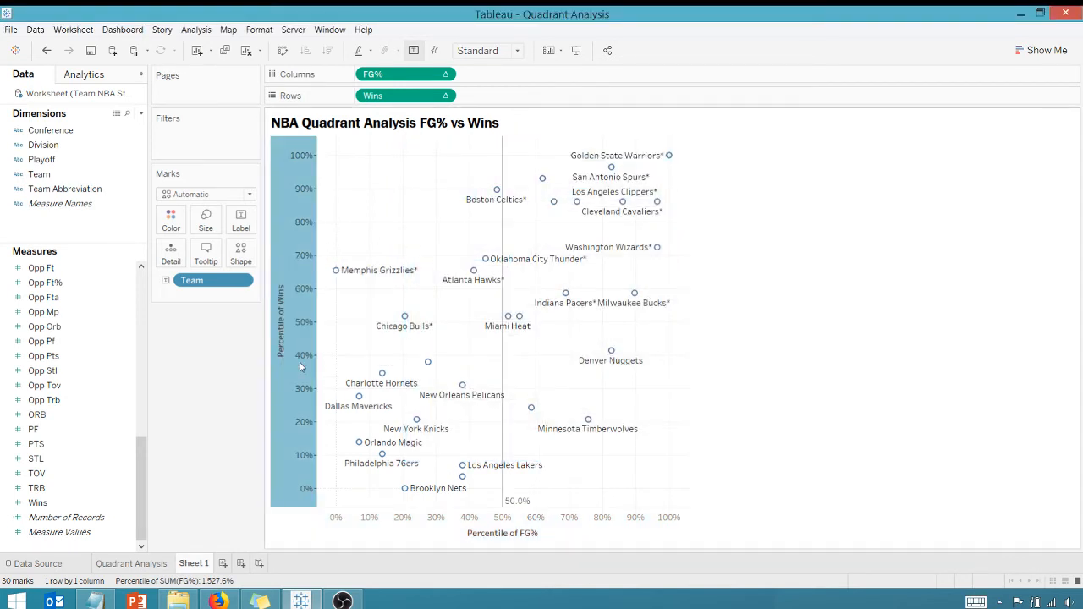
{"action": "left_click", "coordinate": [646, 254]}
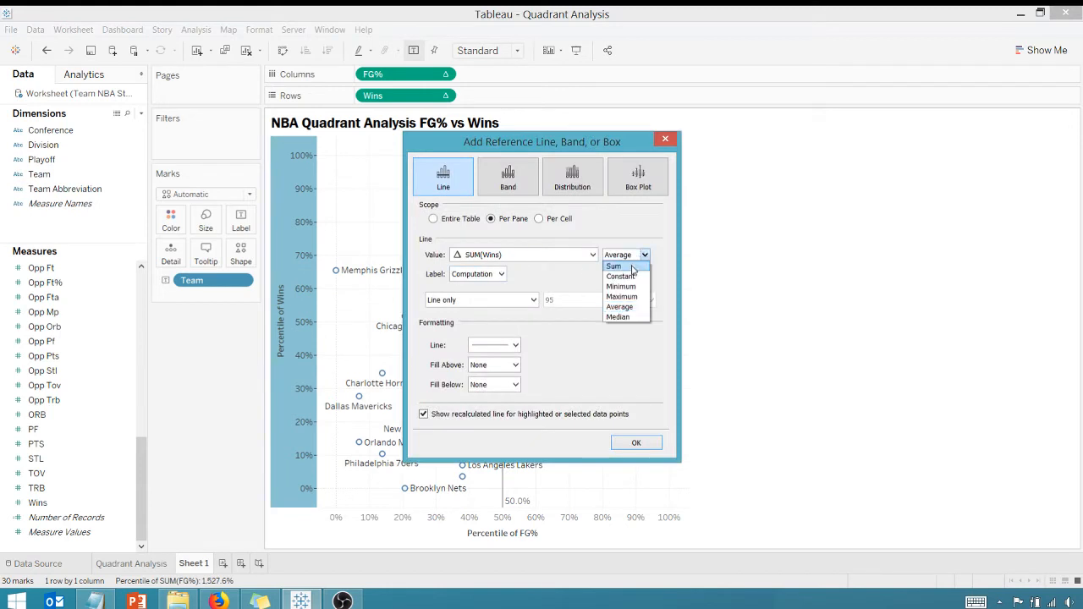
{"action": "left_click", "coordinate": [619, 276]}
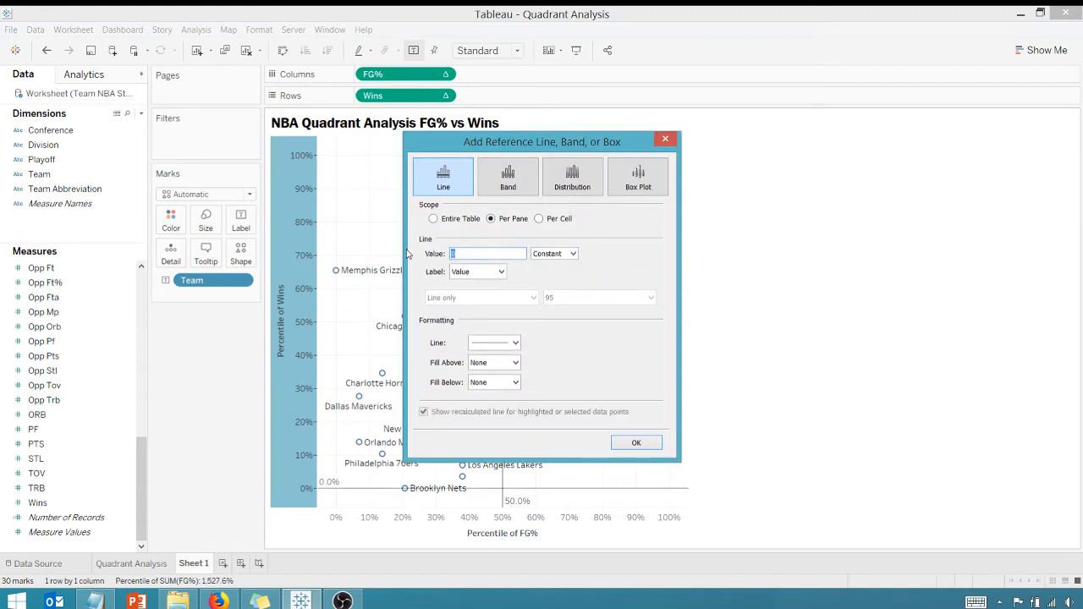
{"action": "left_click", "coordinate": [637, 442]}
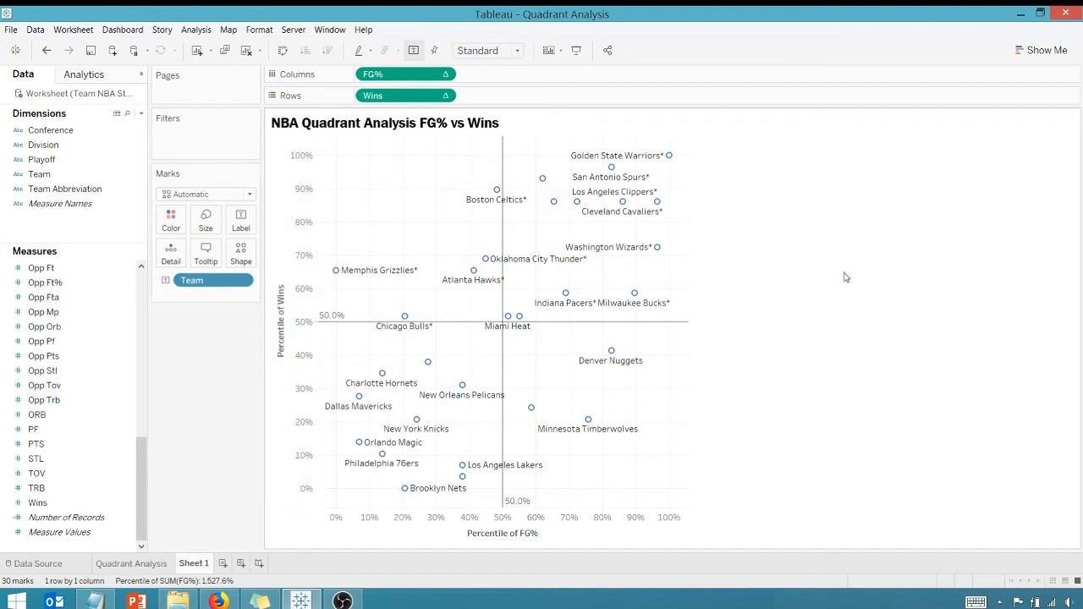
Change the mark type to Circle so each team is a filled circle
{"action": "left_click", "coordinate": [205, 193]}
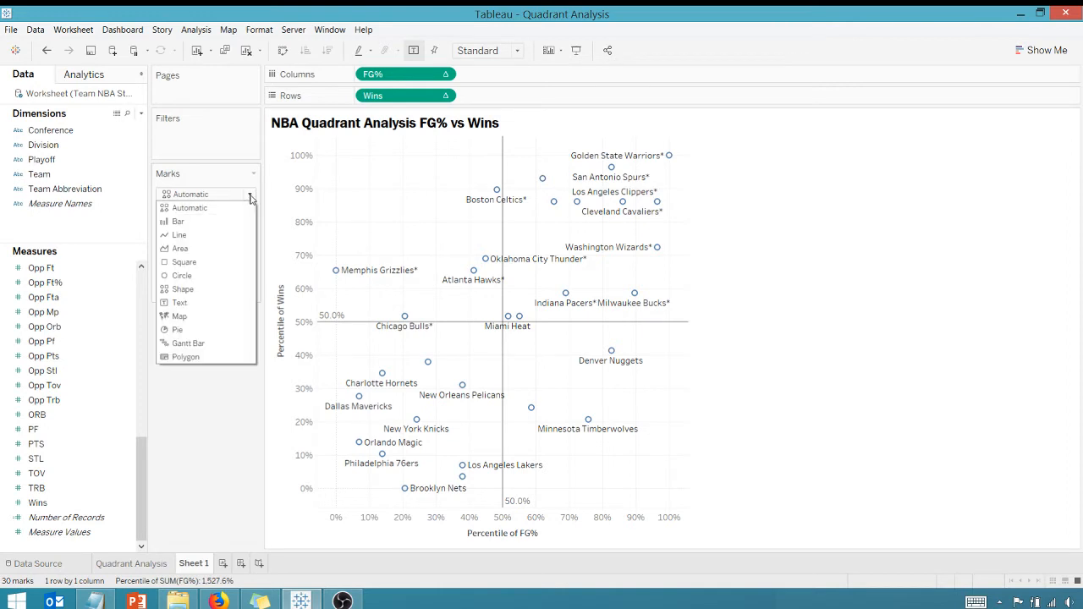
{"action": "left_click", "coordinate": [182, 275]}
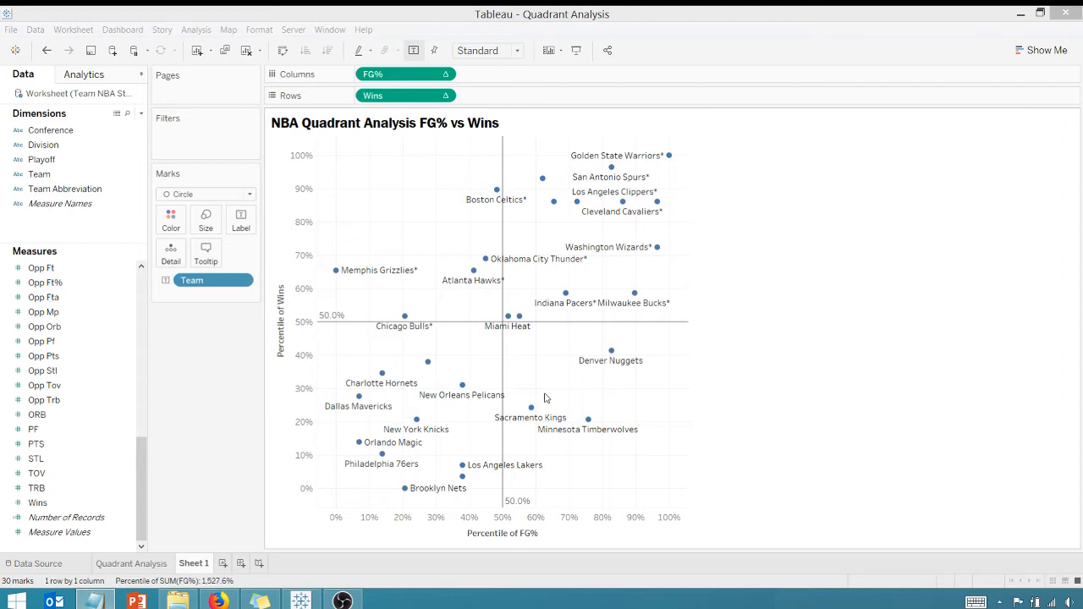
{"action": "mouse_move", "coordinate": [369, 229]}
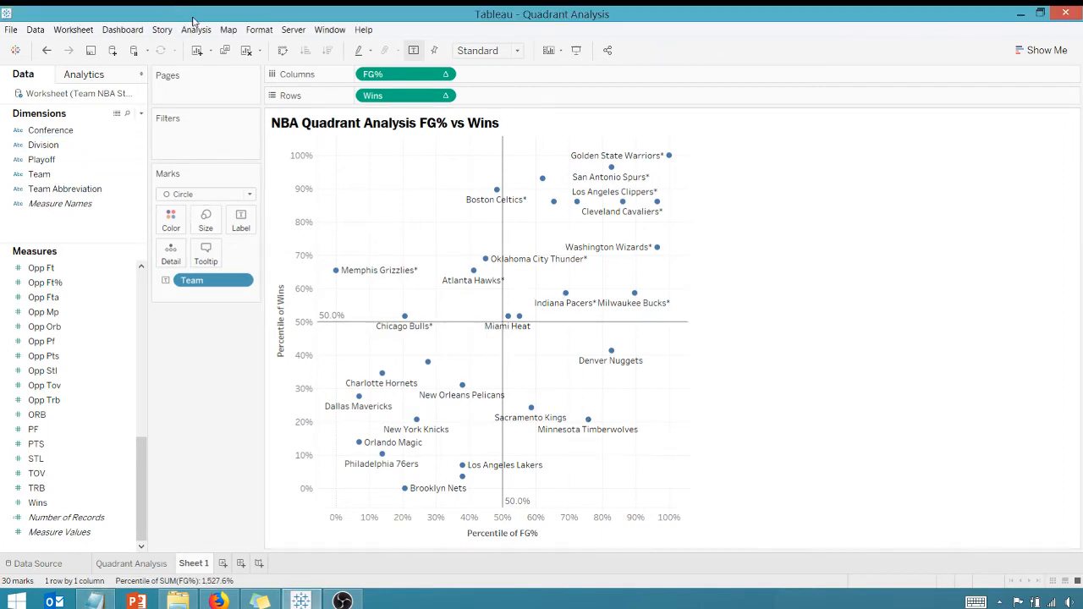
Create the Color Calc field with the IF RANK_PERCENTILE(FG%)>=.5 AND RANK_PERCENTILE(Wins)>=.5 THEN 'TOP RIGHT' quadrant formula and save it
{"action": "left_click", "coordinate": [197, 30]}
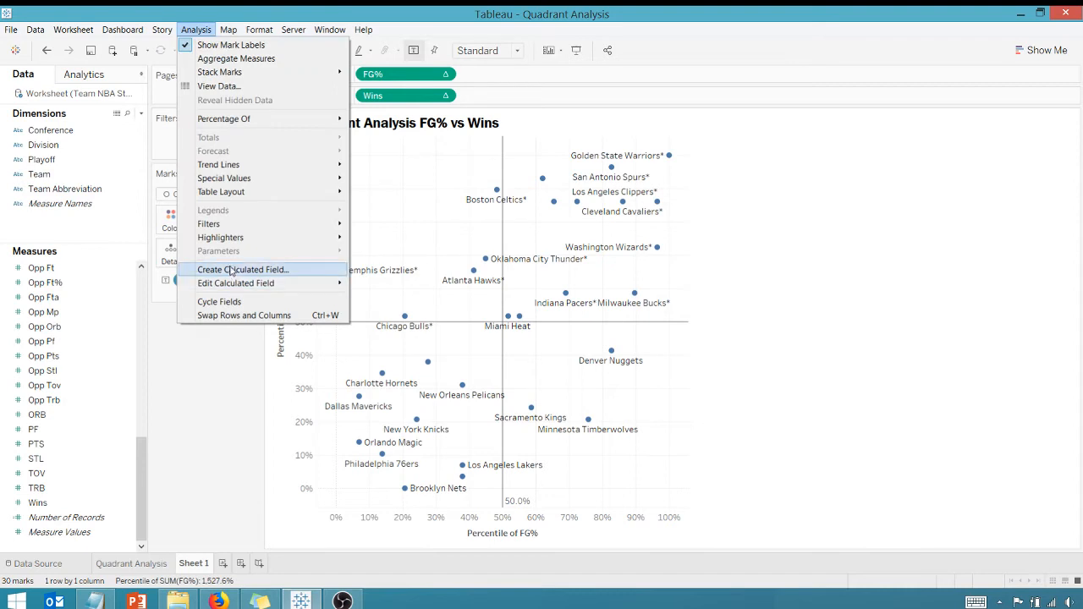
{"action": "left_click", "coordinate": [244, 269]}
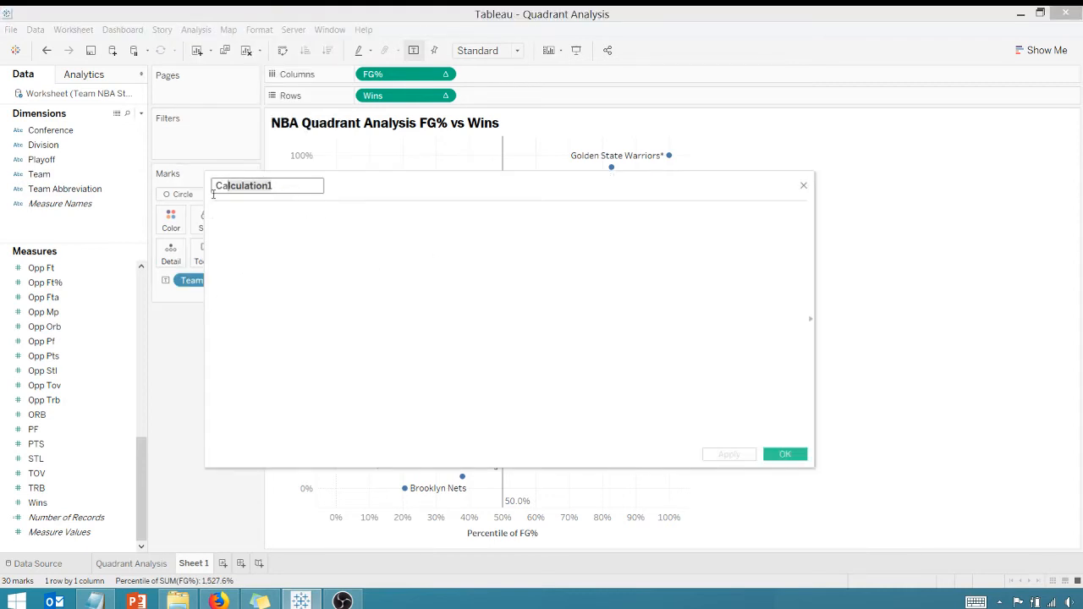
{"action": "type", "text": "Color Calc"}
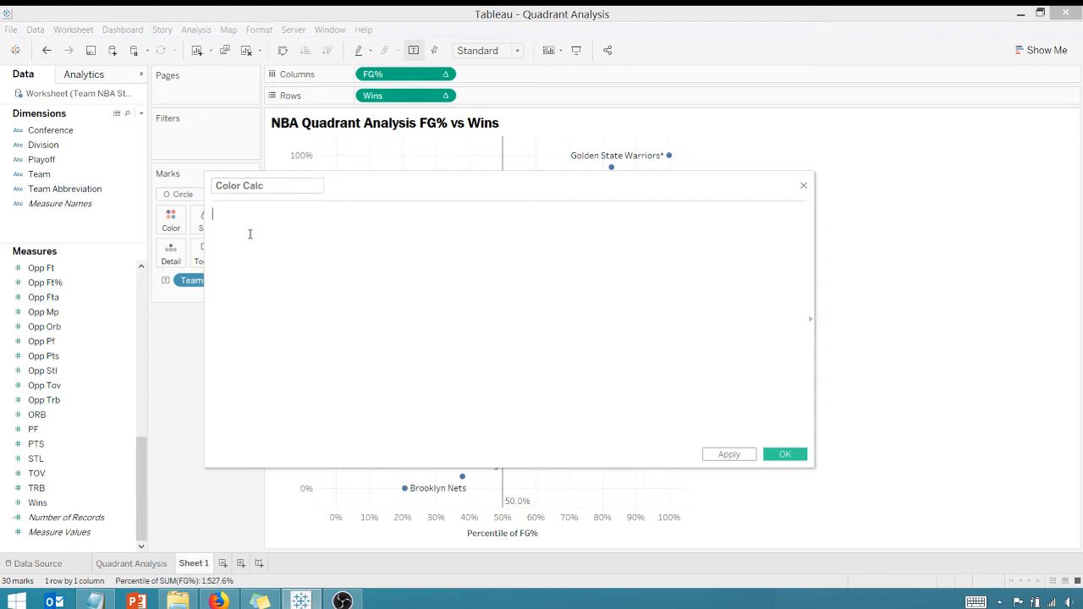
{"action": "type", "text": "IF"}
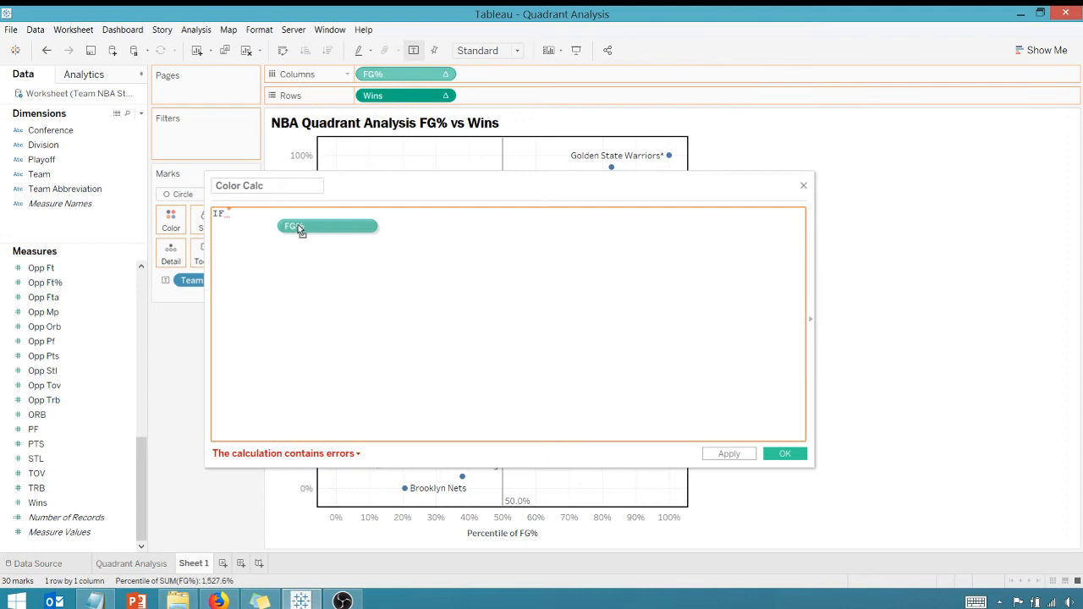
{"action": "type", "text": "RANK_PERCENTILE(SUM([FG%]))"}
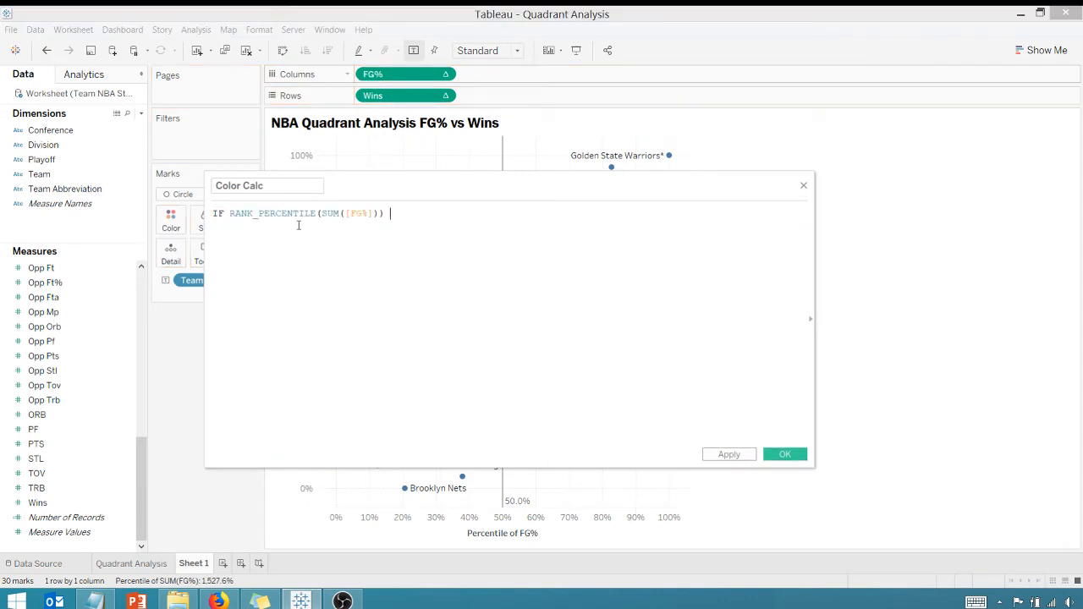
{"action": "type", "text": ">"}
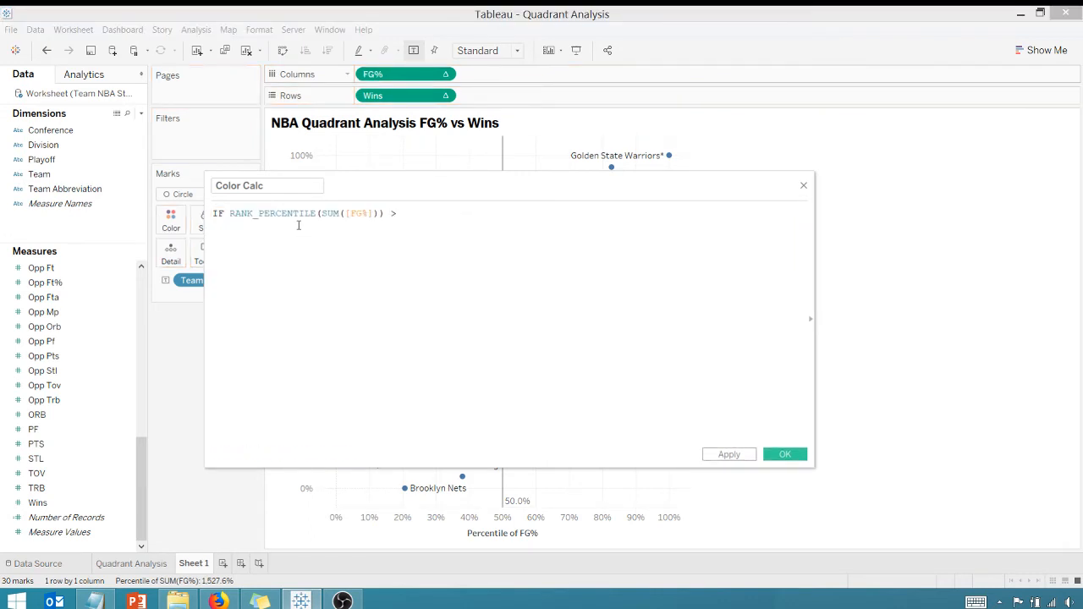
{"action": "type", "text": "=.5"}
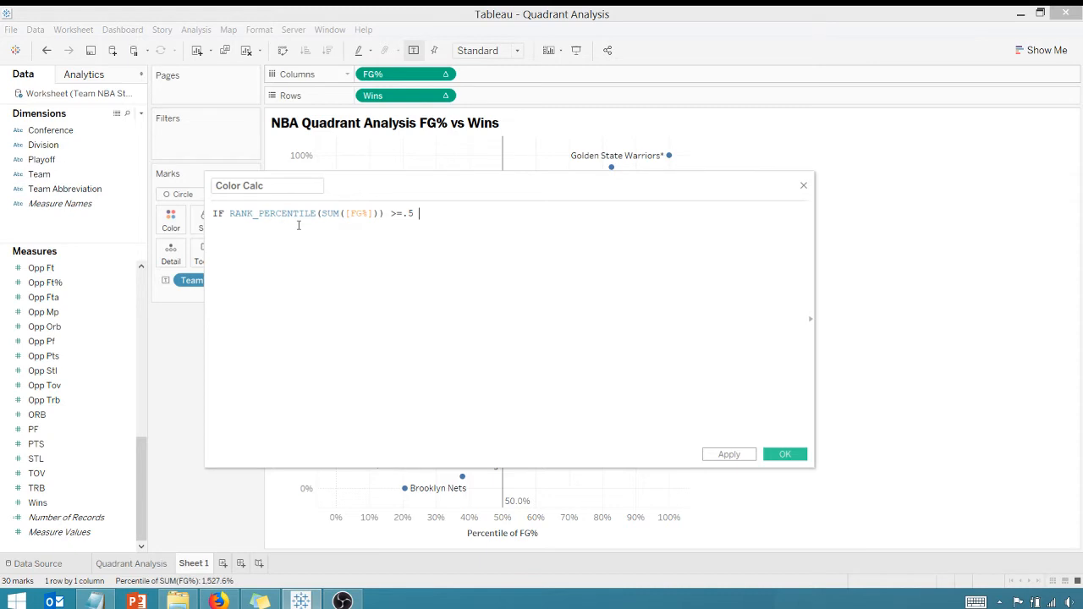
{"action": "type", "text": "AND"}
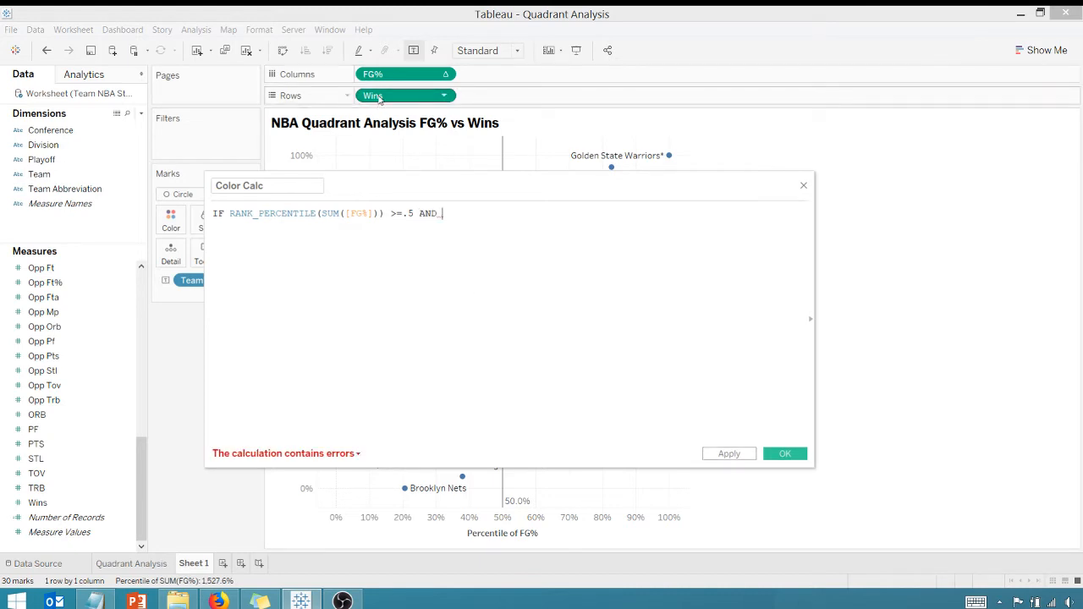
{"action": "type", "text": "RANK_PERCENTILE(SUM([Wins]))"}
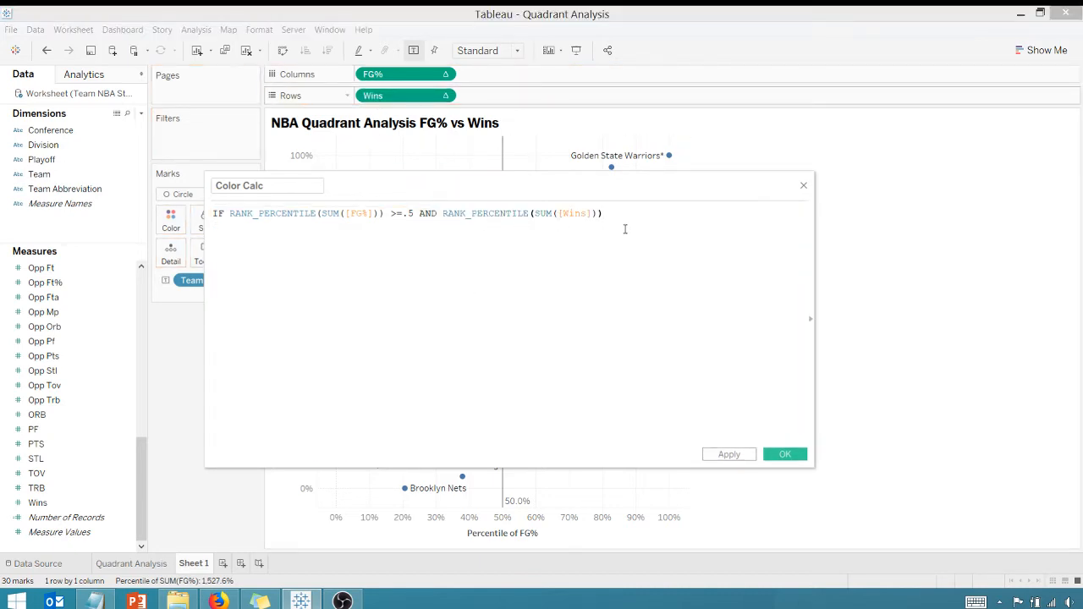
{"action": "type", "text": ">=.5 '"}
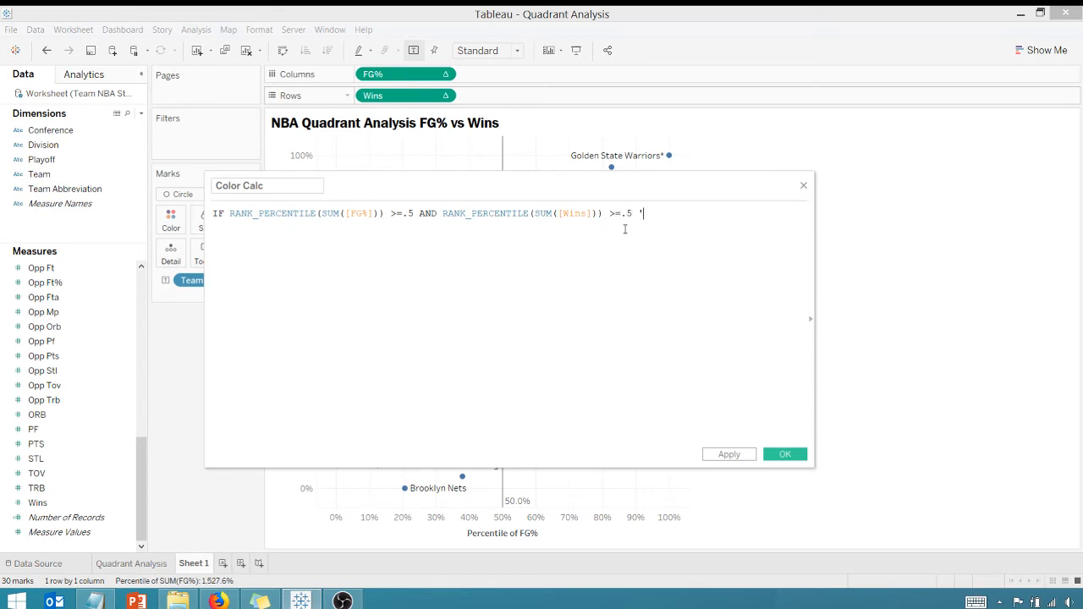
{"action": "type", "text": "THEN"}
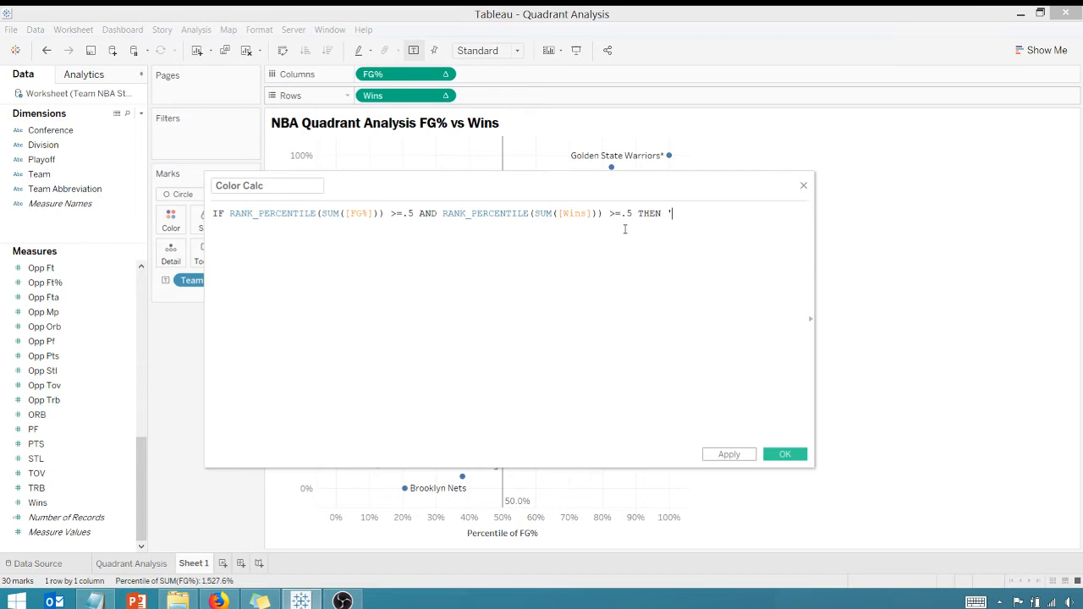
{"action": "type", "text": "TOP"}
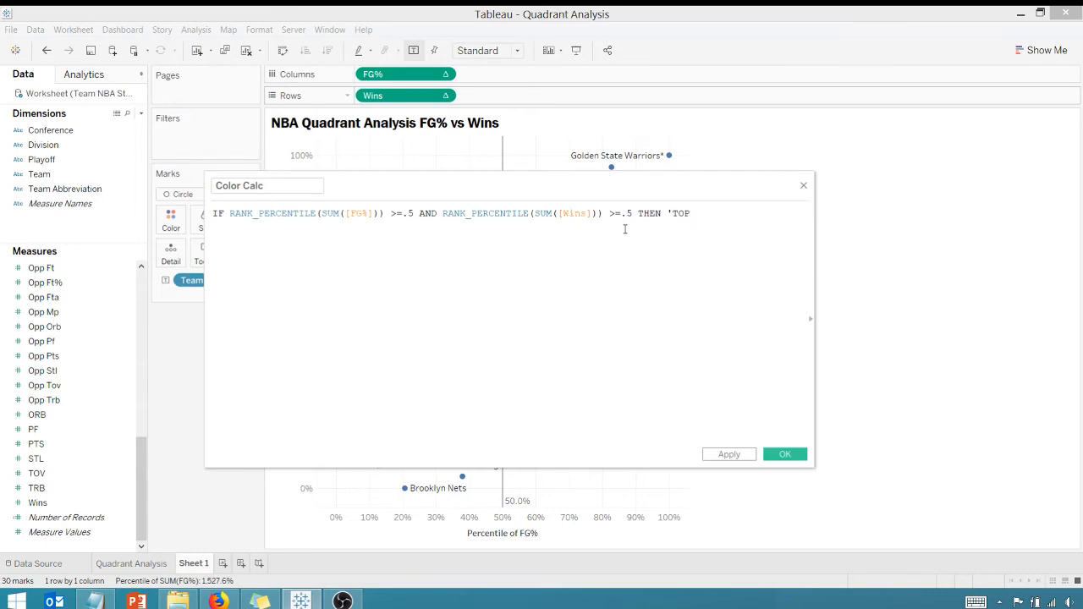
{"action": "type", "text": "RI"}
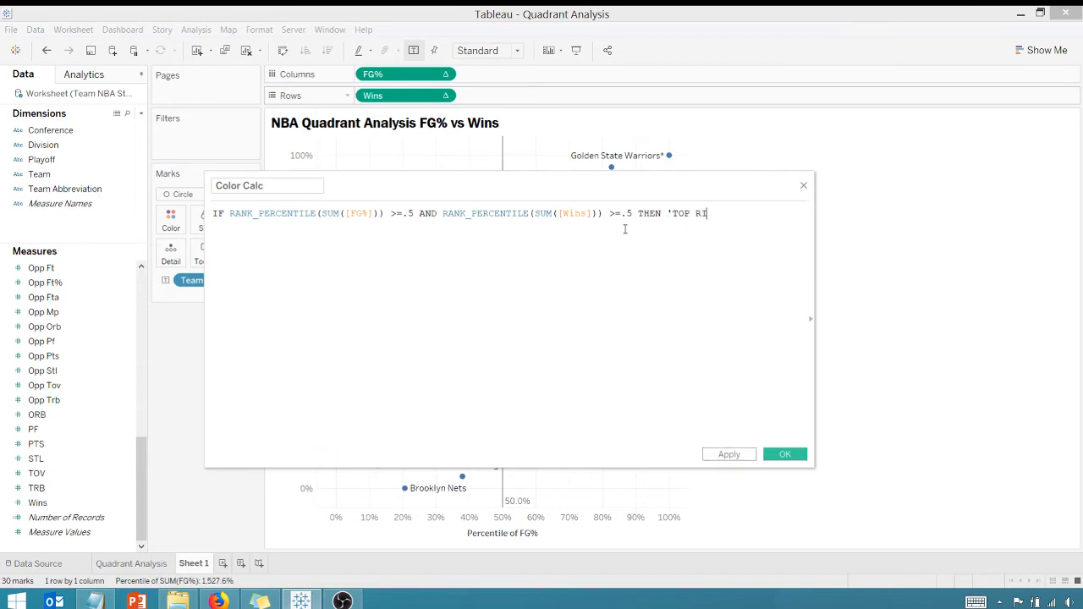
{"action": "type", "text": "GHT'"}
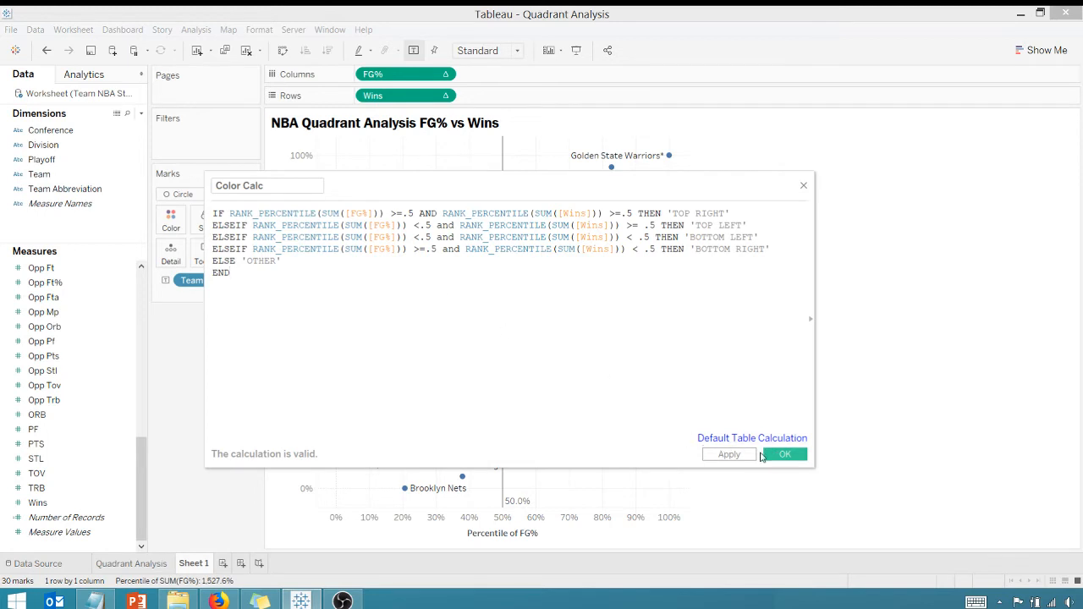
{"action": "left_click", "coordinate": [785, 454]}
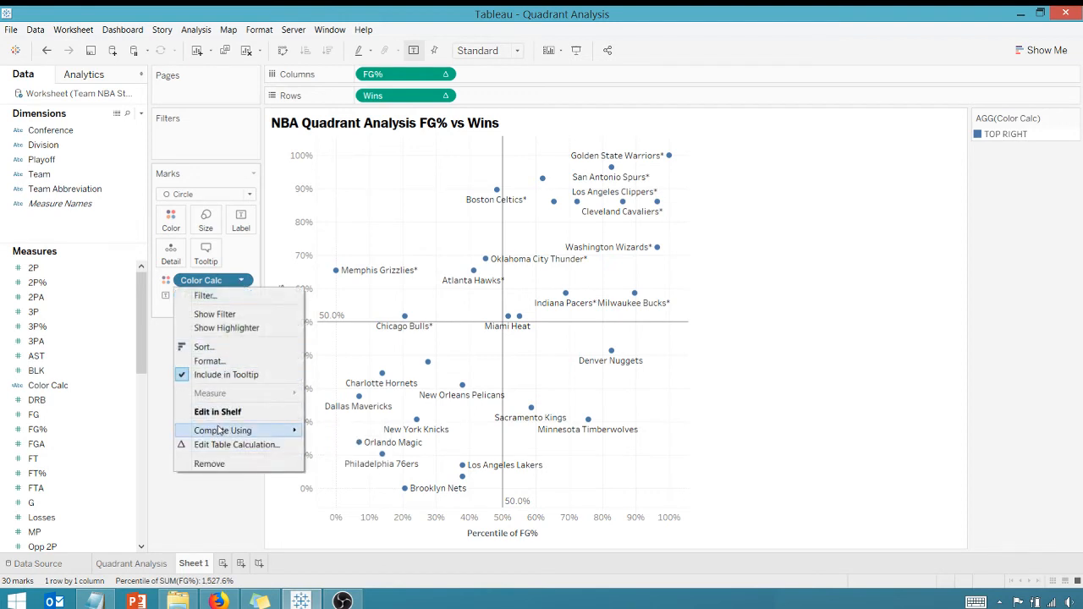
{"action": "mouse_move", "coordinate": [237, 444]}
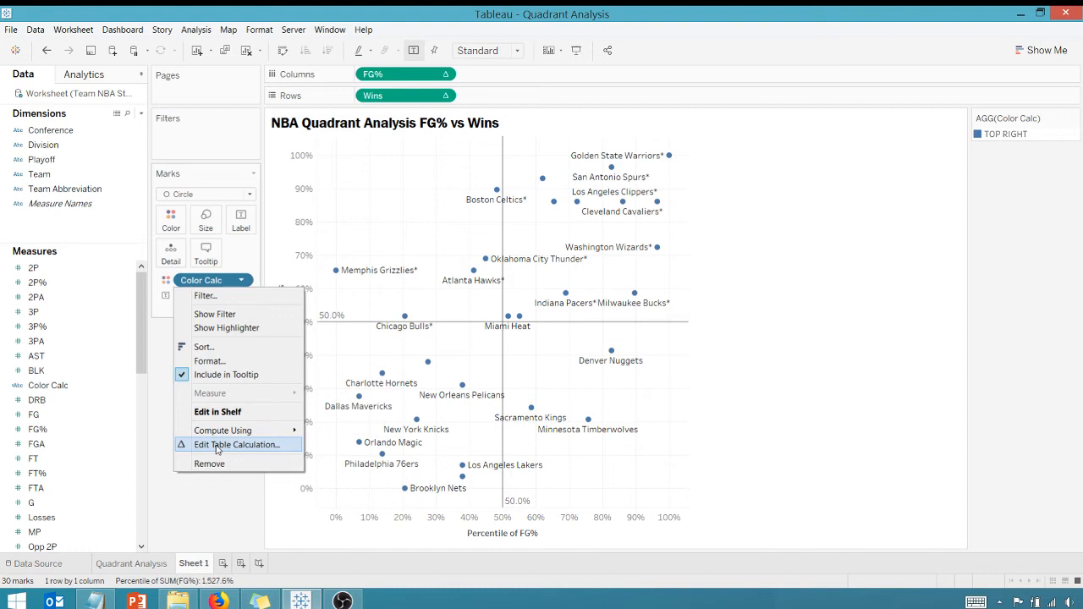
Set Color Calc to compute using Specific Dimensions with Team so all four quadrants appear
{"action": "left_click", "coordinate": [237, 443]}
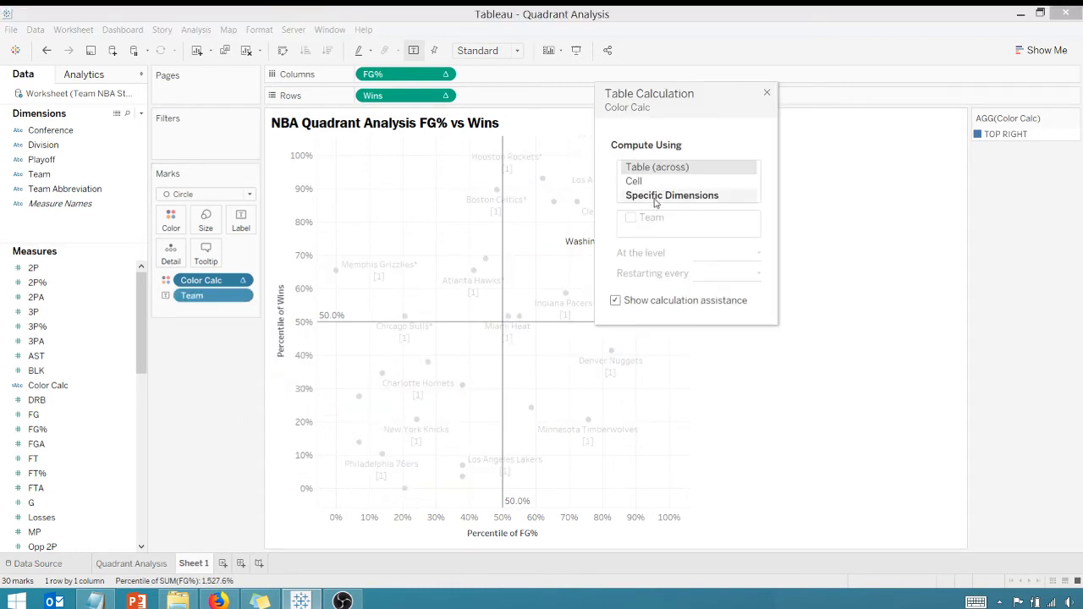
{"action": "left_click", "coordinate": [629, 216]}
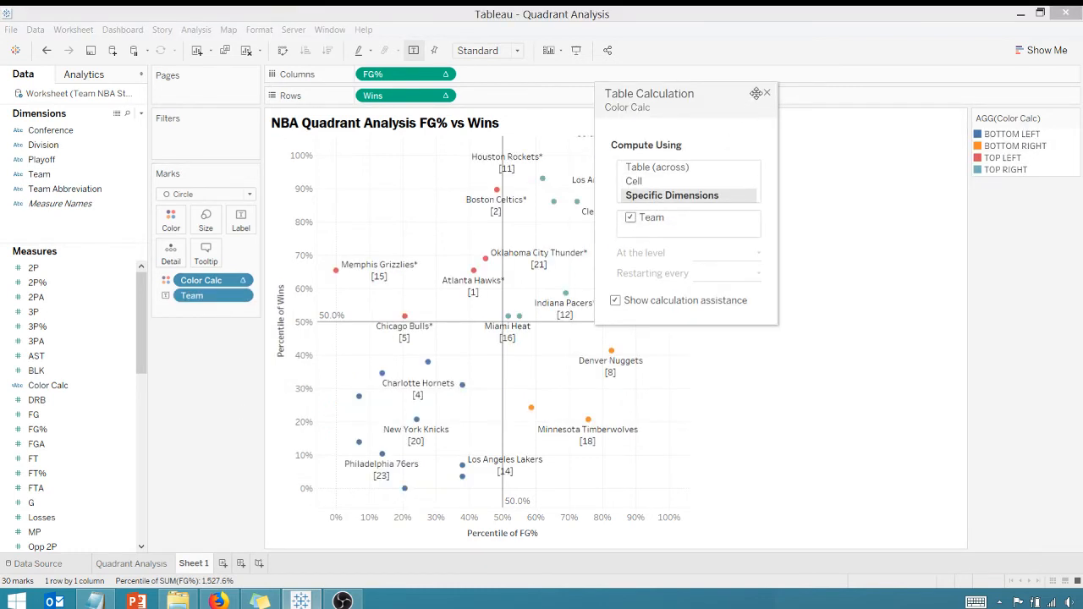
{"action": "left_click", "coordinate": [766, 93]}
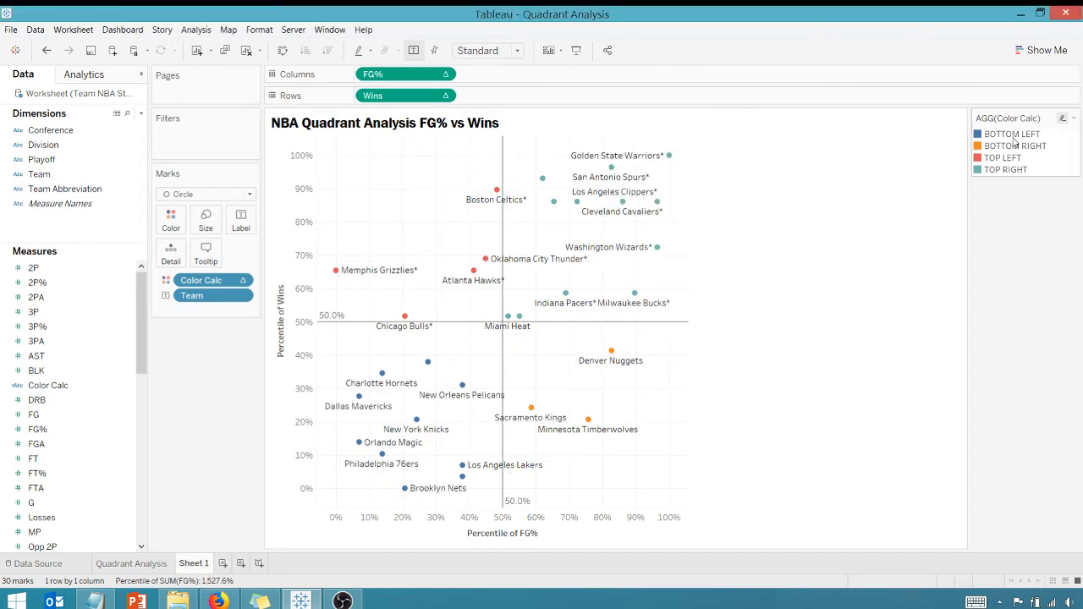
{"action": "mouse_move", "coordinate": [413, 359]}
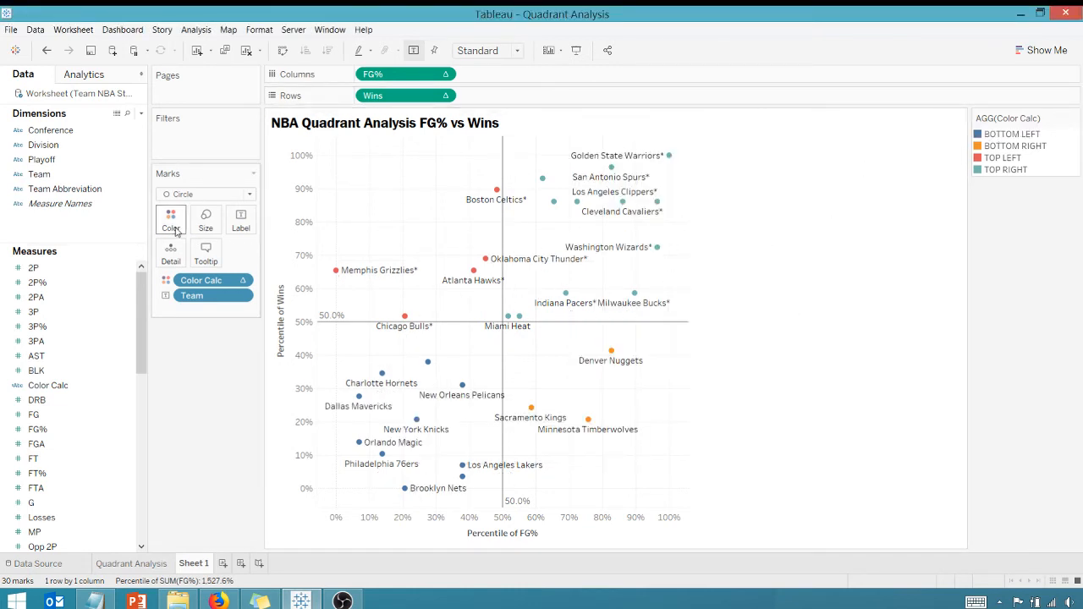
Assign red, orange, grey and dark blue to the four quadrant groups in Edit Colors and apply
{"action": "left_click", "coordinate": [209, 261]}
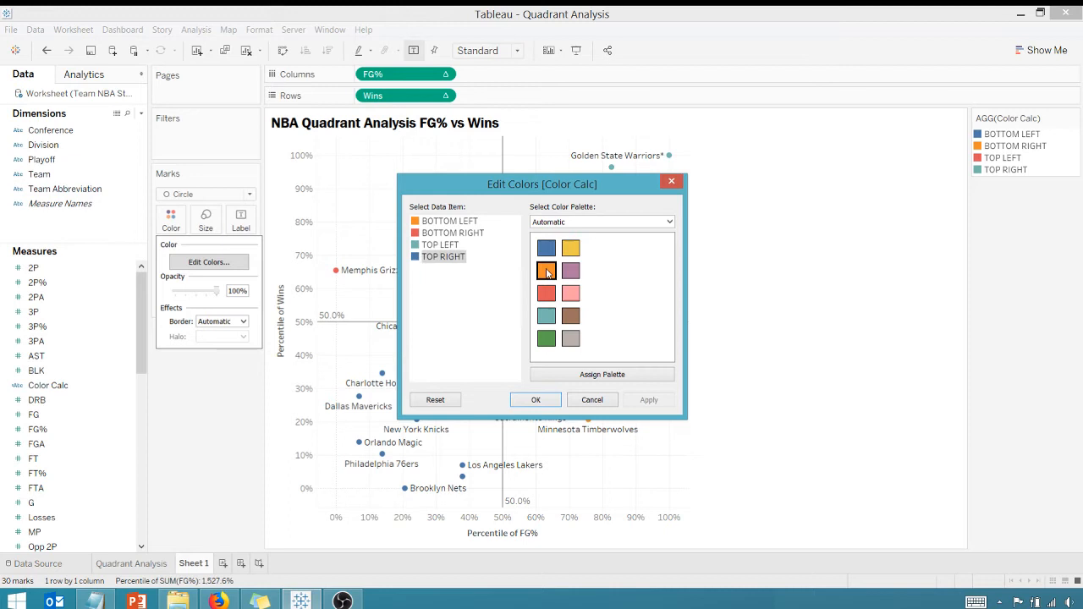
{"action": "left_click", "coordinate": [440, 244]}
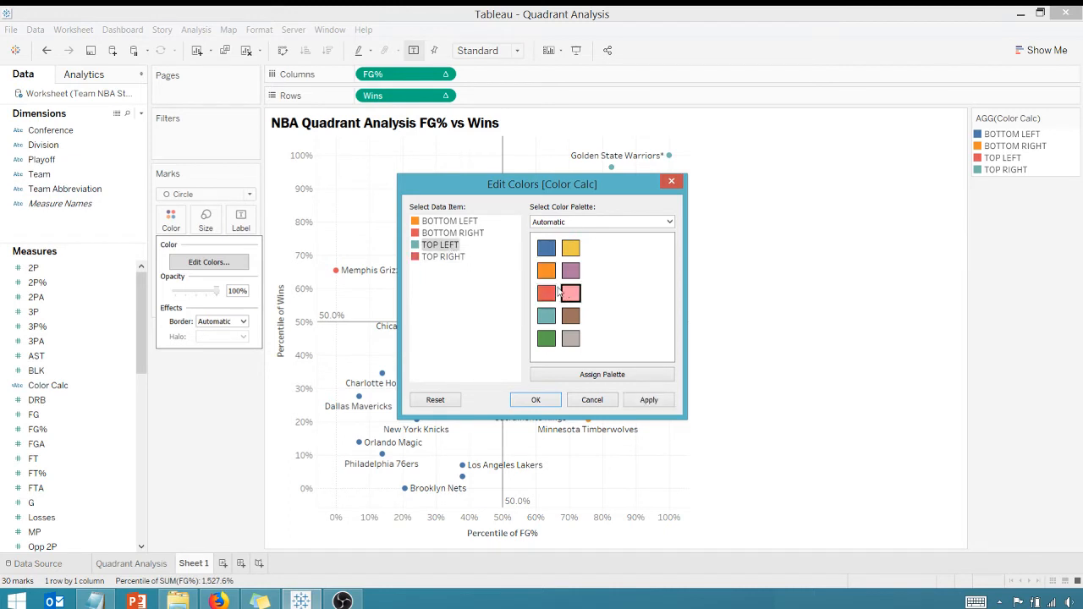
{"action": "left_click", "coordinate": [454, 233]}
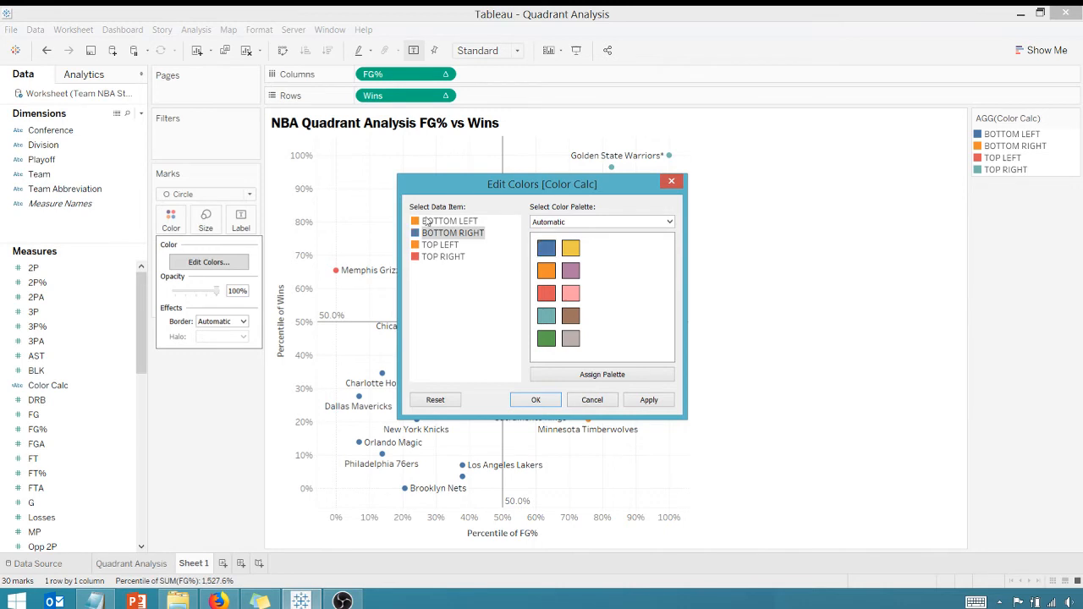
{"action": "left_click", "coordinate": [450, 220]}
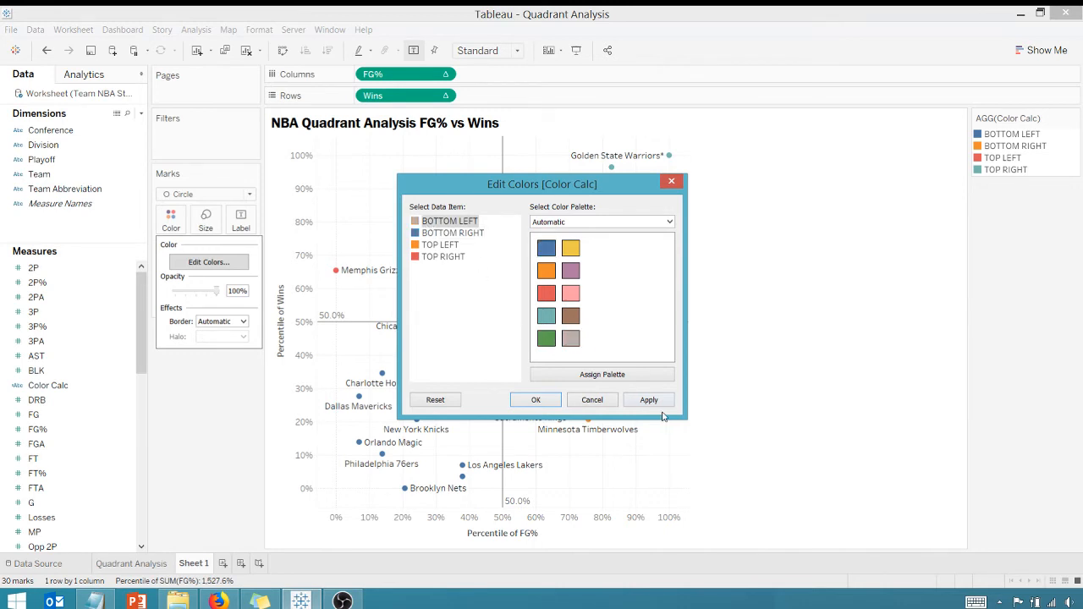
{"action": "left_click", "coordinate": [535, 399]}
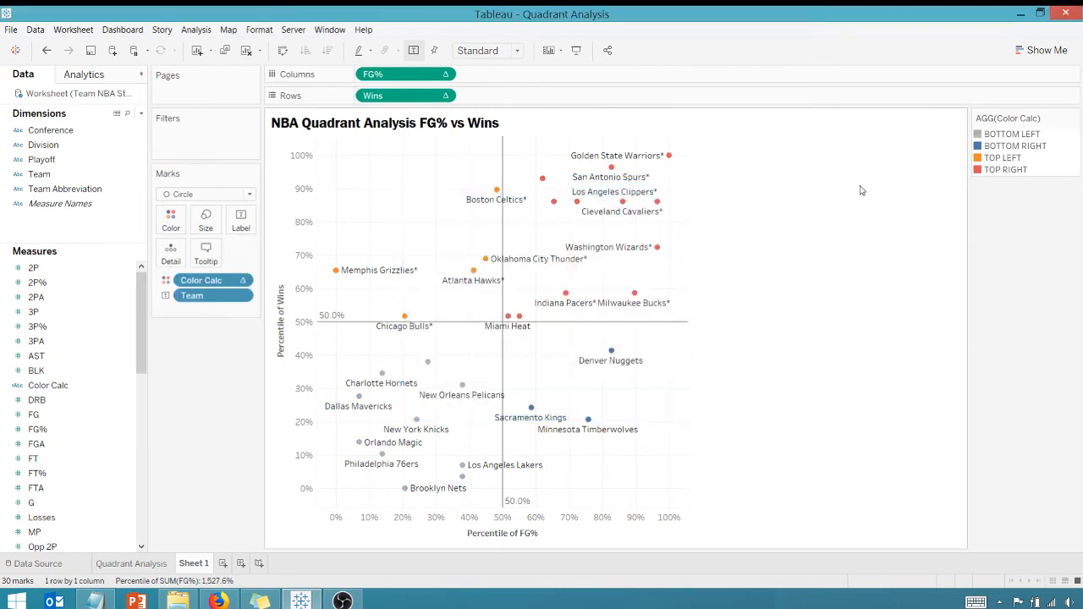
{"action": "left_click", "coordinate": [1073, 119]}
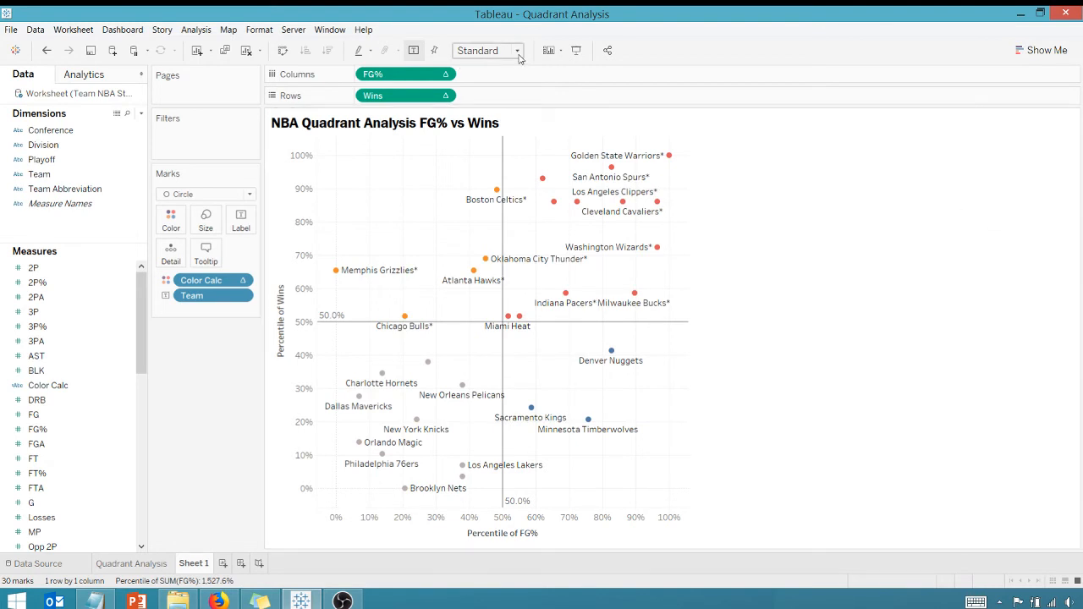
Fit the scatter to Entire View so it fills the canvas
{"action": "left_click", "coordinate": [517, 51]}
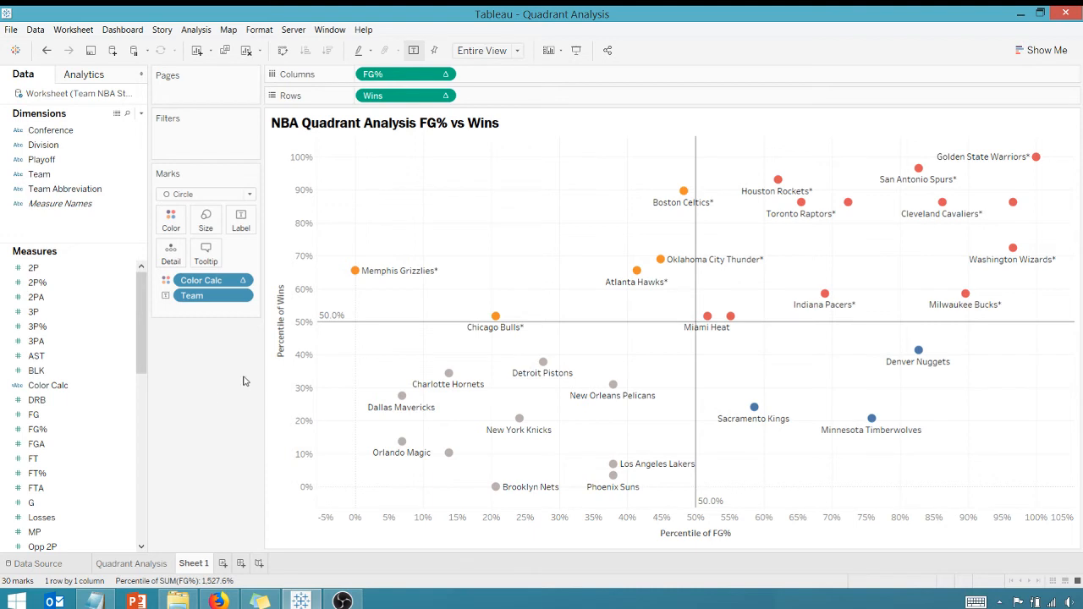
{"action": "right_click", "coordinate": [816, 464]}
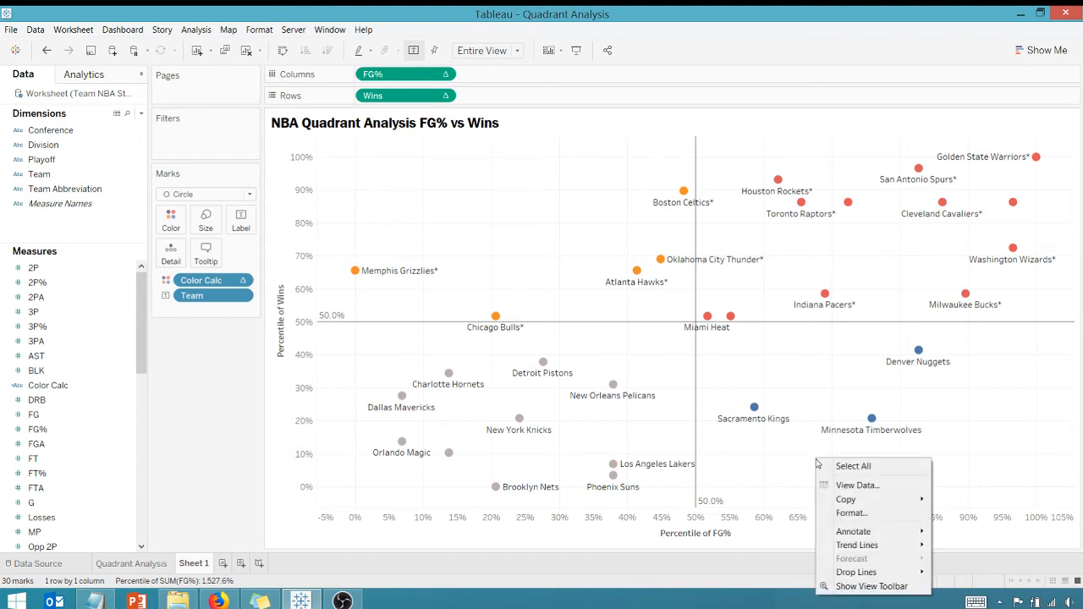
{"action": "mouse_move", "coordinate": [853, 531]}
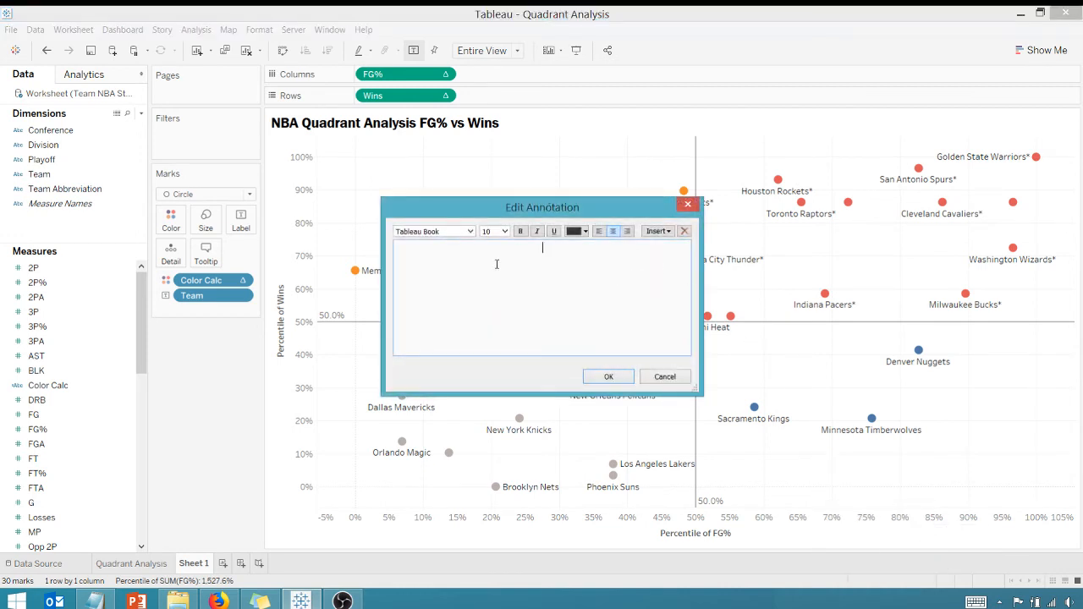
{"action": "mouse_move", "coordinate": [474, 267]}
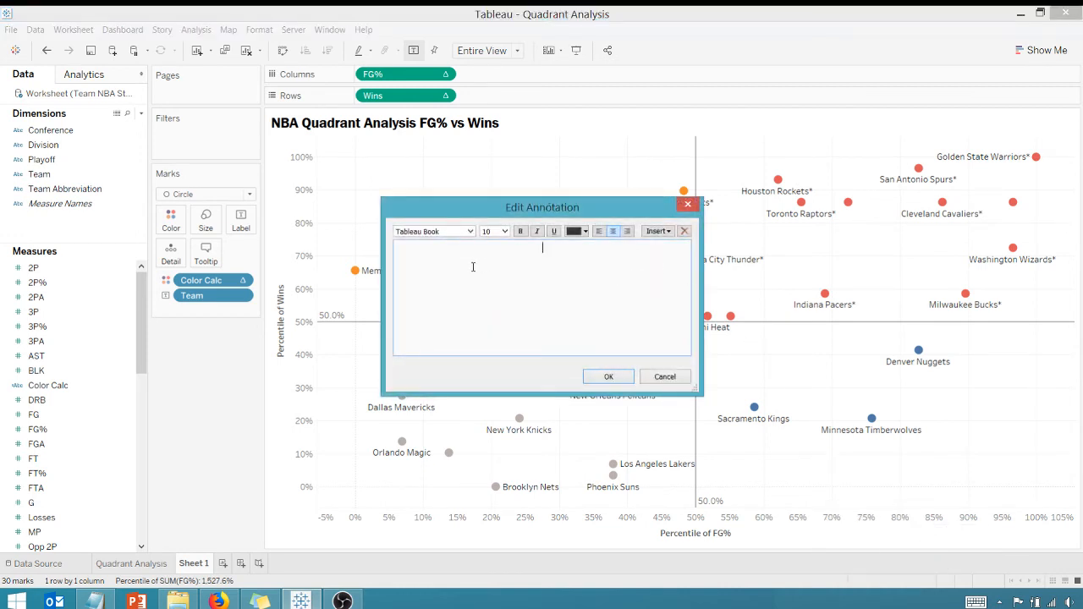
Annotate 'Shooters & Winners' in Franklin Gothic Medium bold, no shading, in the upper-right quadrant
{"action": "type", "text": "Shoo"}
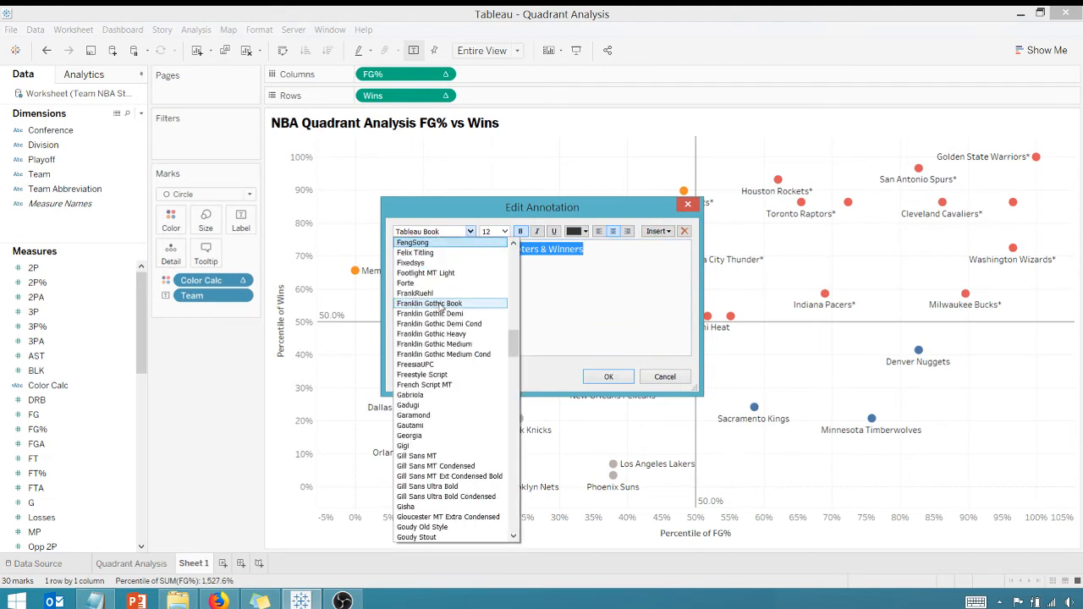
{"action": "left_click", "coordinate": [434, 343]}
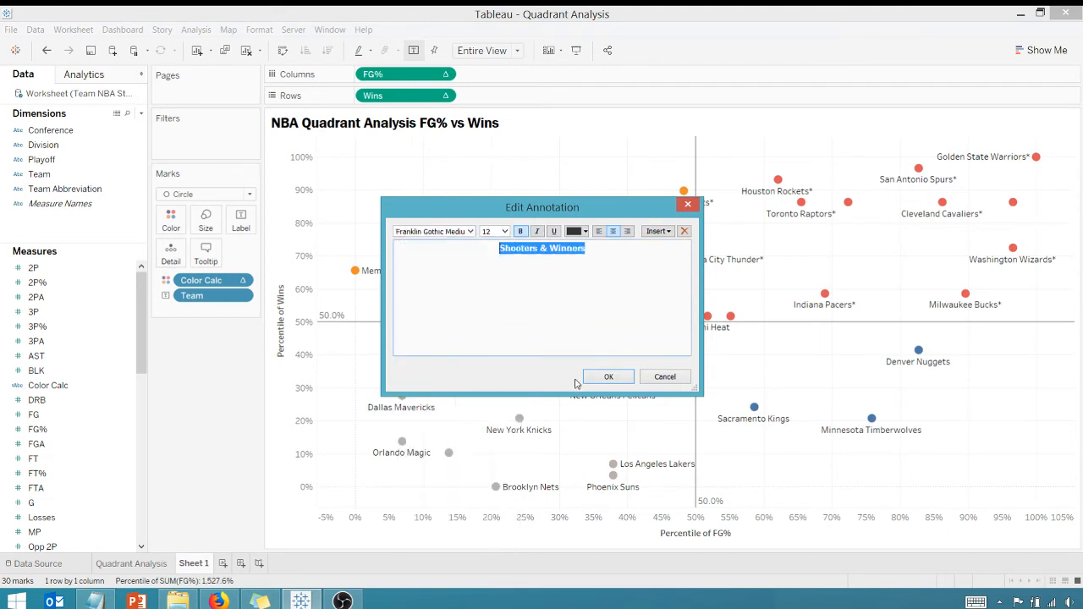
{"action": "left_click", "coordinate": [608, 376]}
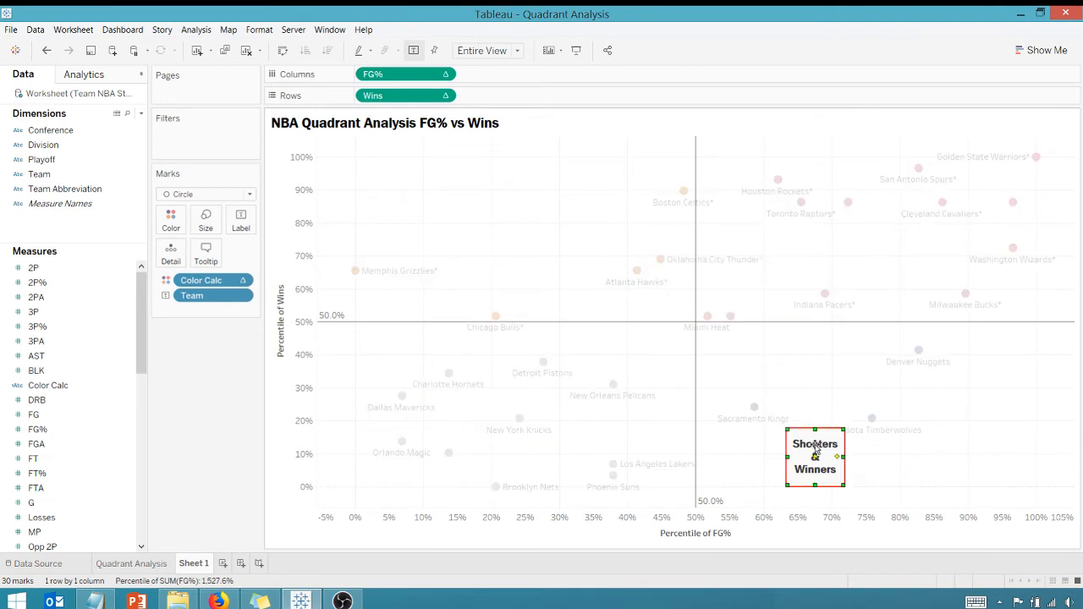
{"action": "mouse_move", "coordinate": [815, 456]}
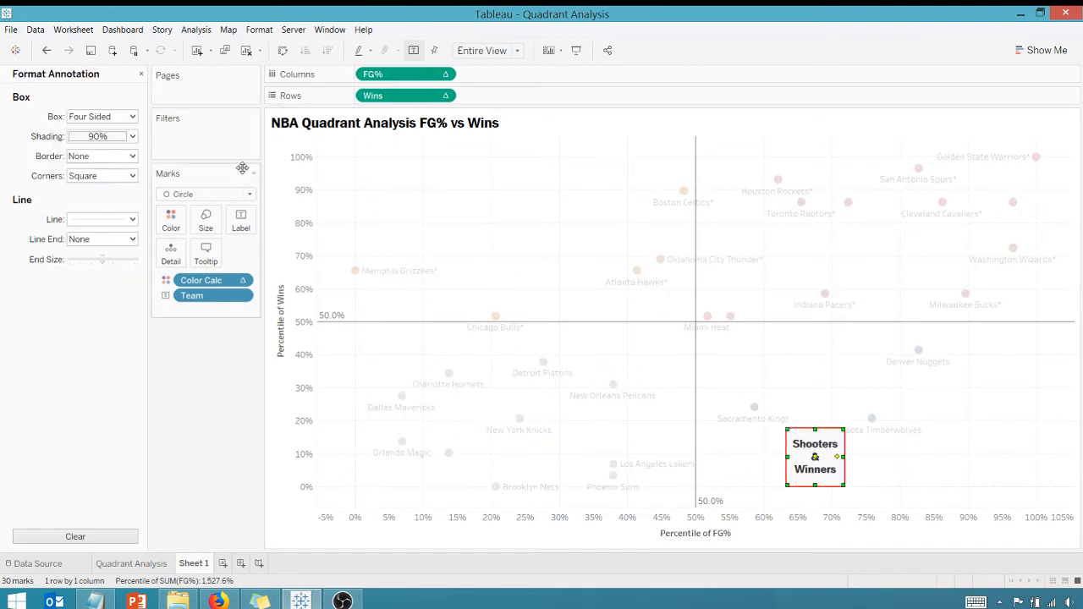
{"action": "left_click", "coordinate": [130, 135]}
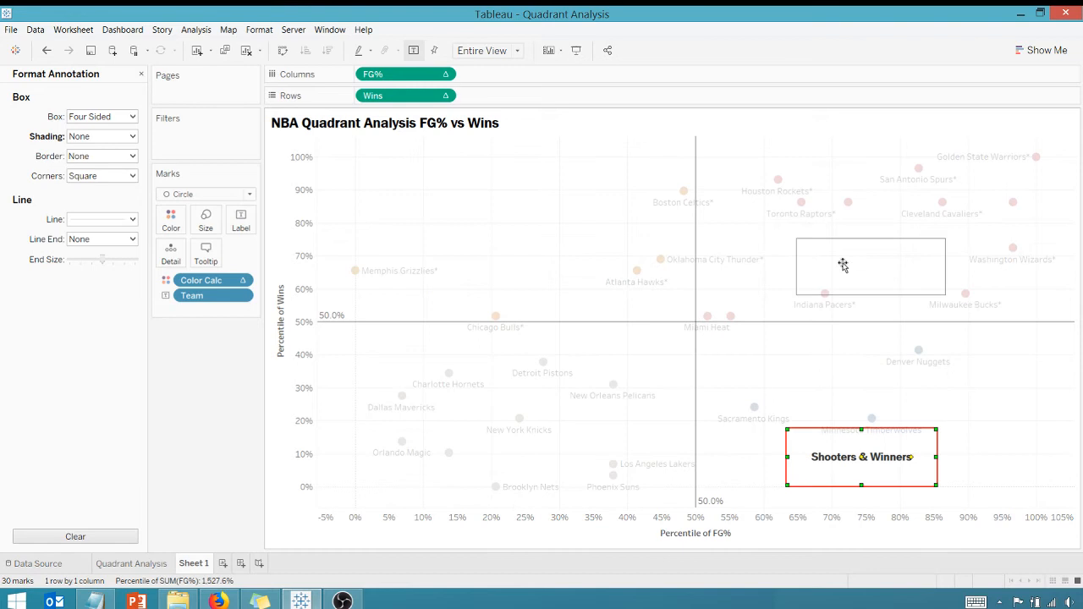
{"action": "left_click_drag", "start_coordinate": [861, 457], "coordinate": [863, 247]}
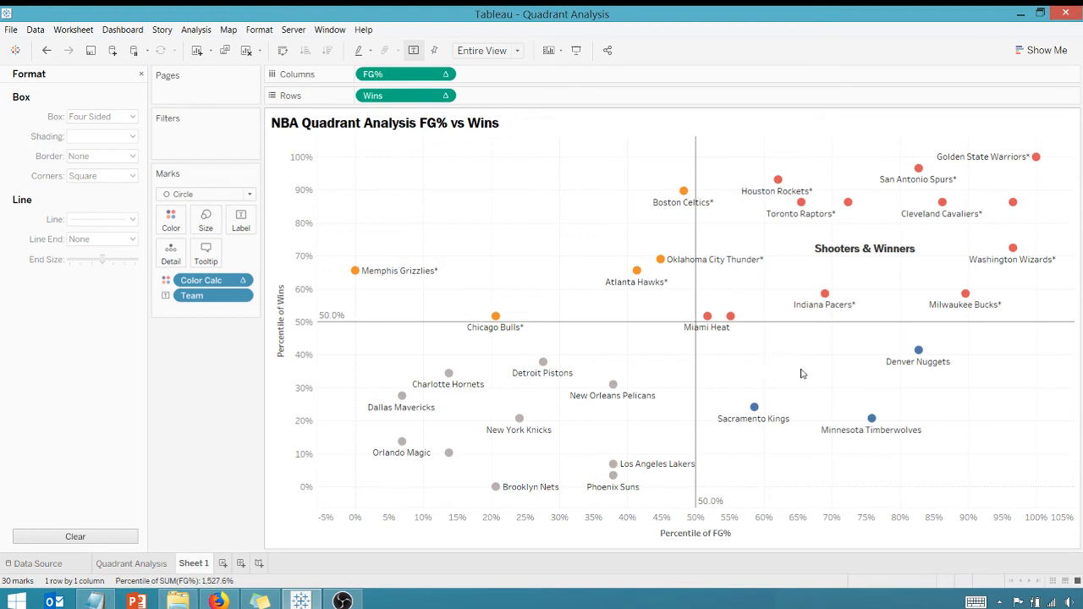
{"action": "right_click", "coordinate": [803, 374]}
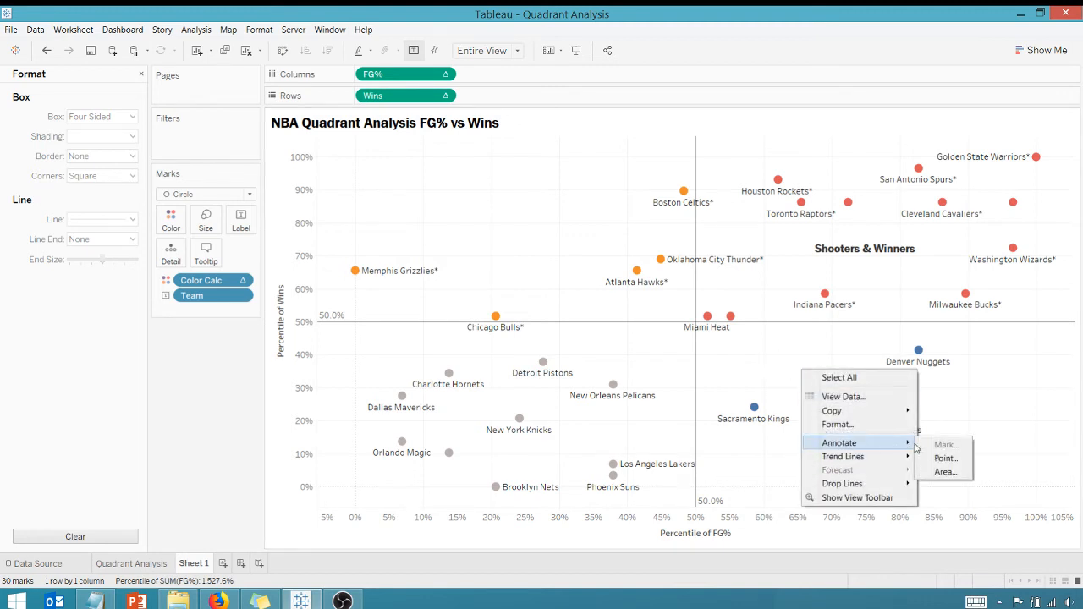
Add a 'Bricks & Winners' area annotation at size 12 and confirm it
{"action": "left_click", "coordinate": [945, 457]}
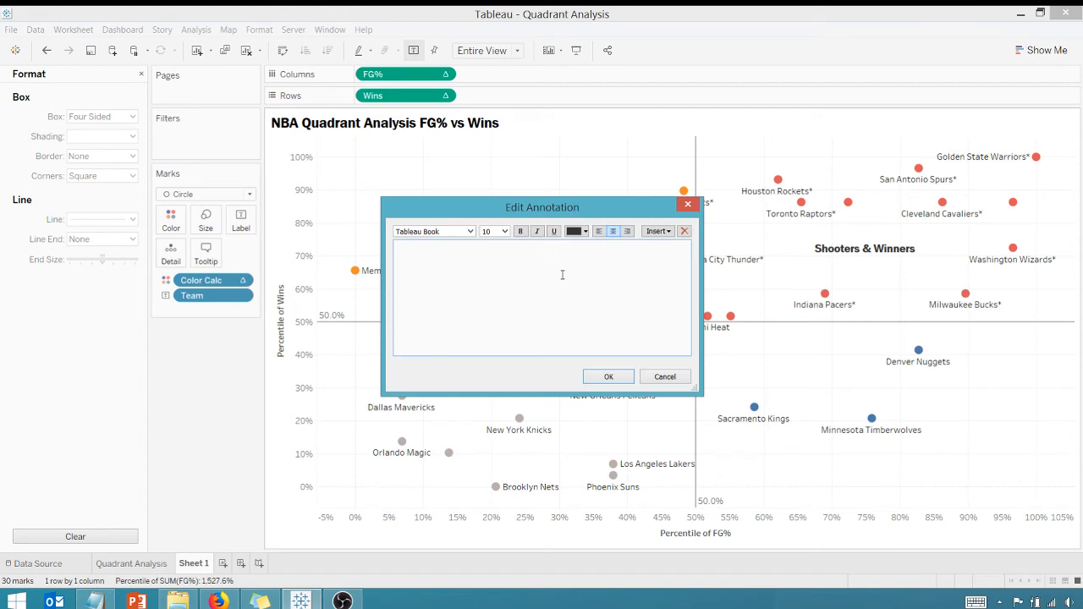
{"action": "type", "text": "Bricks & Winners"}
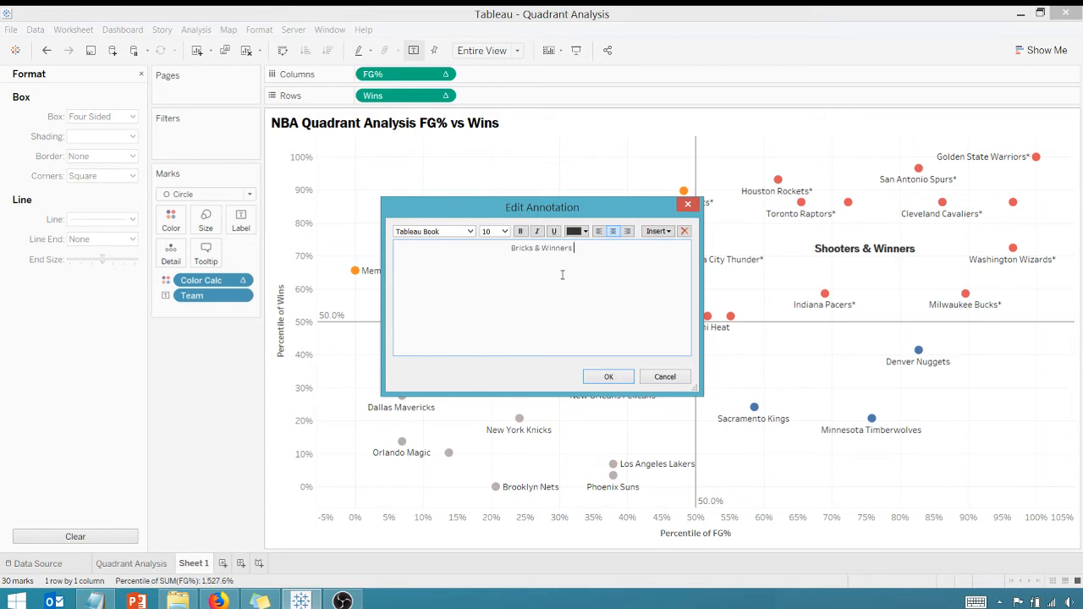
{"action": "triple_click", "coordinate": [542, 247]}
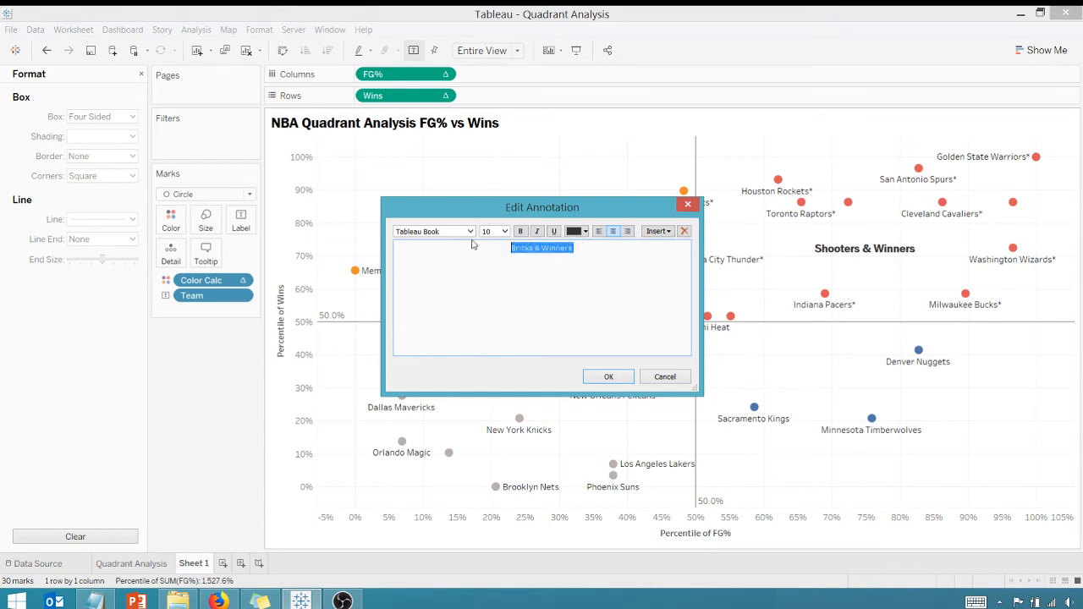
{"action": "left_click", "coordinate": [504, 230]}
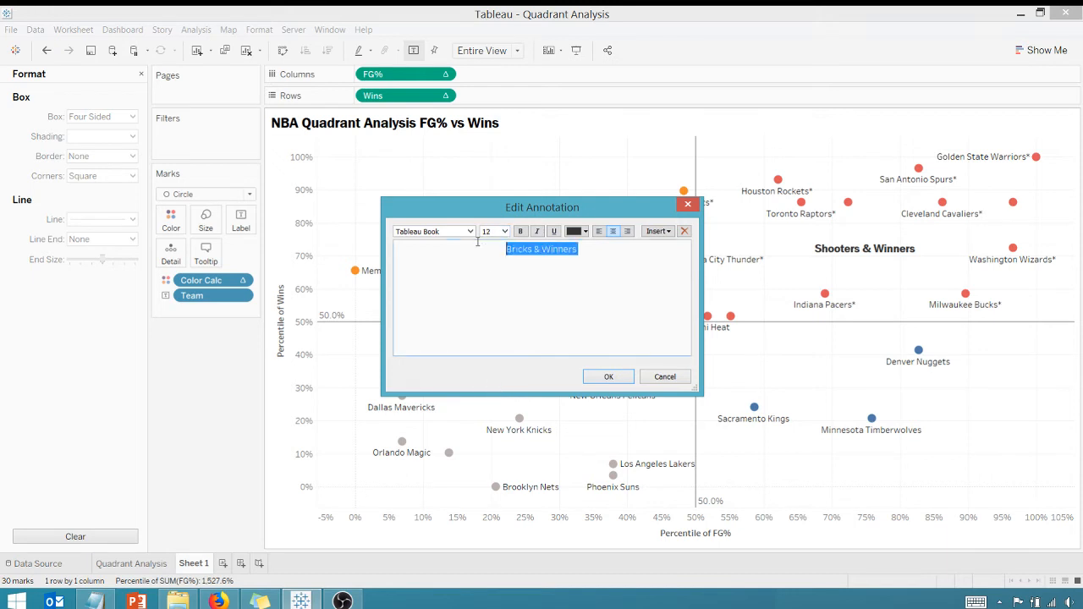
{"action": "left_click", "coordinate": [470, 230]}
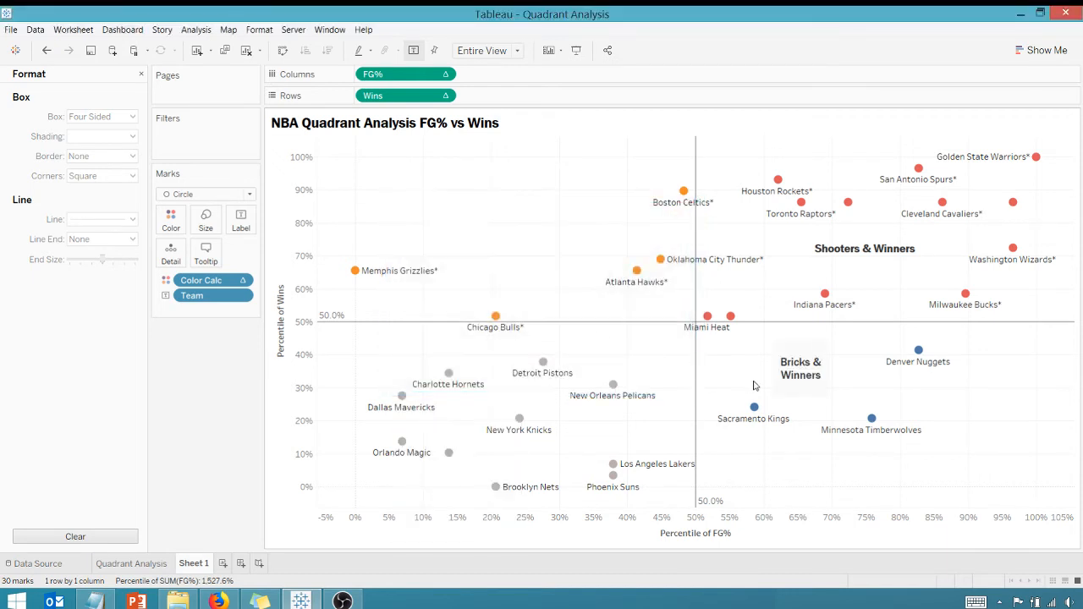
Reapply the label's formatting and remove its background shading for the upper-left quadrant
{"action": "double_click", "coordinate": [799, 369]}
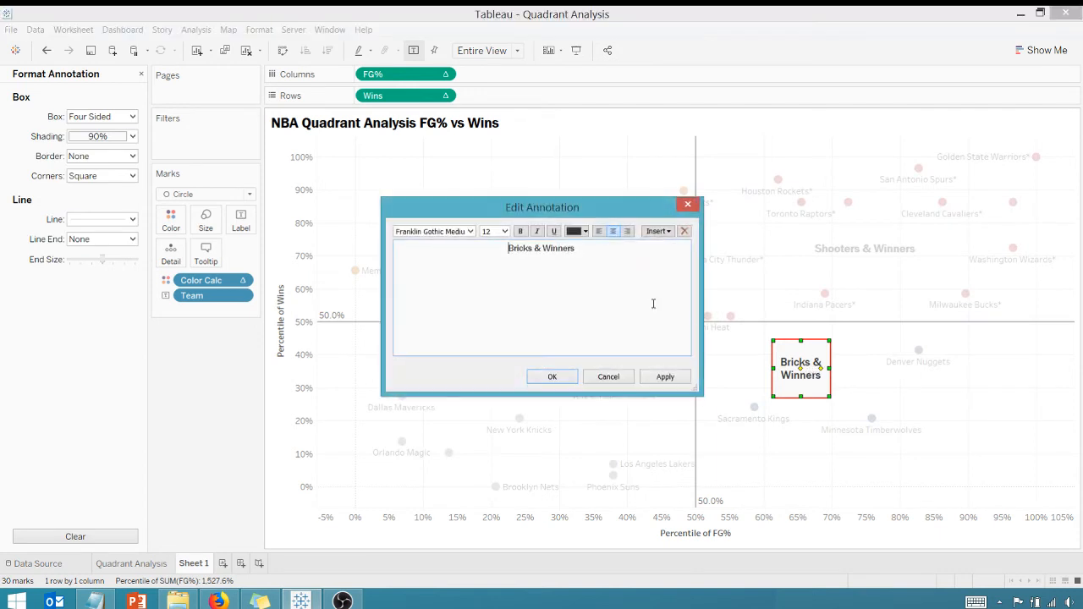
{"action": "left_click", "coordinate": [521, 230]}
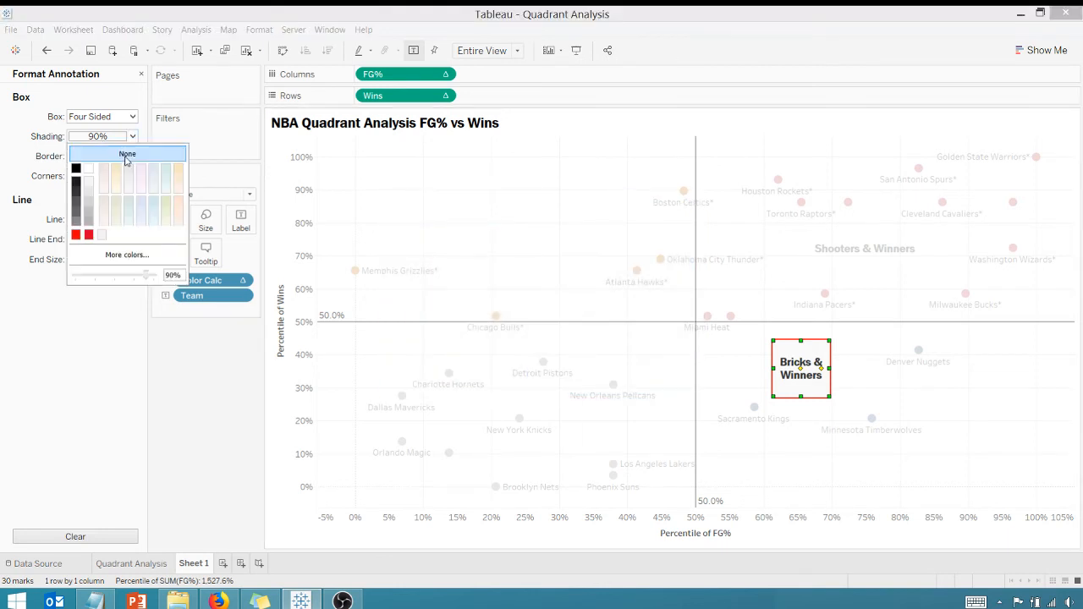
{"action": "left_click", "coordinate": [127, 153]}
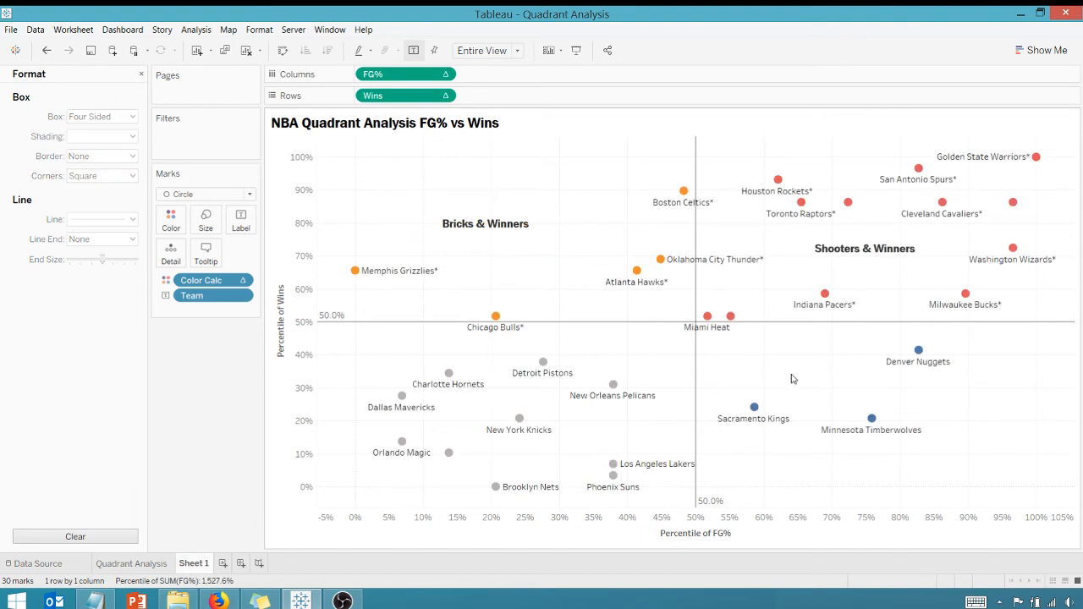
{"action": "right_click", "coordinate": [793, 379]}
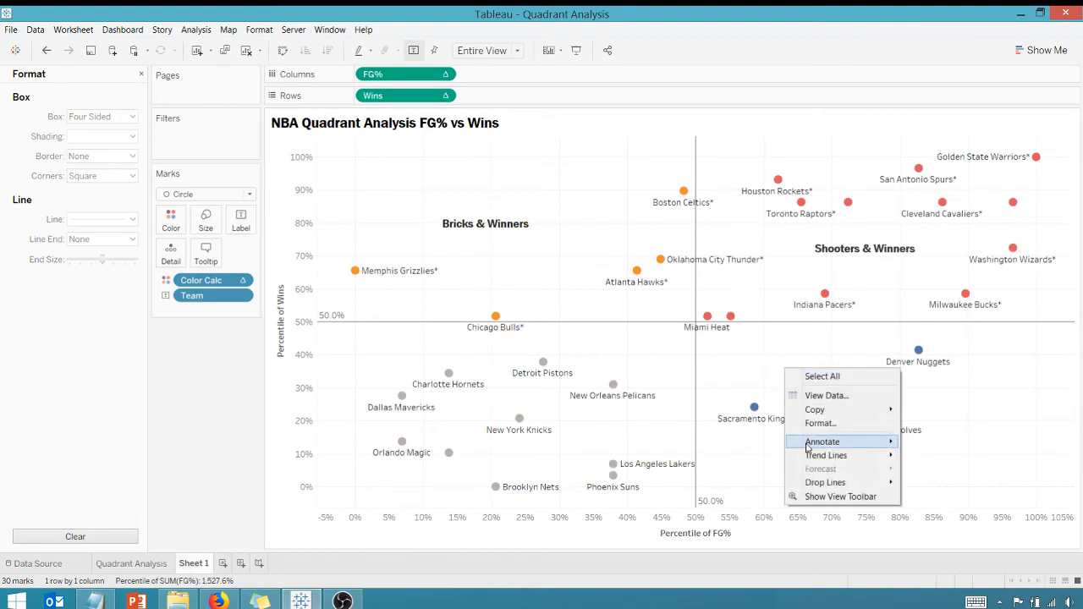
Create a 'Bricks & Losers' area annotation in Franklin Gothic Medium 12 bold
{"action": "left_click", "coordinate": [823, 440]}
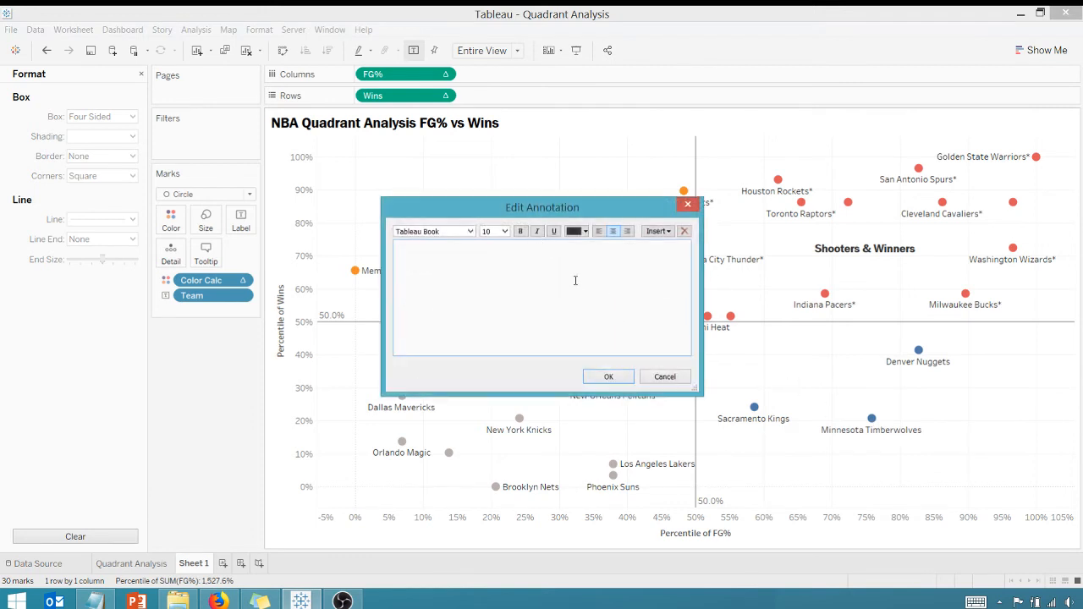
{"action": "type", "text": "Bricks &"}
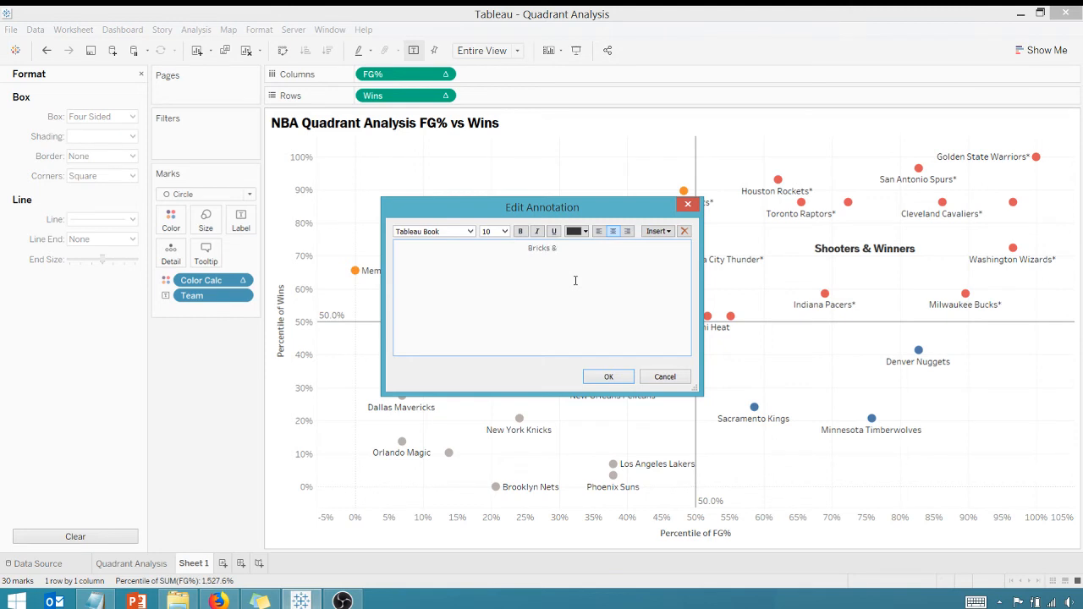
{"action": "type", "text": "Losers"}
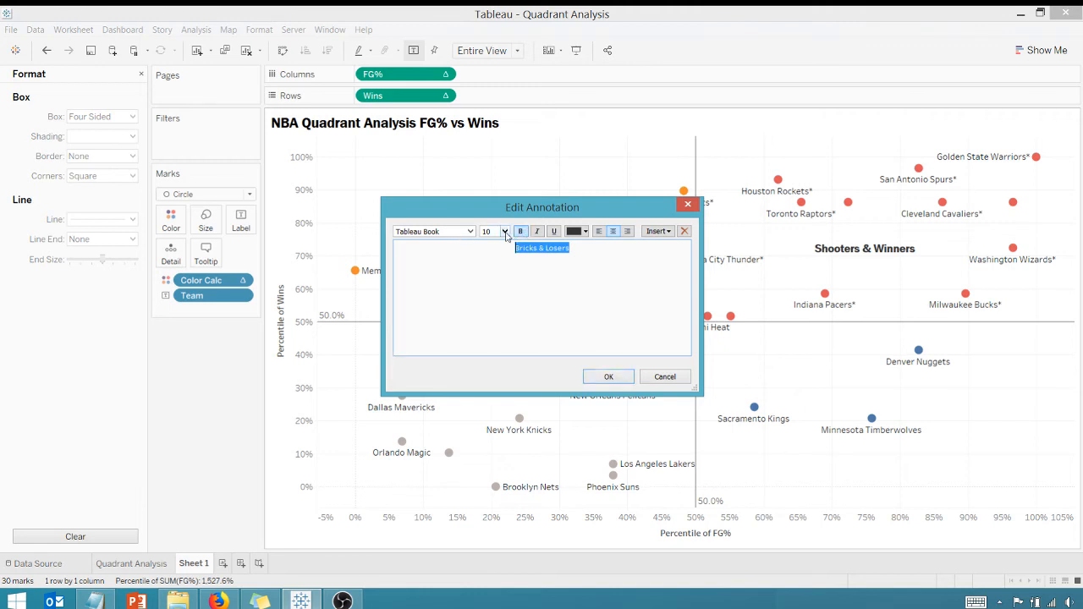
{"action": "left_click", "coordinate": [504, 230]}
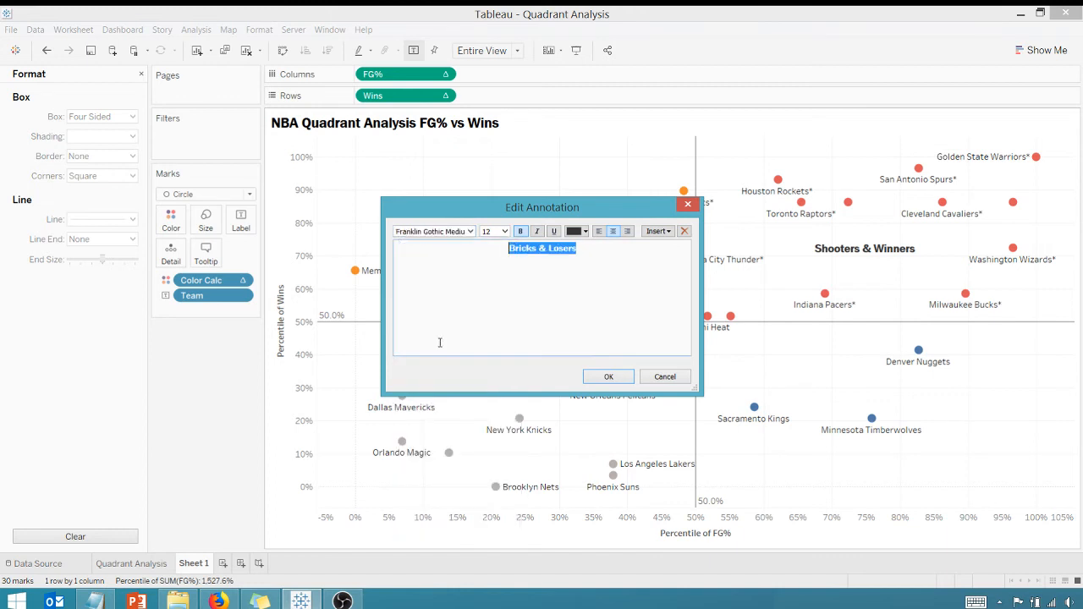
{"action": "left_click", "coordinate": [607, 376]}
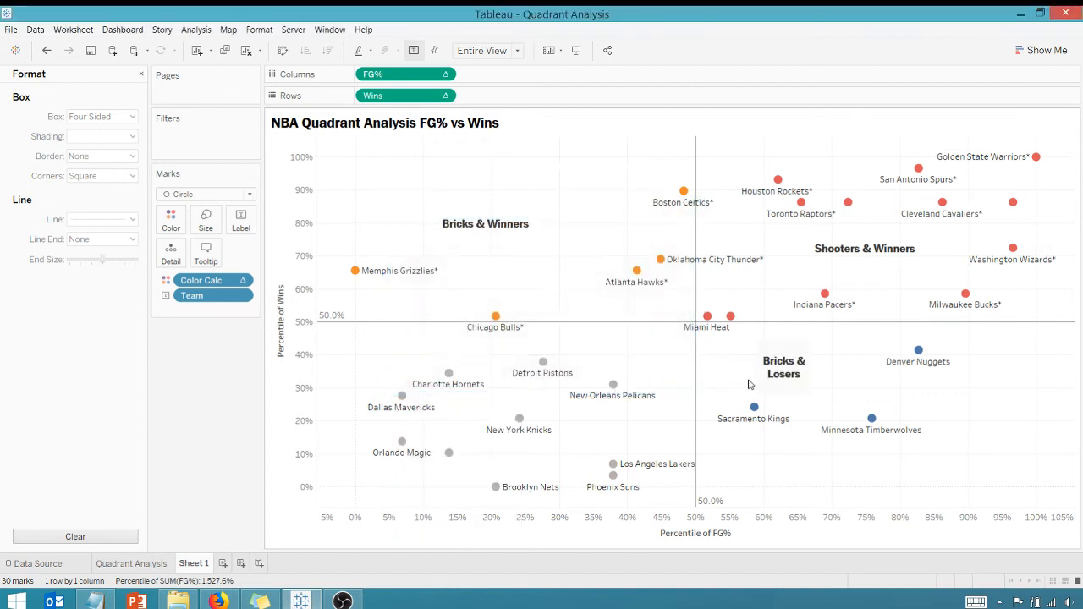
Set the Bricks & Losers label's shading to None and place it in the lower-left quadrant
{"action": "left_click", "coordinate": [784, 367]}
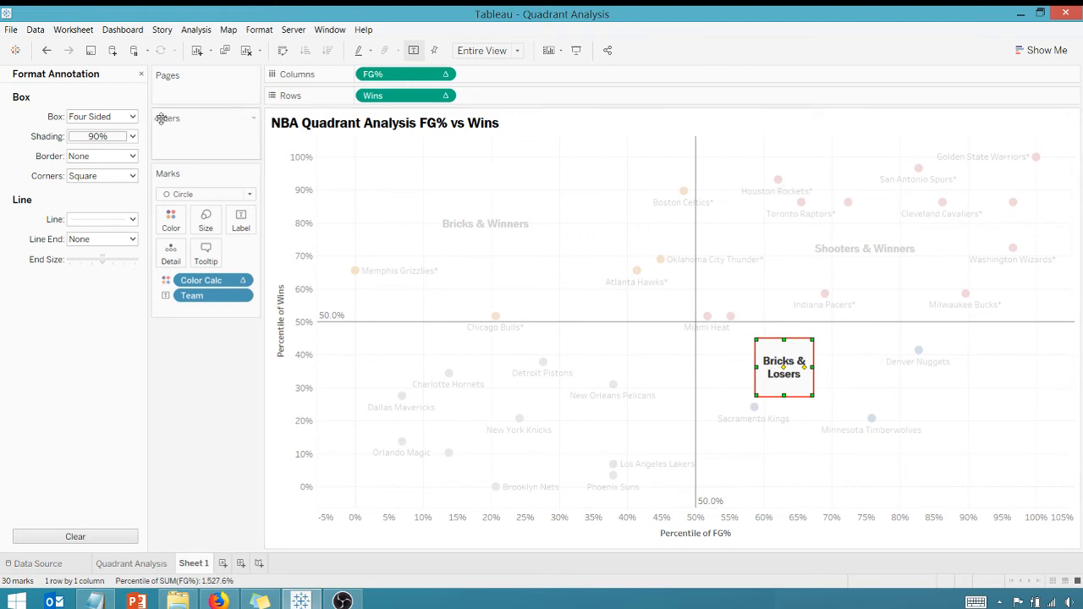
{"action": "left_click", "coordinate": [132, 135]}
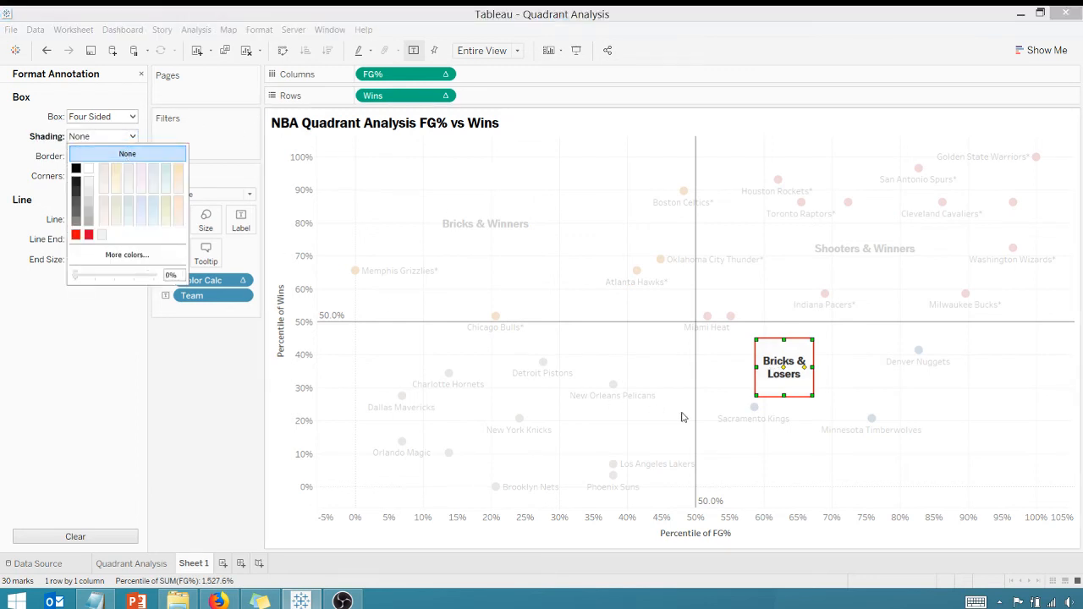
{"action": "left_click", "coordinate": [127, 152]}
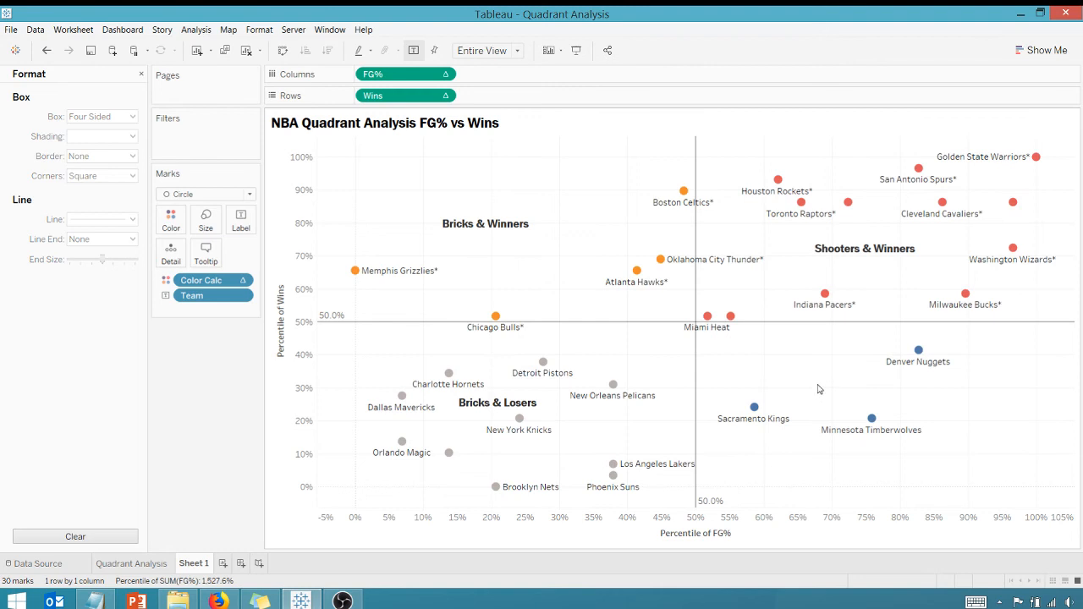
{"action": "right_click", "coordinate": [819, 389]}
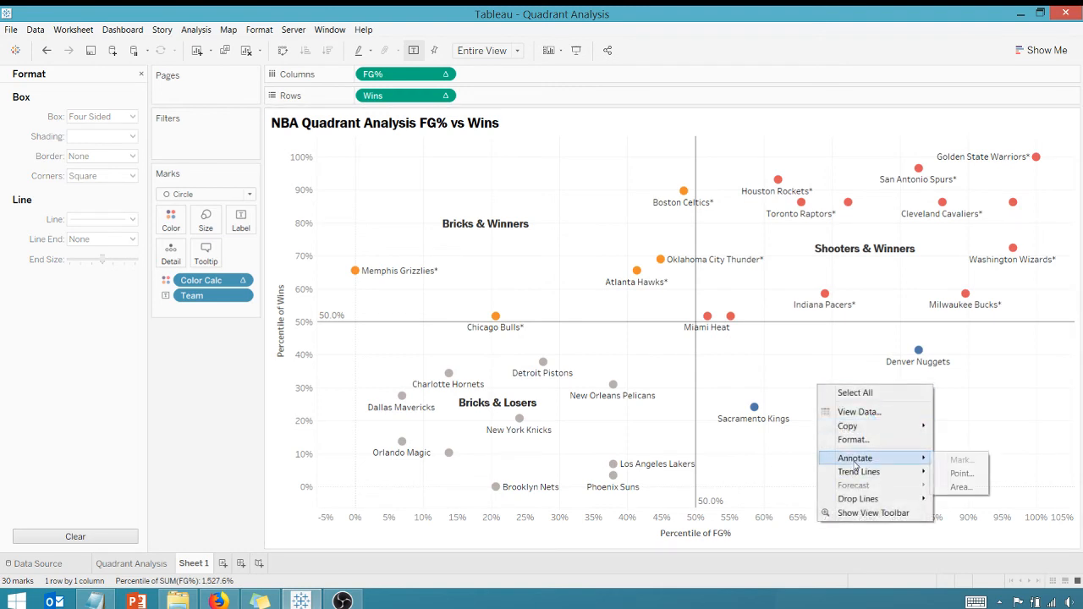
Create a 'Shooters & Losers' area annotation in bold size-12 text
{"action": "left_click", "coordinate": [962, 488]}
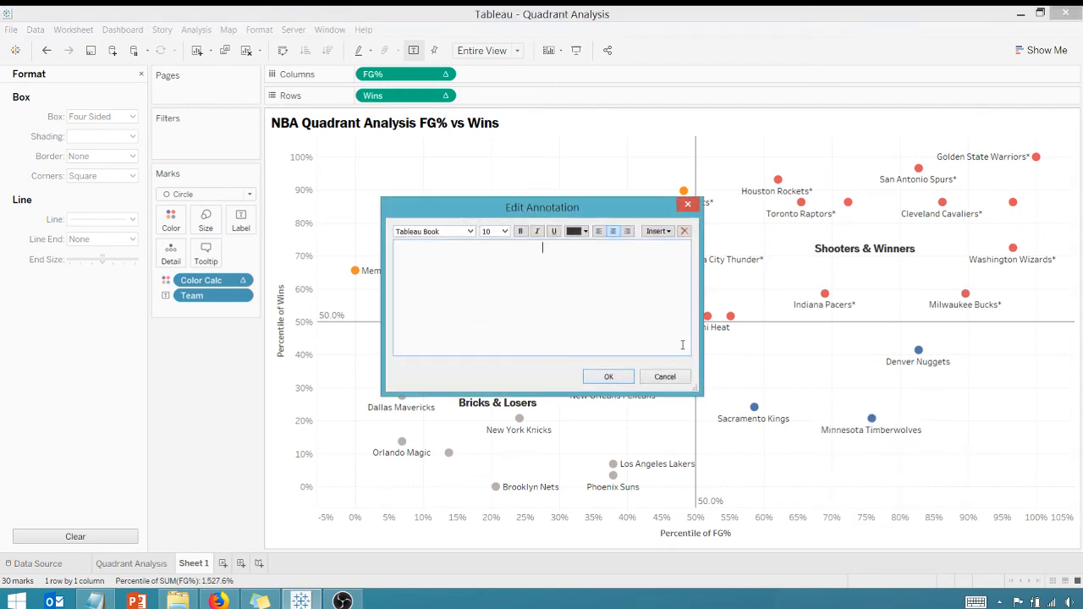
{"action": "type", "text": "s"}
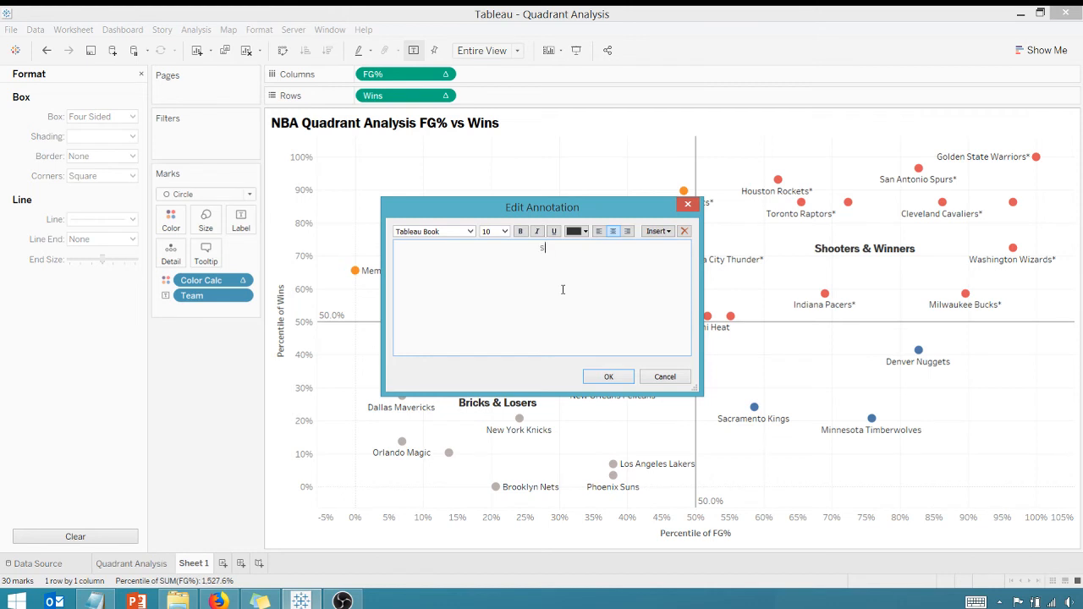
{"action": "type", "text": "Shooters & Lose"}
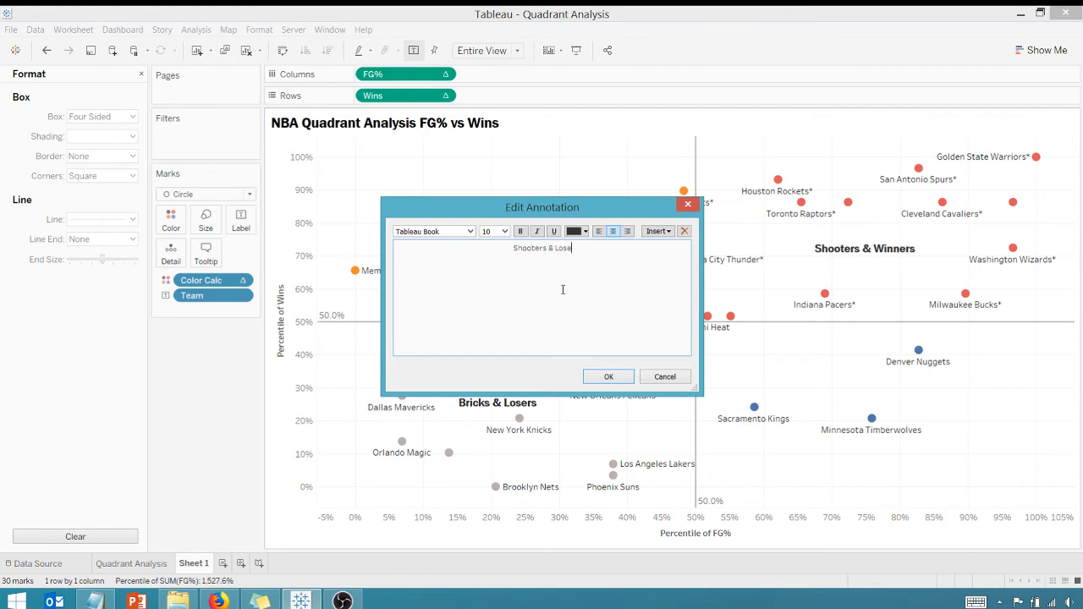
{"action": "type", "text": "rs"}
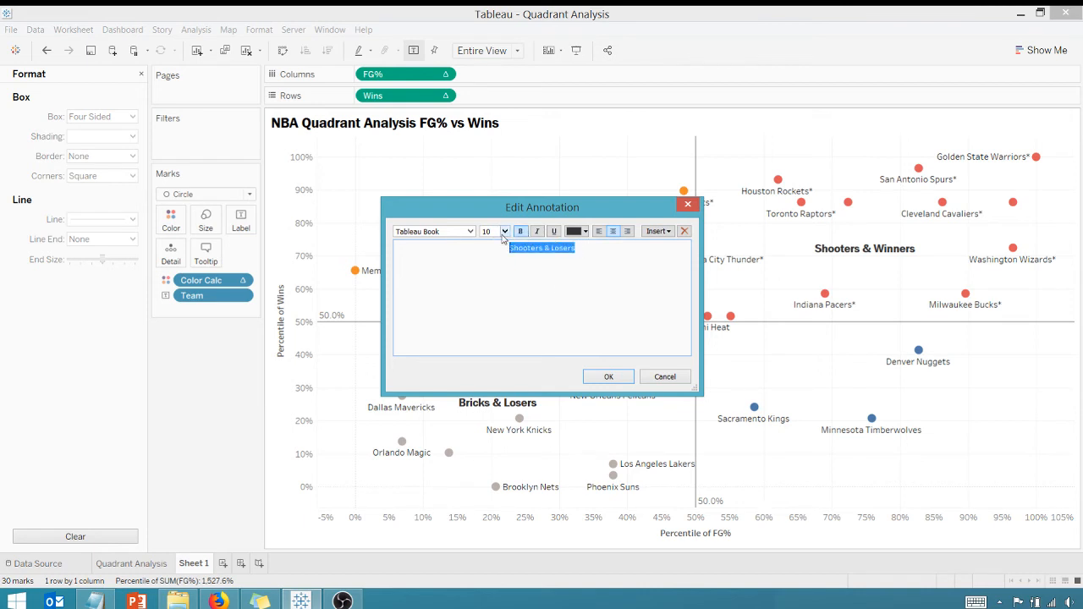
{"action": "left_click", "coordinate": [471, 230]}
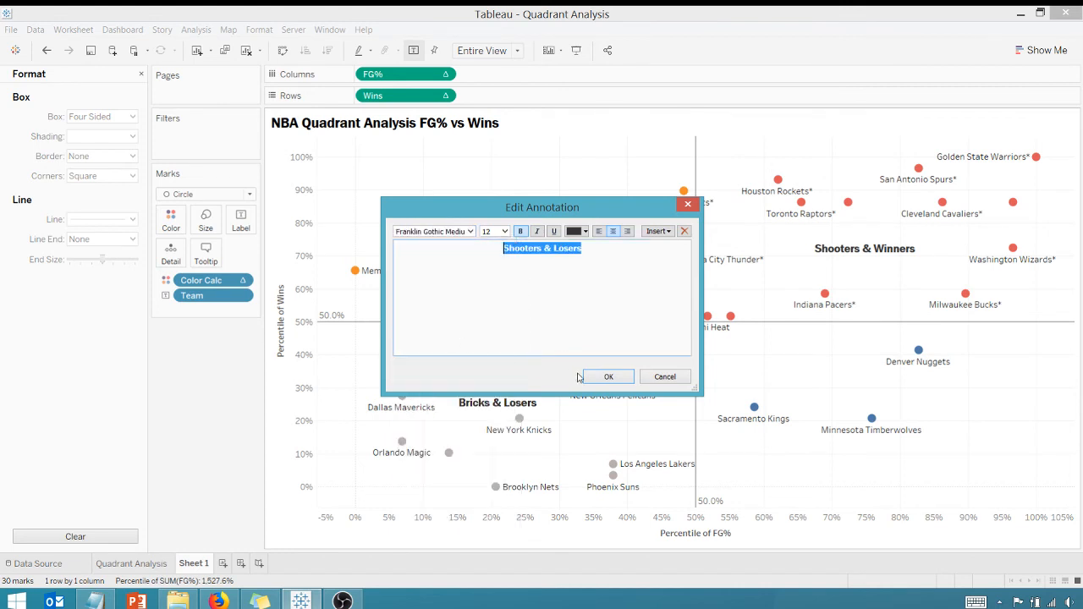
{"action": "left_click", "coordinate": [610, 376]}
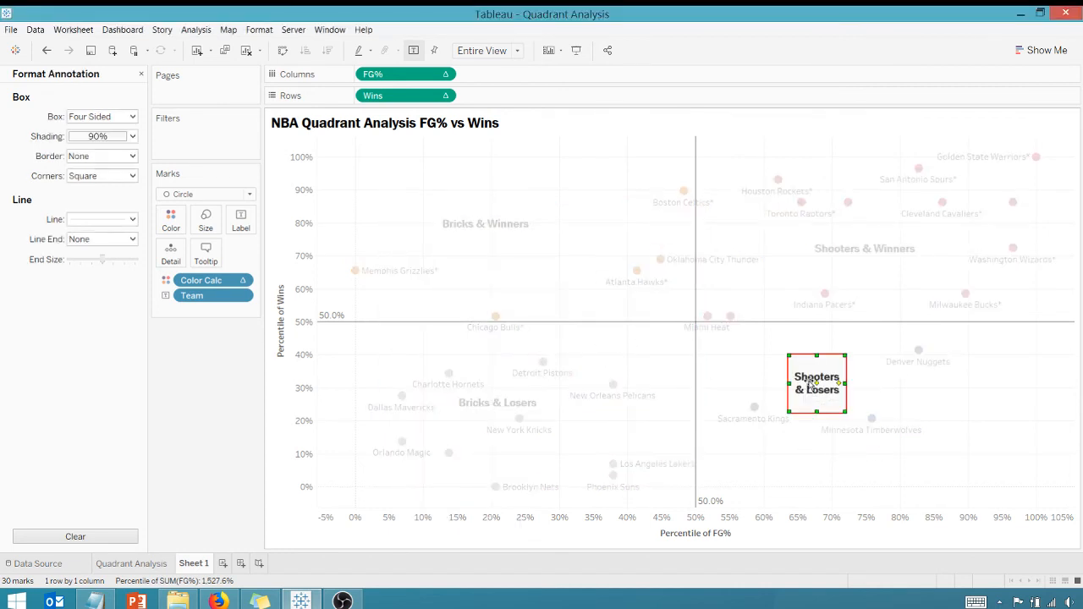
Remove the label's shading and widen it onto one line in the lower-right quadrant
{"action": "left_click", "coordinate": [132, 156]}
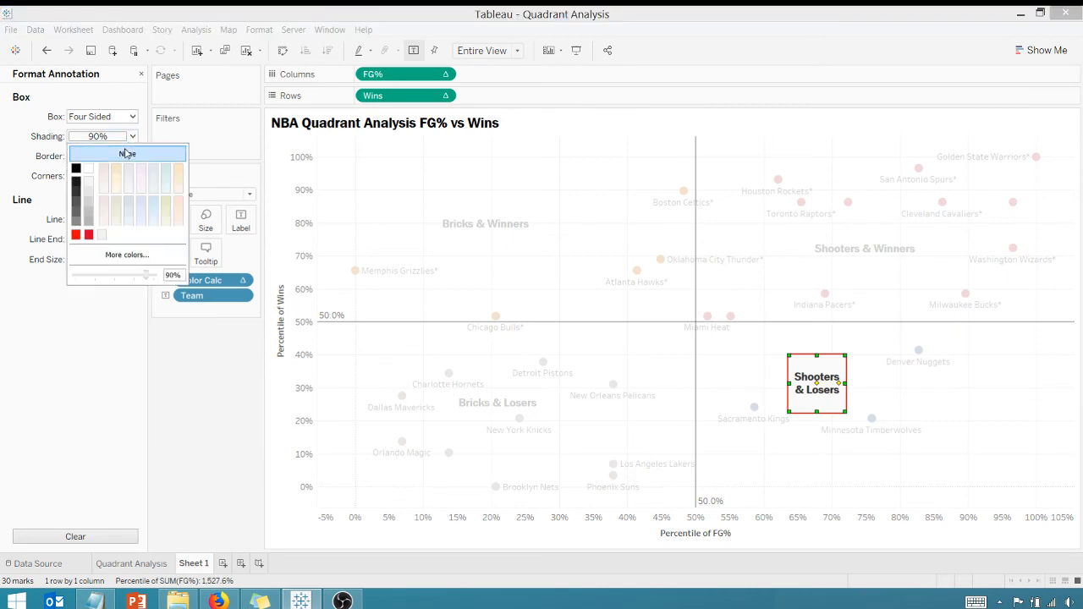
{"action": "left_click", "coordinate": [127, 152]}
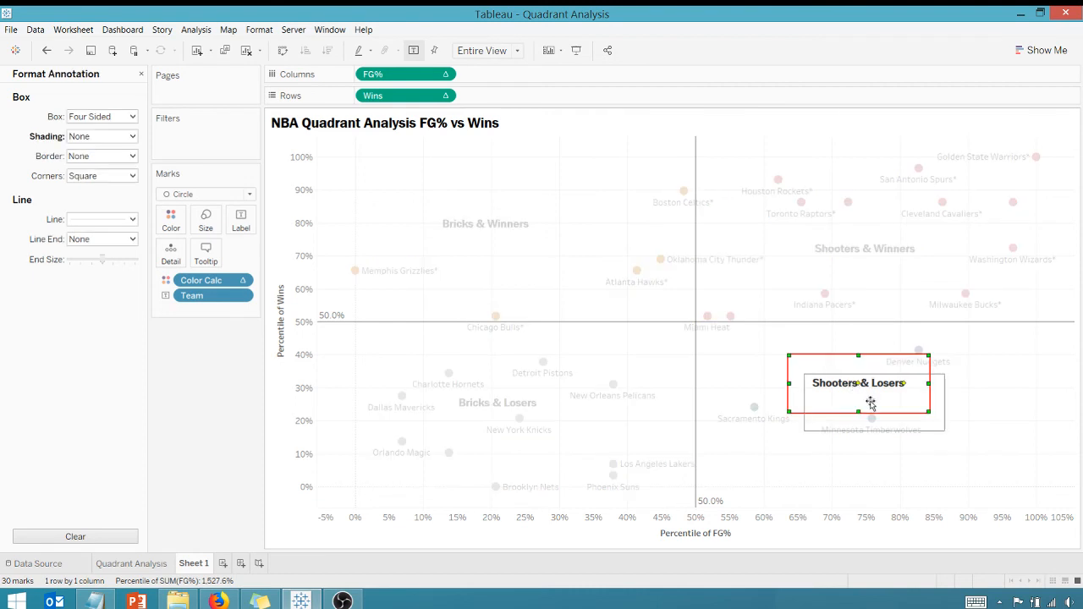
{"action": "left_click_drag", "start_coordinate": [860, 383], "coordinate": [872, 401]}
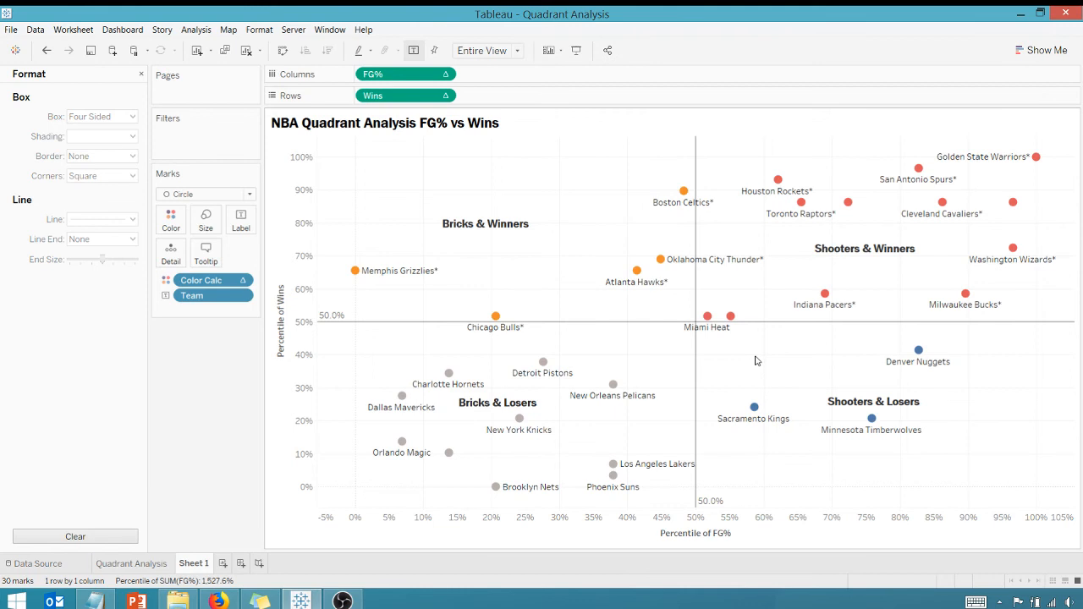
{"action": "mouse_move", "coordinate": [559, 224]}
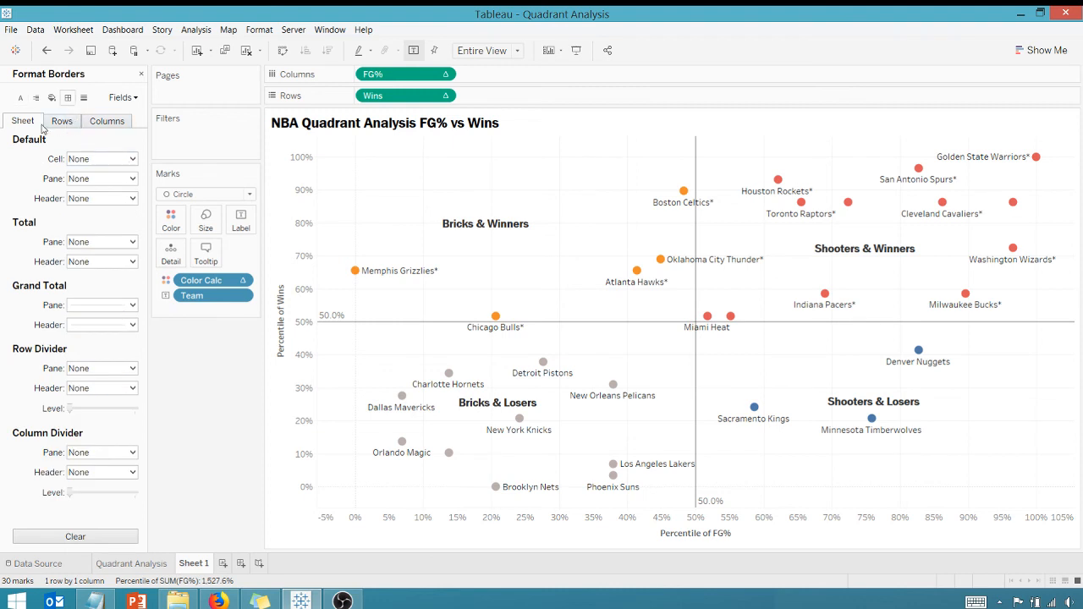
Set Grid Lines and Zero Lines to None in the sheet's Format Lines pane
{"action": "left_click", "coordinate": [132, 160]}
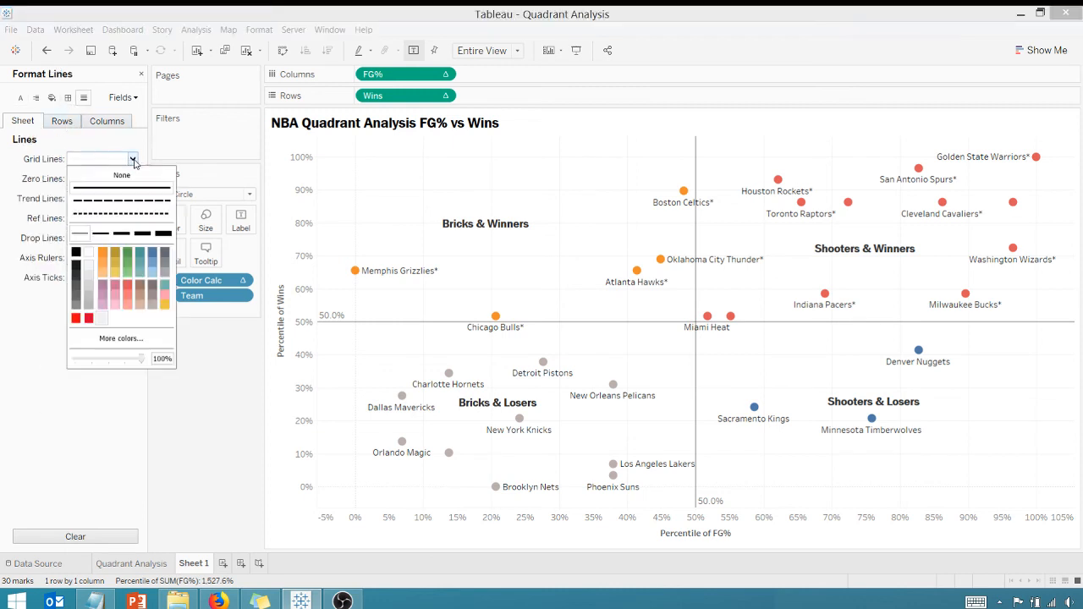
{"action": "left_click", "coordinate": [122, 174]}
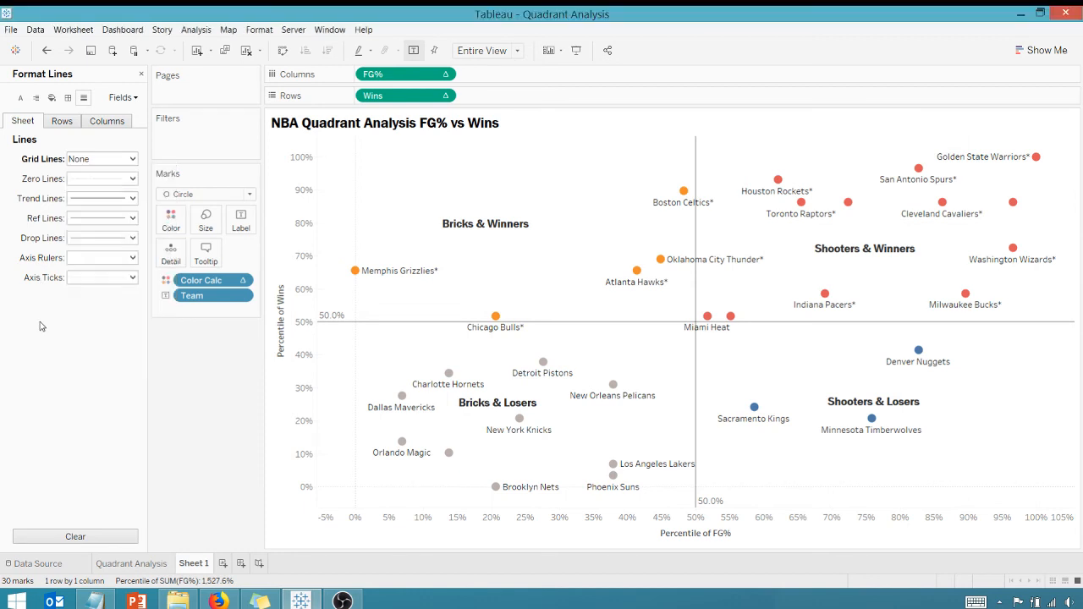
{"action": "left_click", "coordinate": [129, 179]}
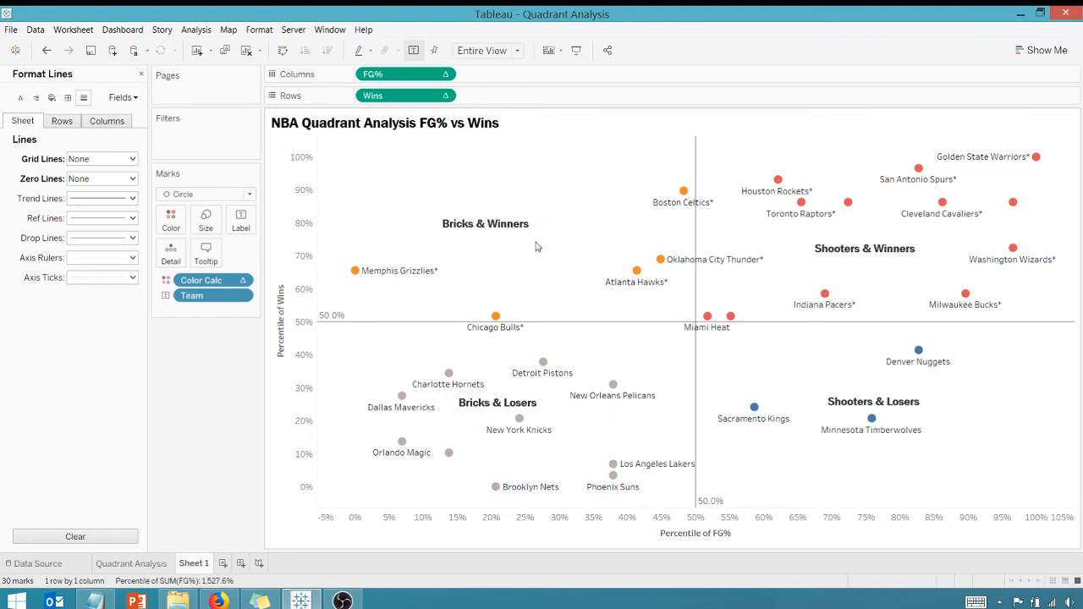
{"action": "mouse_move", "coordinate": [660, 259]}
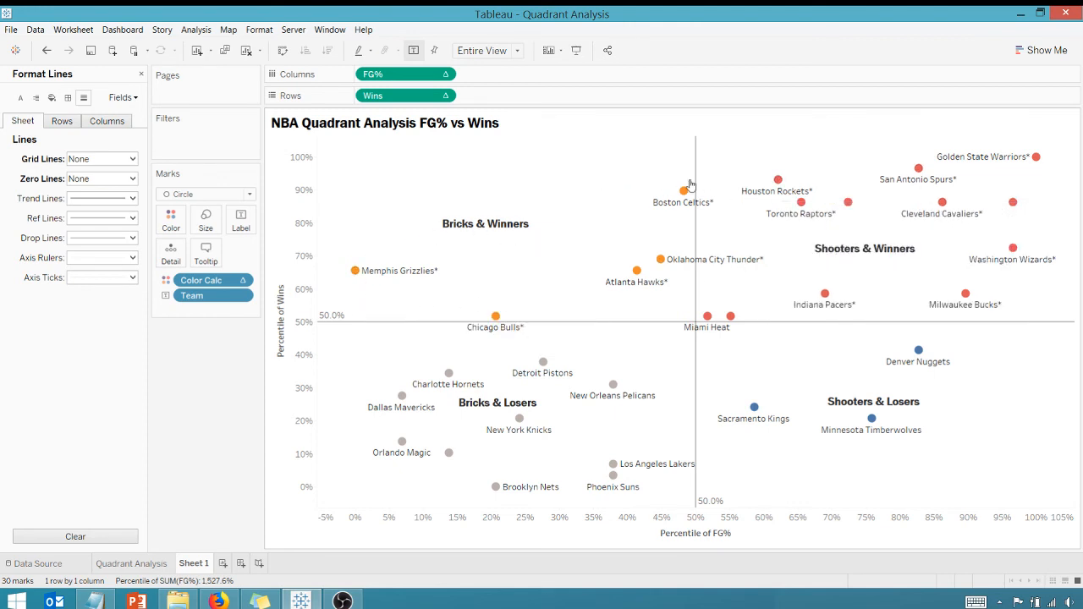
{"action": "mouse_move", "coordinate": [684, 190]}
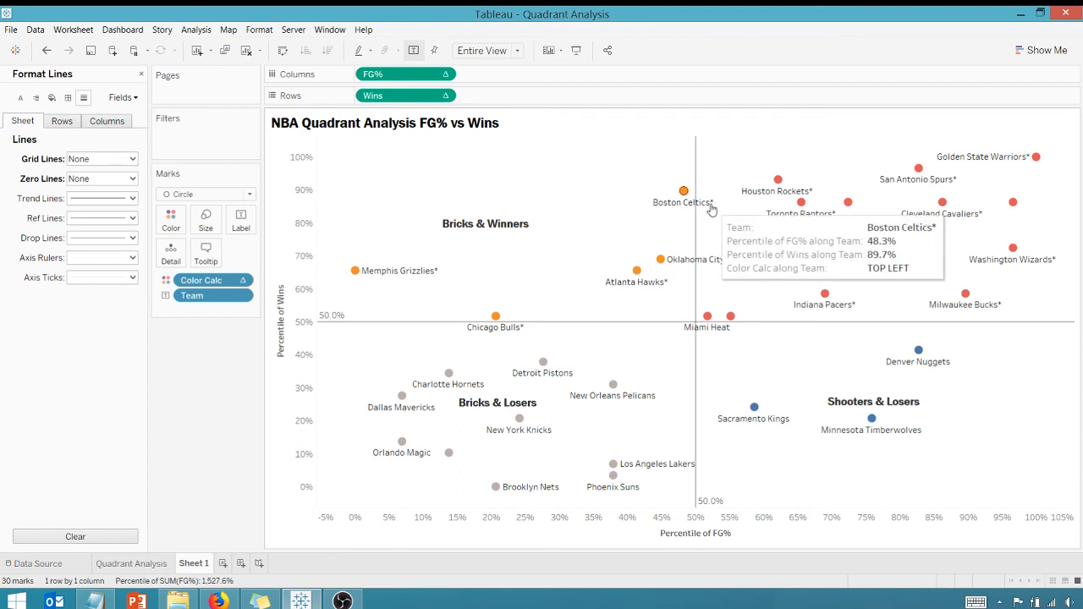
{"action": "mouse_move", "coordinate": [698, 250]}
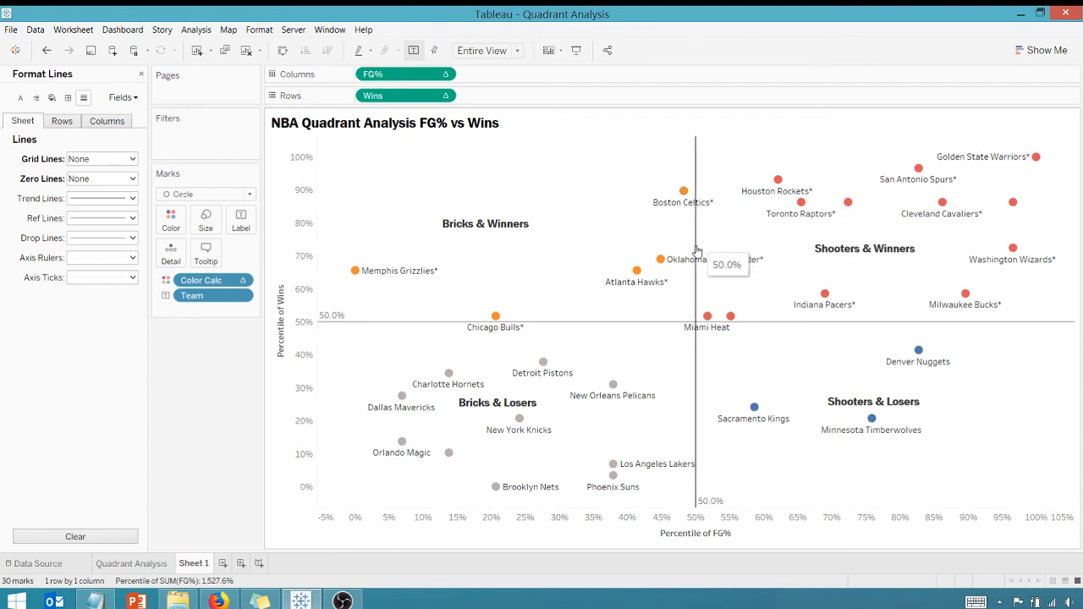
{"action": "mouse_move", "coordinate": [708, 319]}
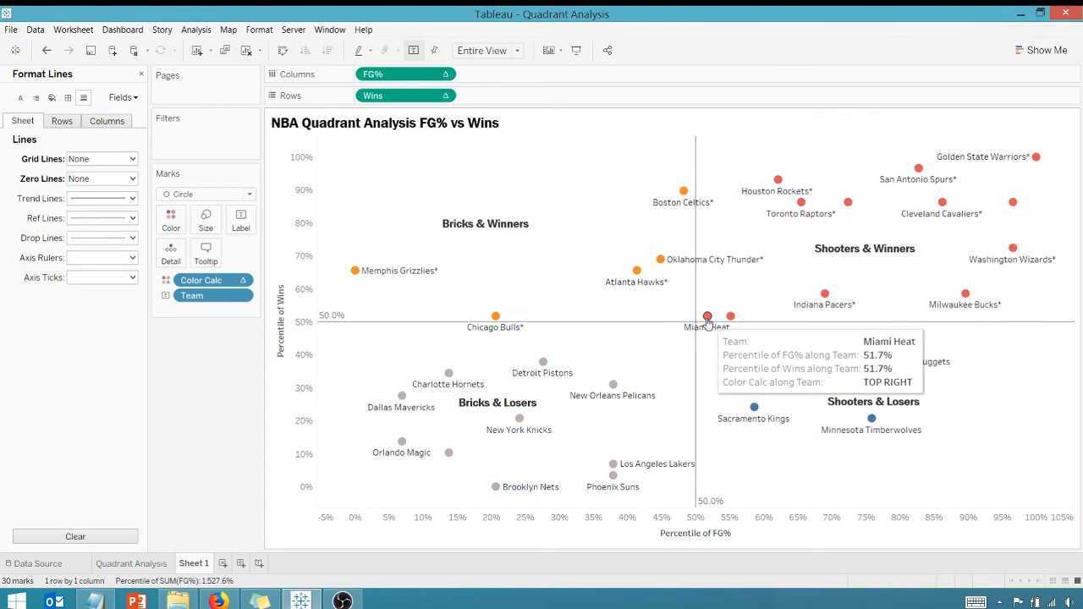
{"action": "mouse_move", "coordinate": [607, 330]}
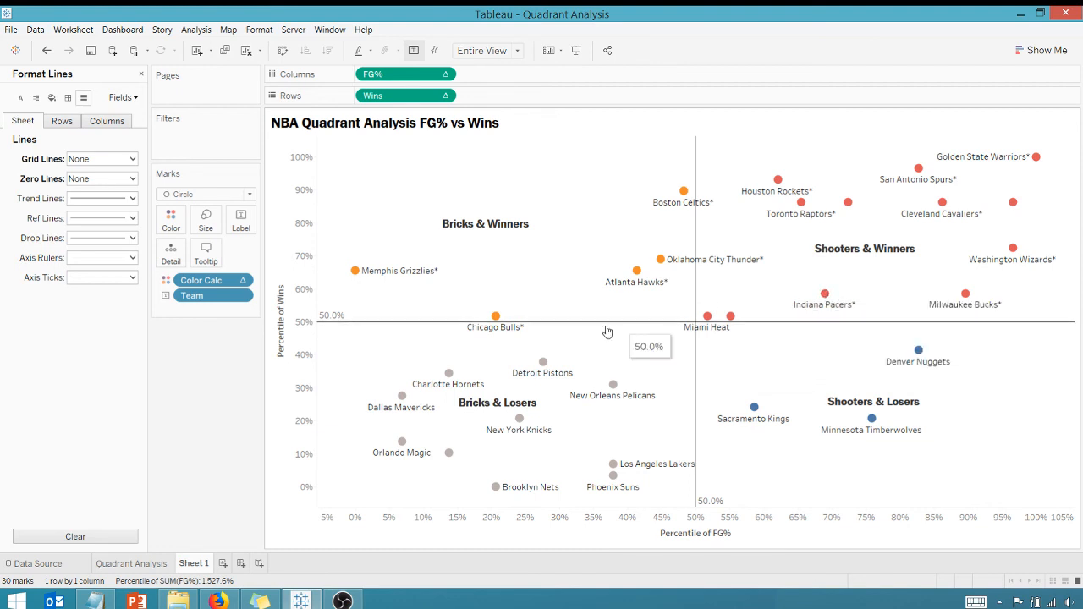
{"action": "mouse_move", "coordinate": [547, 322]}
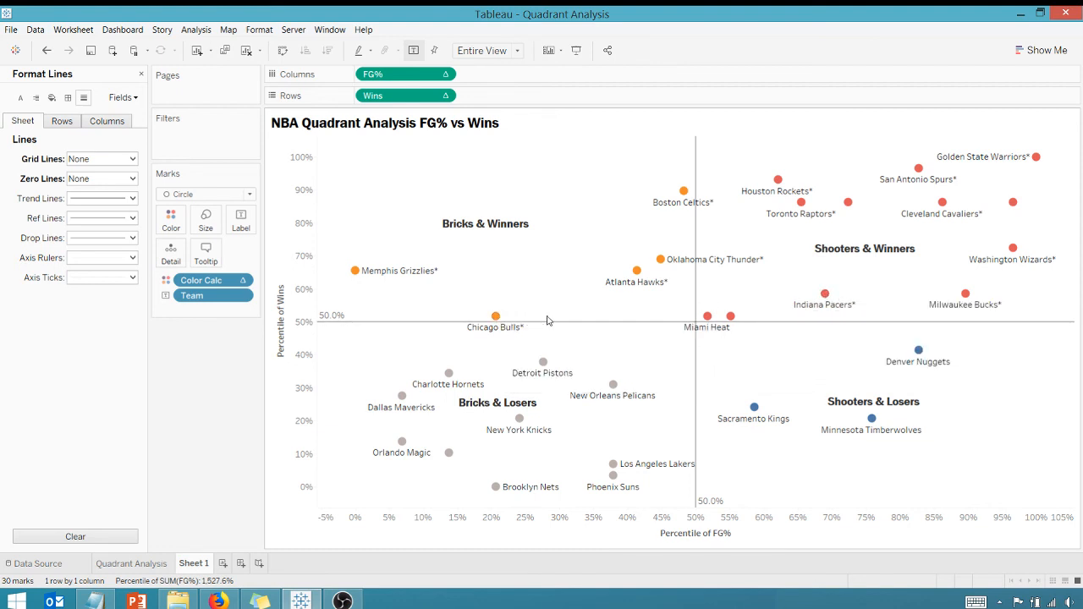
{"action": "mouse_move", "coordinate": [637, 305]}
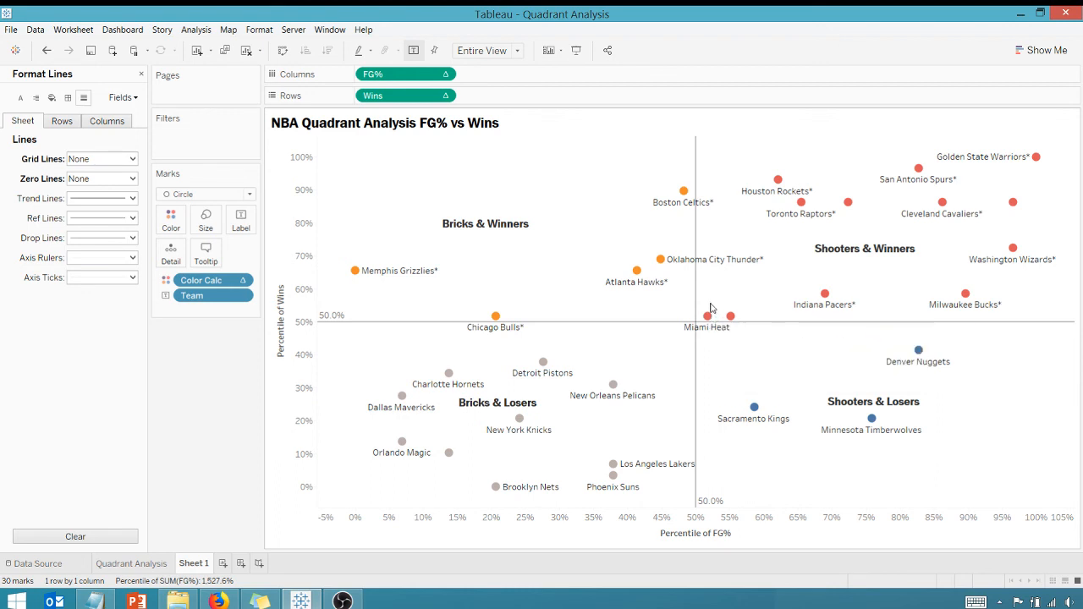
{"action": "mouse_move", "coordinate": [783, 265]}
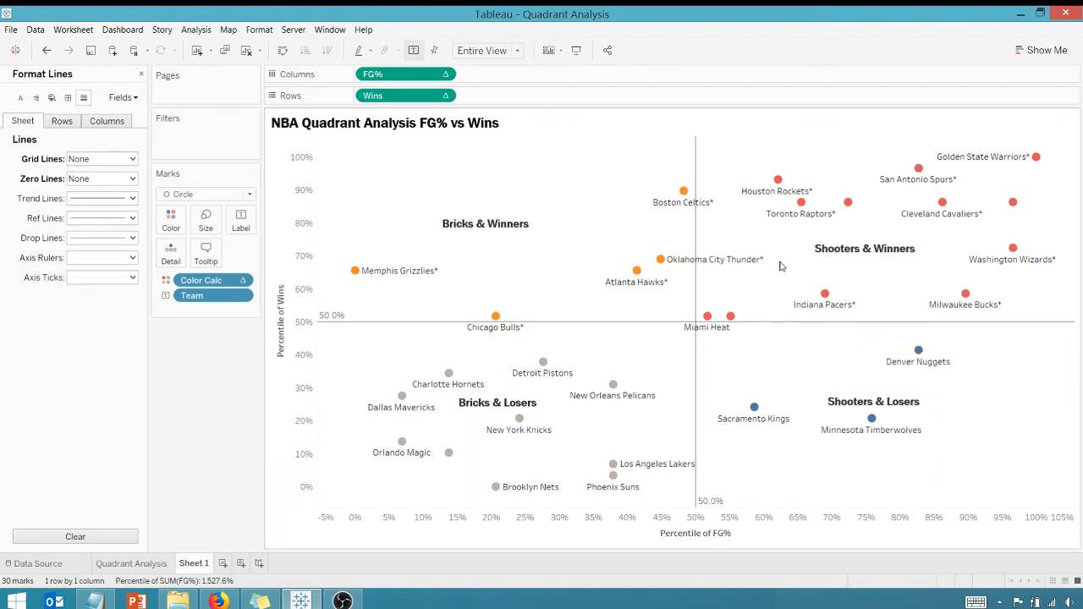
{"action": "mouse_move", "coordinate": [939, 175]}
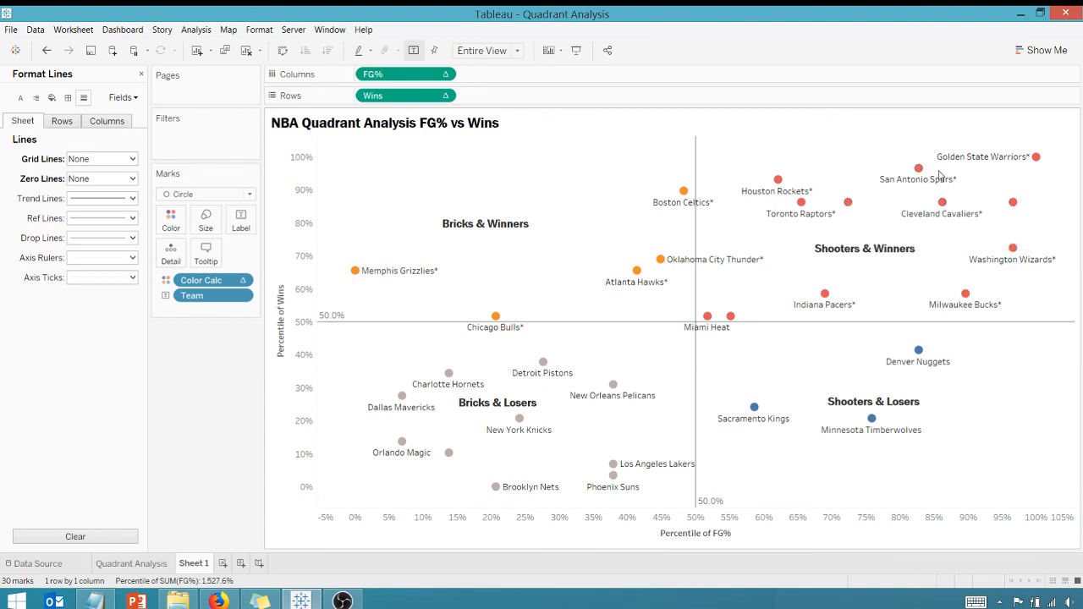
{"action": "mouse_move", "coordinate": [455, 442]}
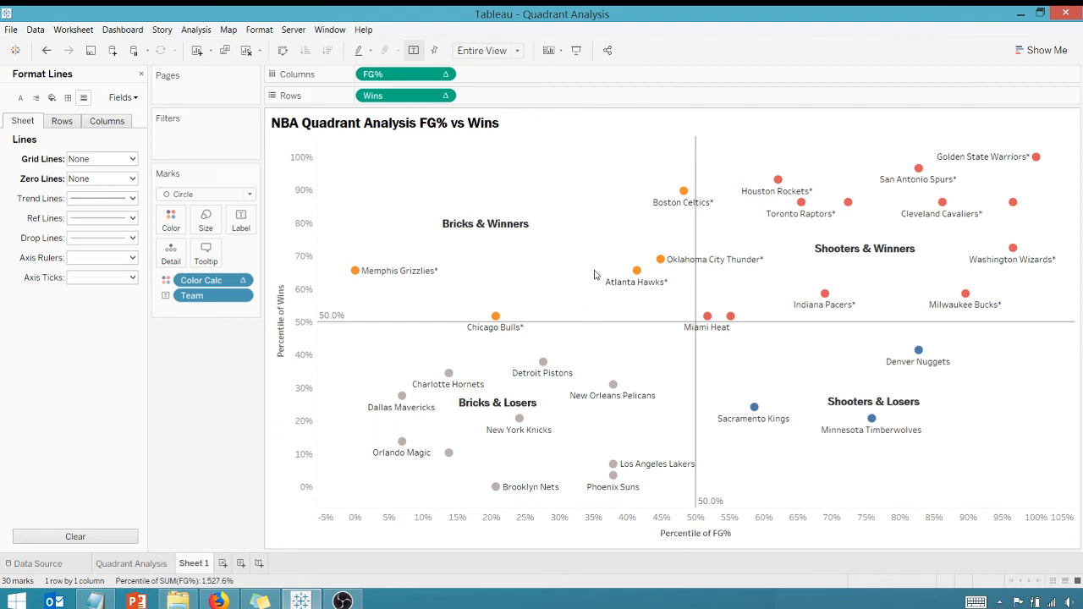
{"action": "mouse_move", "coordinate": [803, 375]}
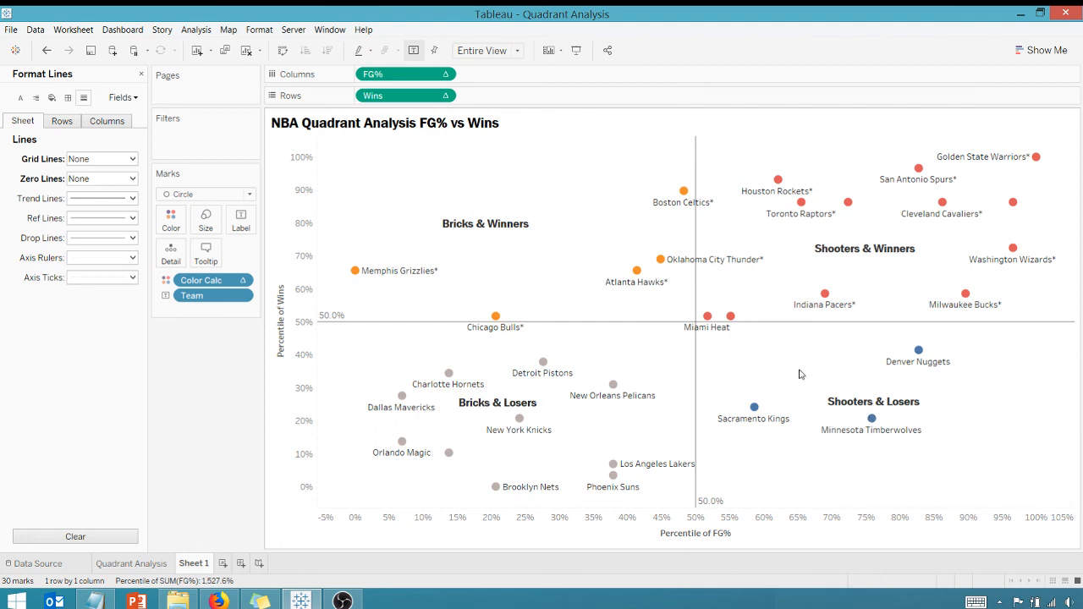
{"action": "mouse_move", "coordinate": [833, 403]}
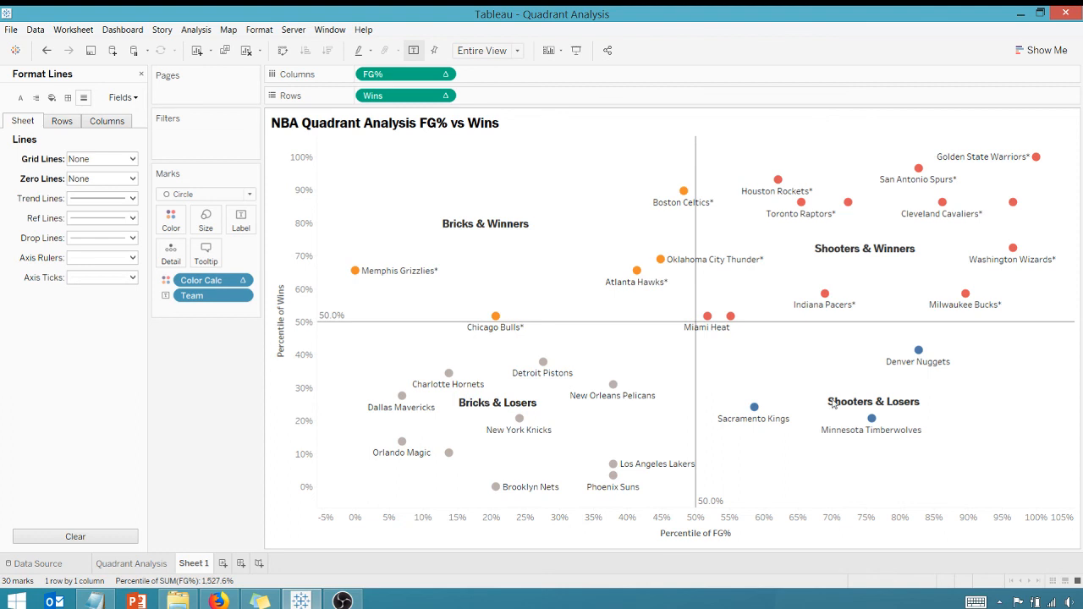
{"action": "mouse_move", "coordinate": [755, 406]}
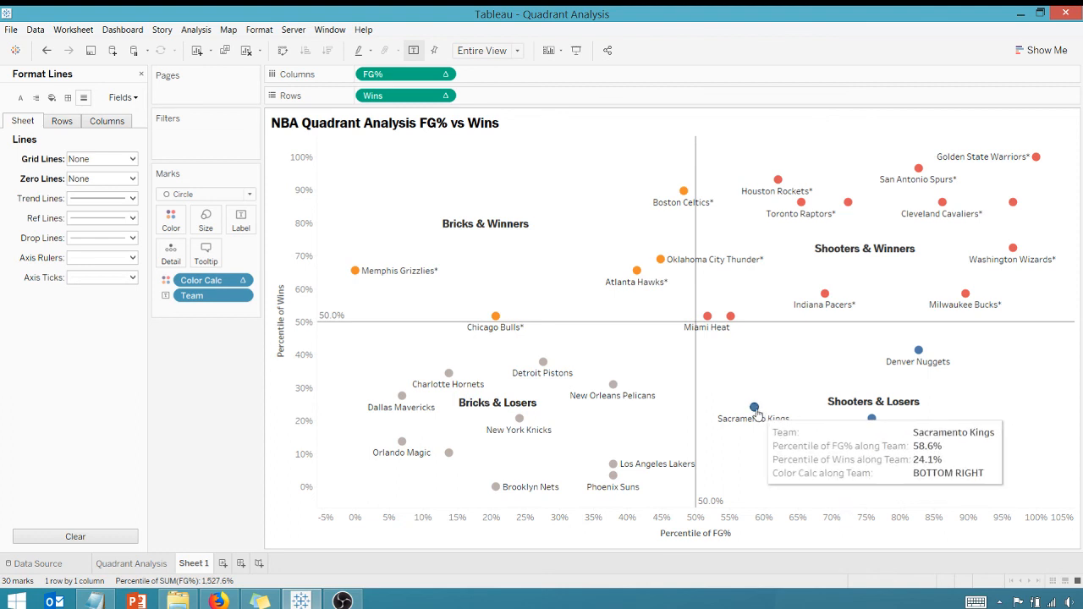
{"action": "mouse_move", "coordinate": [872, 418]}
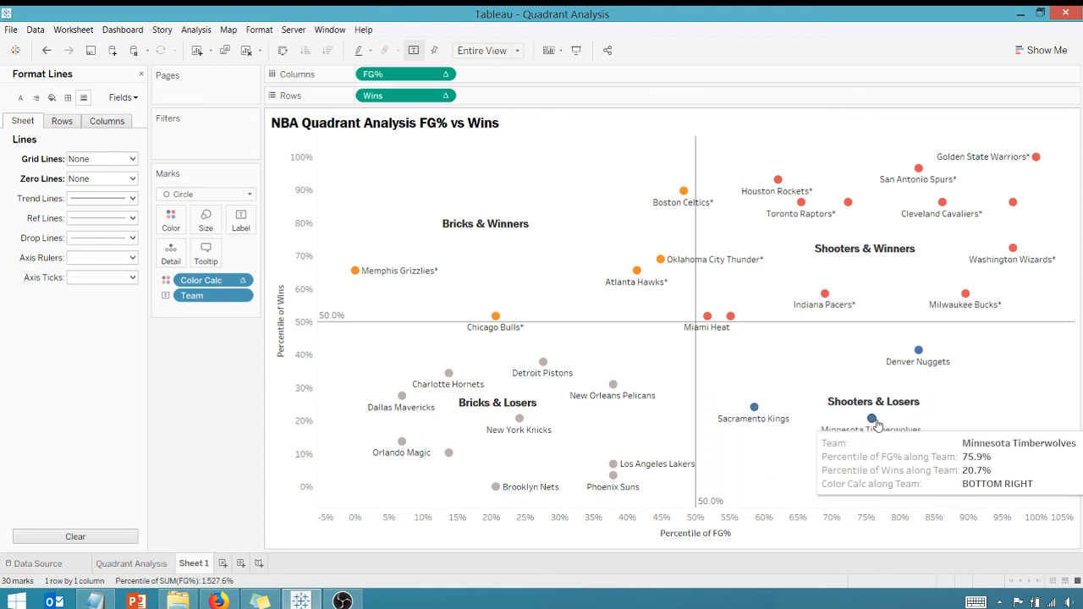
{"action": "mouse_move", "coordinate": [755, 407]}
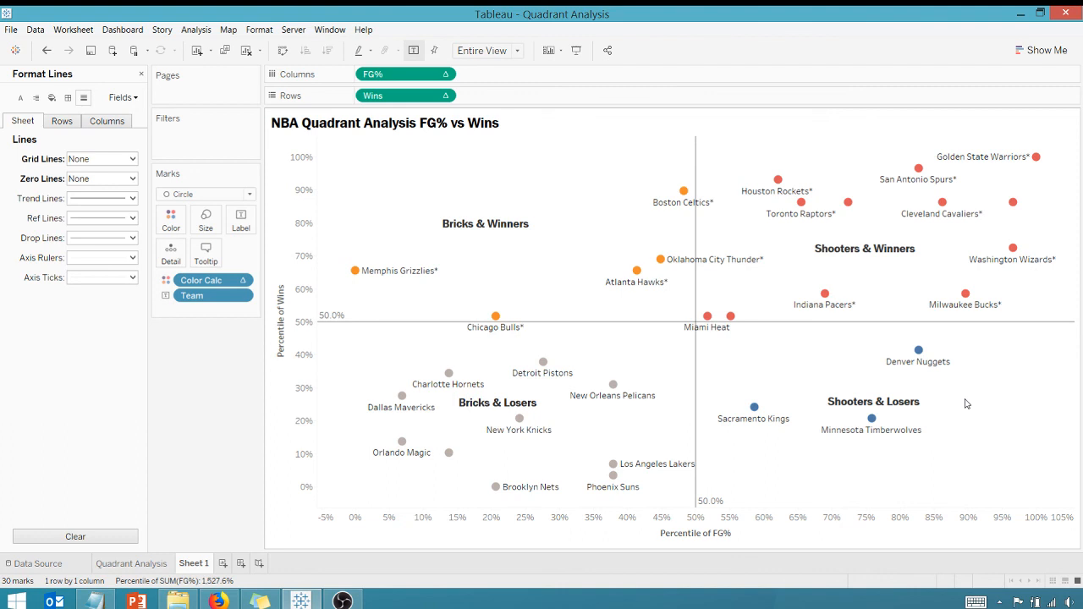
{"action": "mouse_move", "coordinate": [467, 247]}
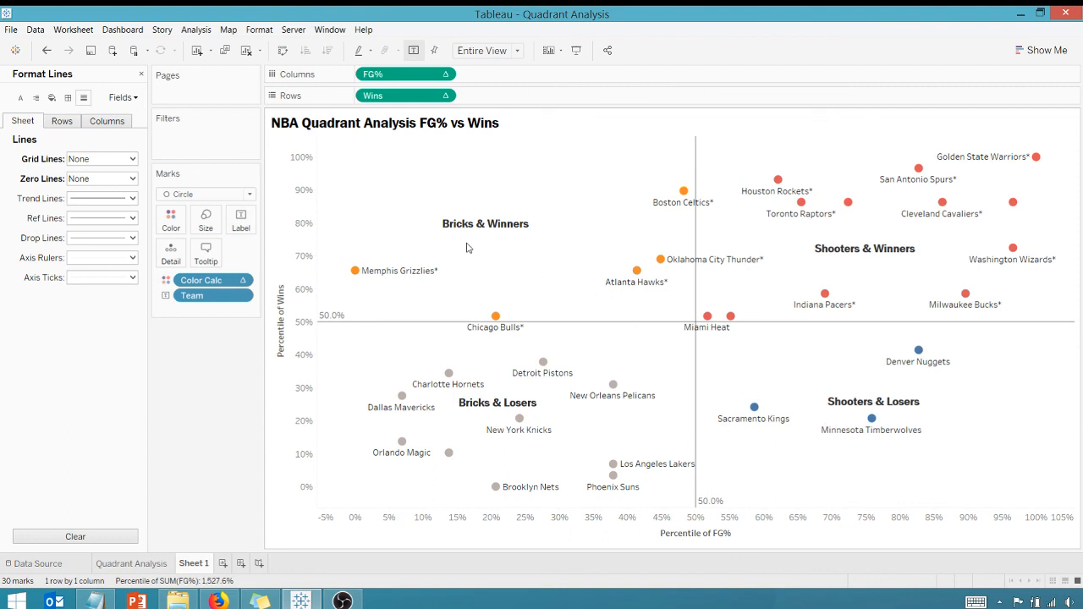
{"action": "mouse_move", "coordinate": [356, 271]}
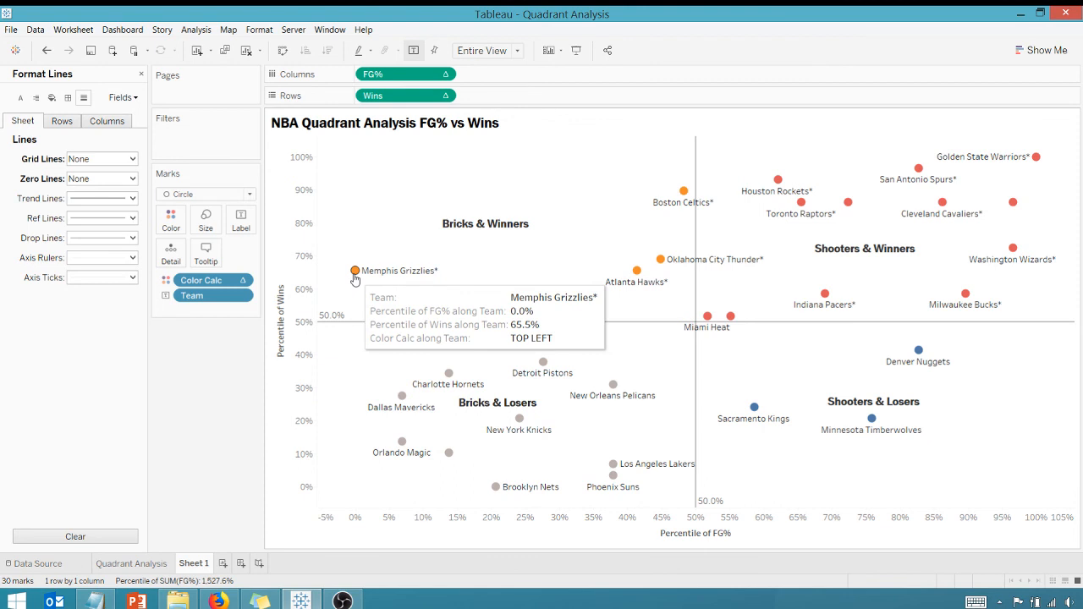
{"action": "mouse_move", "coordinate": [393, 227]}
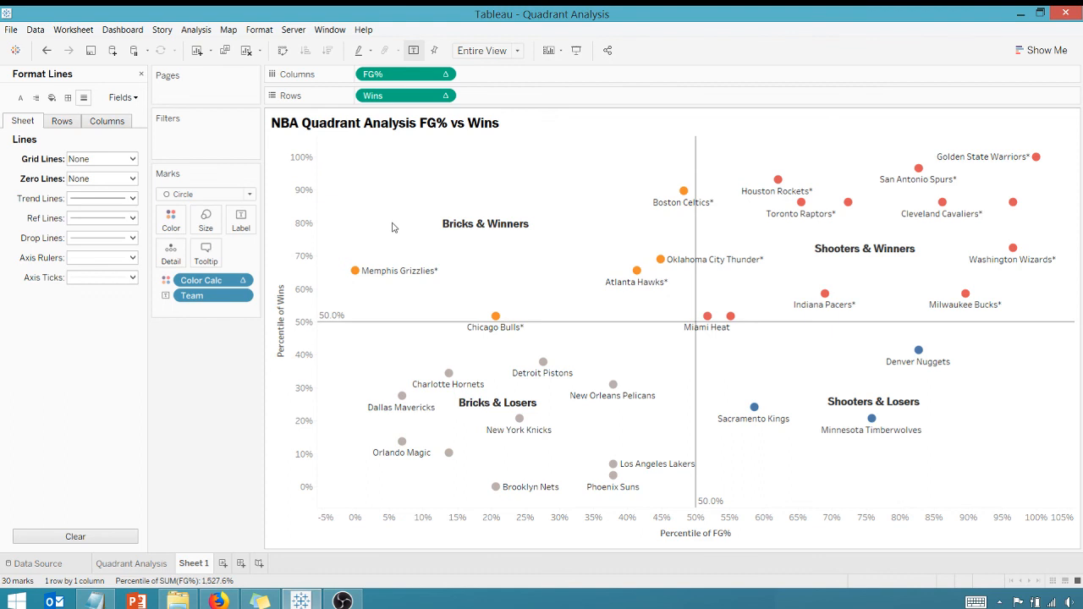
{"action": "mouse_move", "coordinate": [392, 189]}
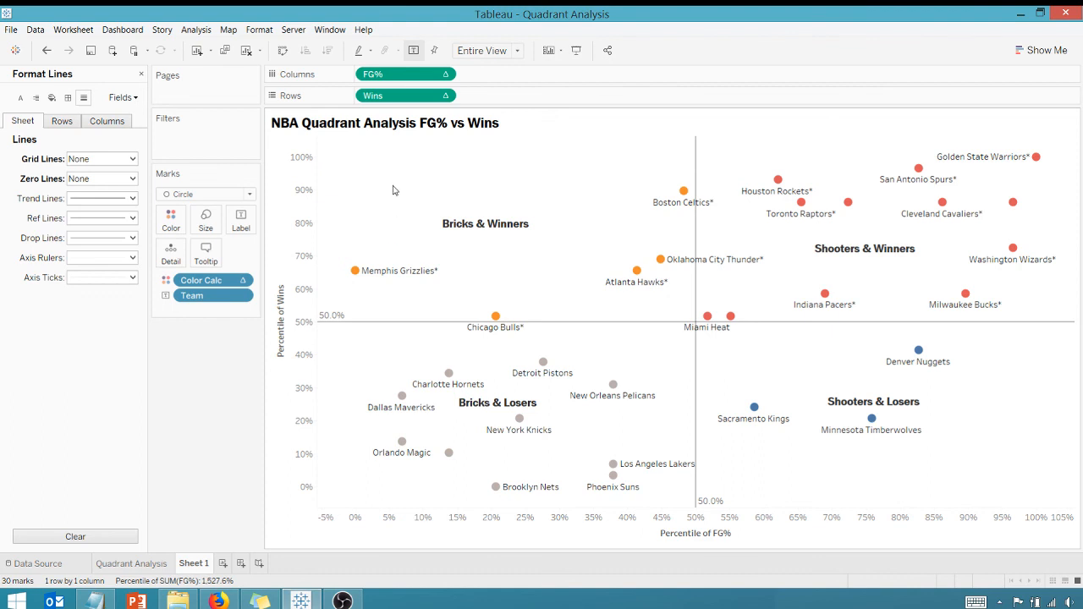